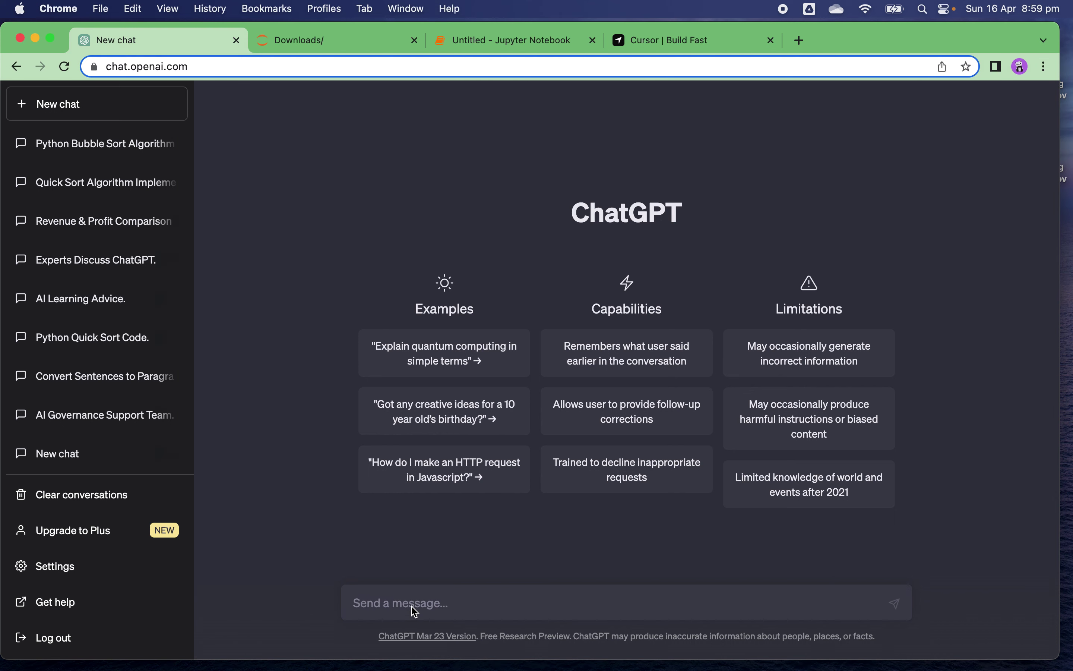
# Step: Ask ChatGPT 'write a quick sort in python' and read through the code and explanation
pyautogui.write('write a')
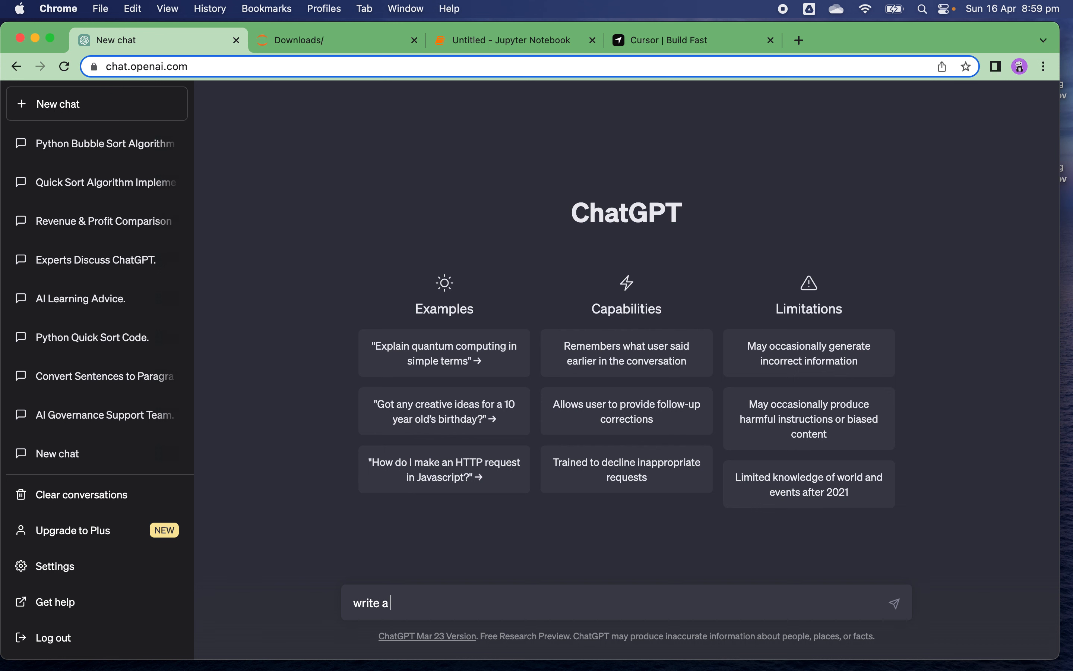
pyautogui.write('quick sort')
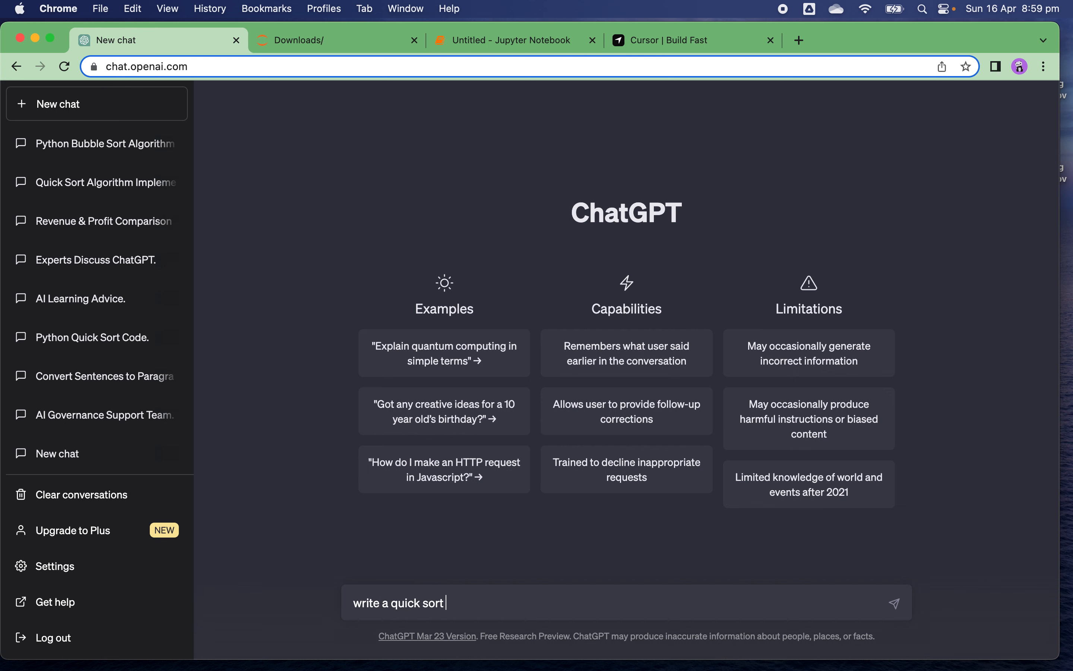
pyautogui.press('Return')
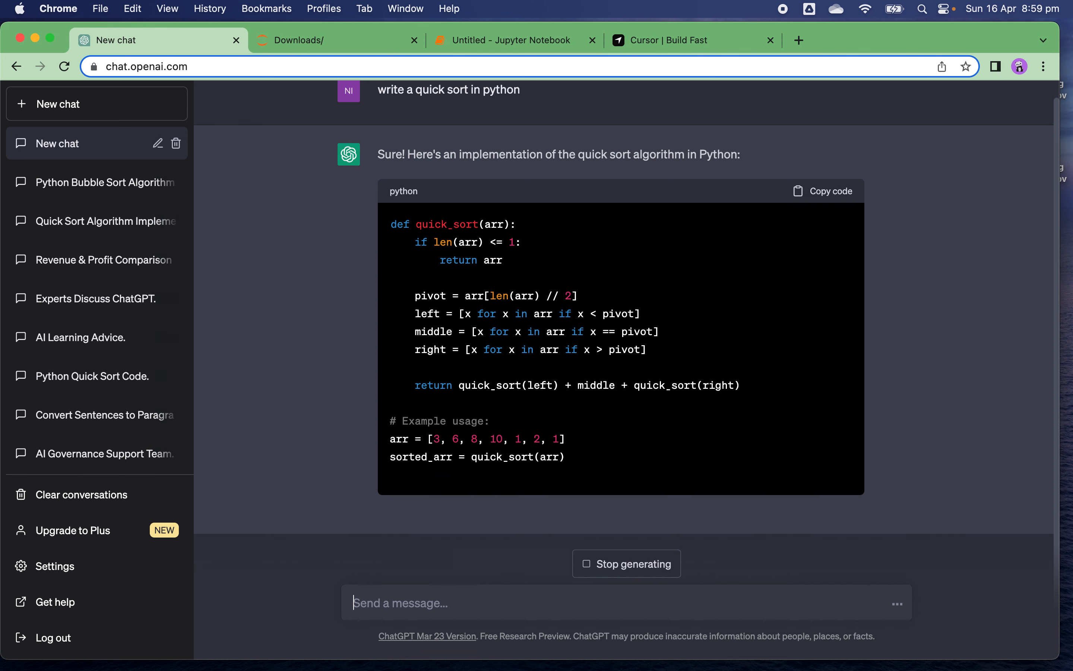
pyautogui.scroll(-3)
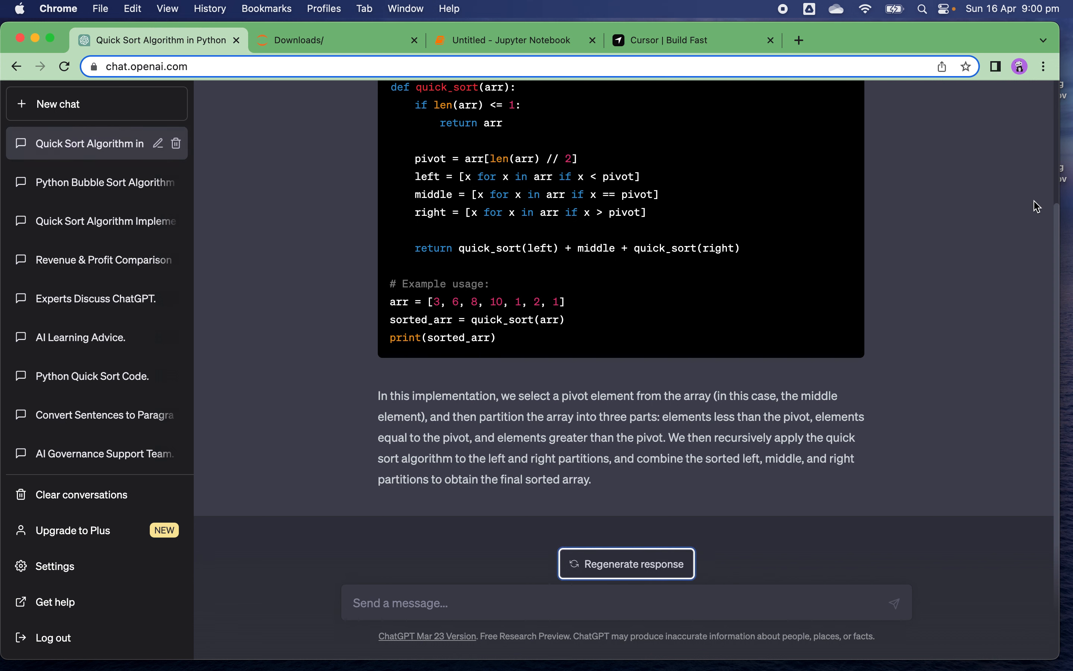
pyautogui.scroll(3)
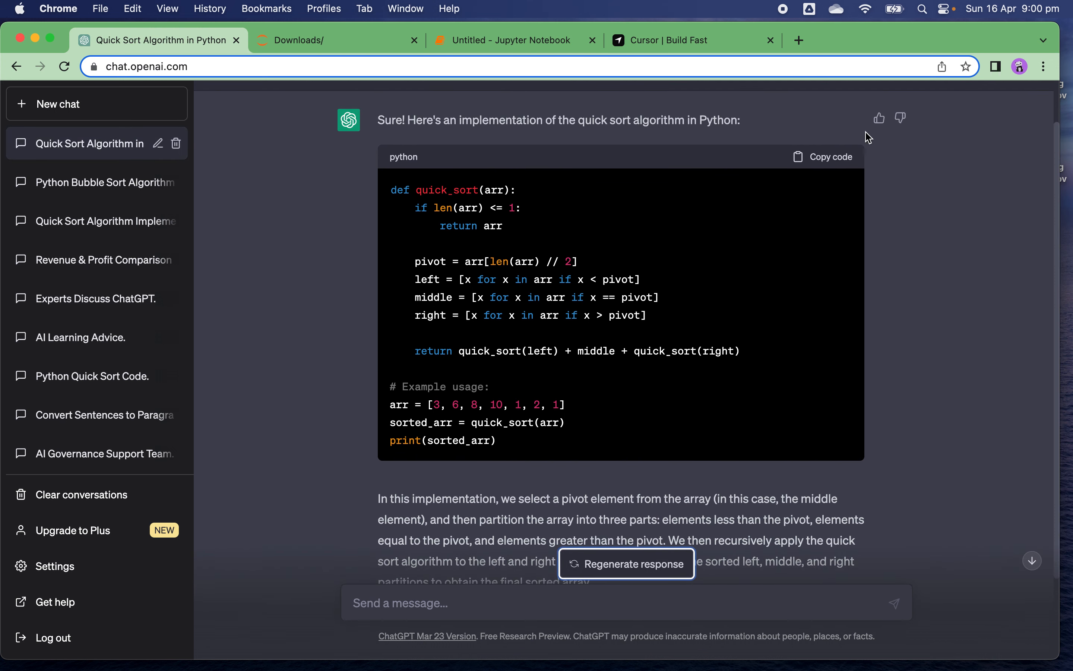
# Step: Copy the generated quick sort code and switch to the Untitled Jupyter notebook
pyautogui.click(823, 155)
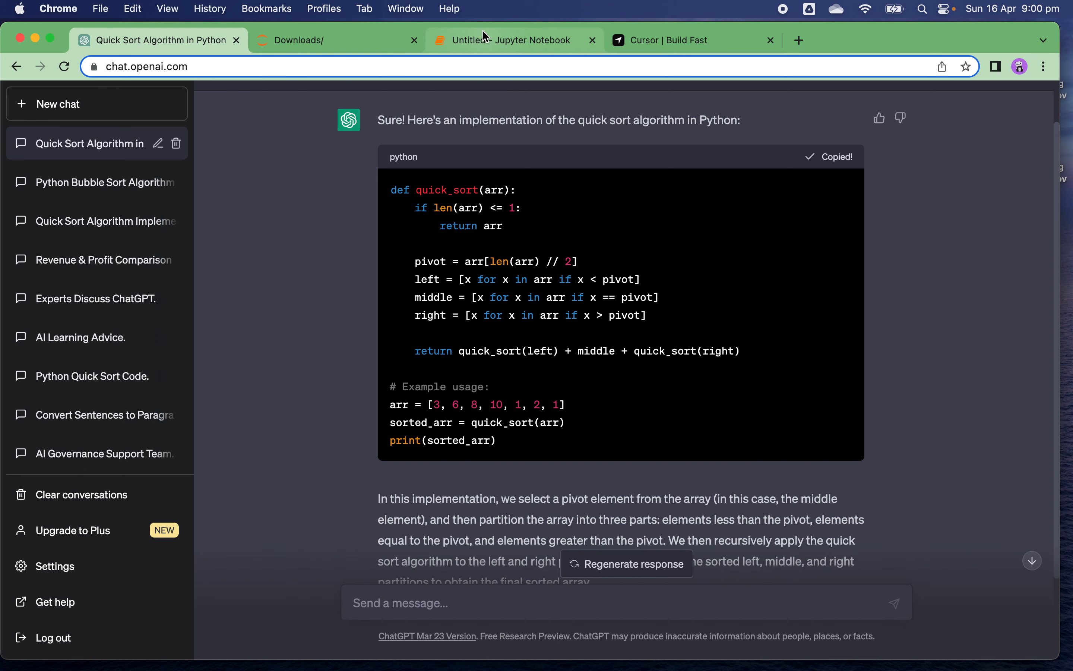
pyautogui.click(515, 40)
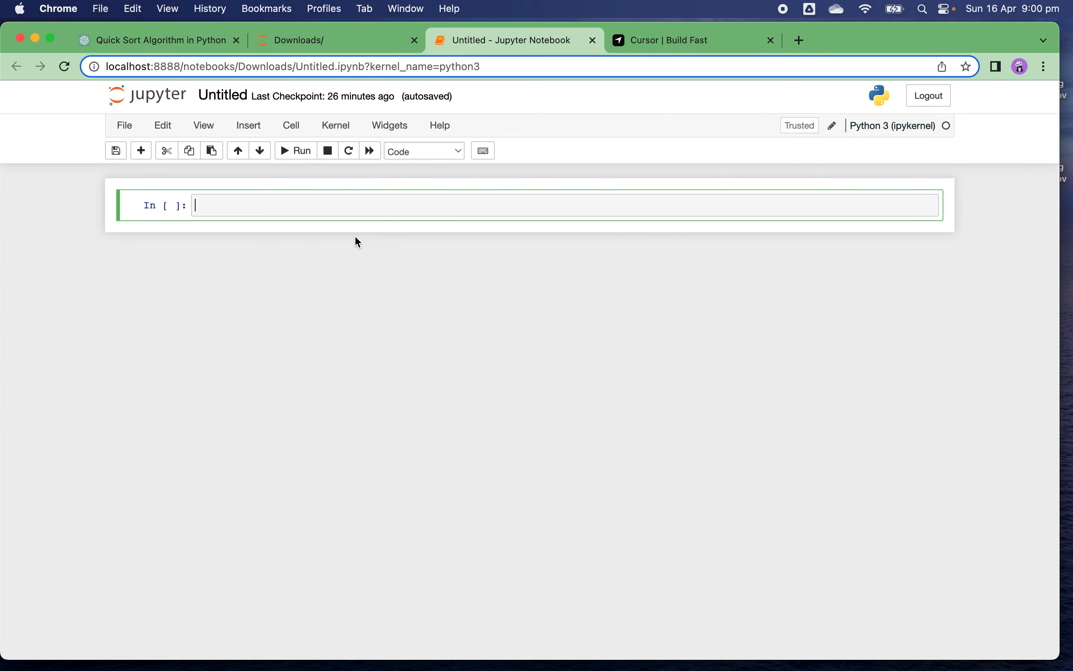
pyautogui.click(158, 39)
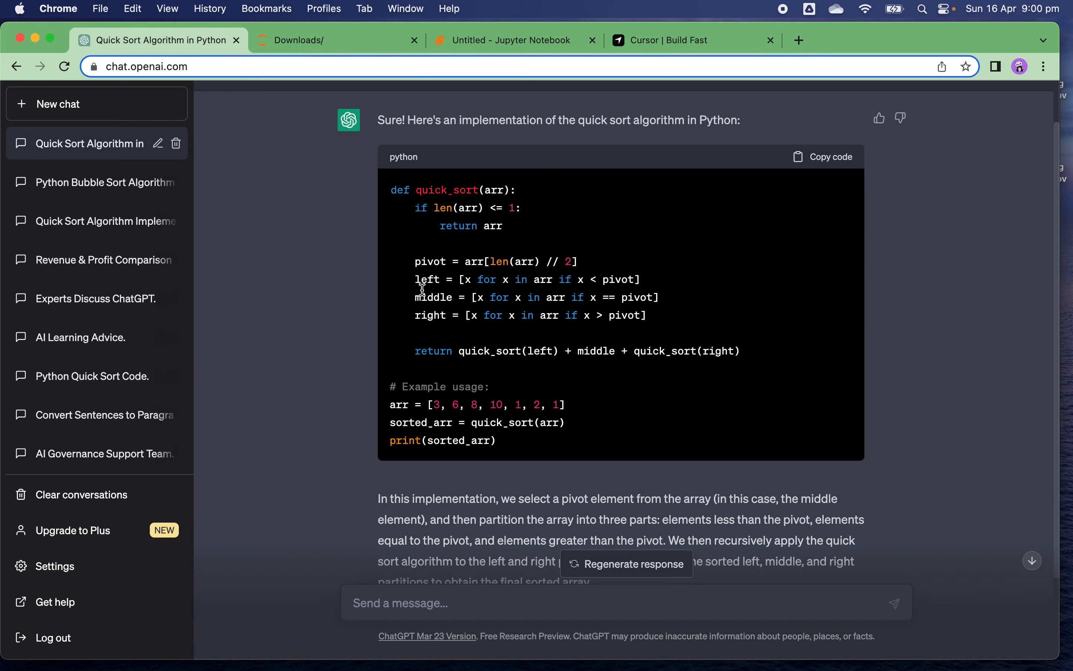
pyautogui.moveTo(374, 252)
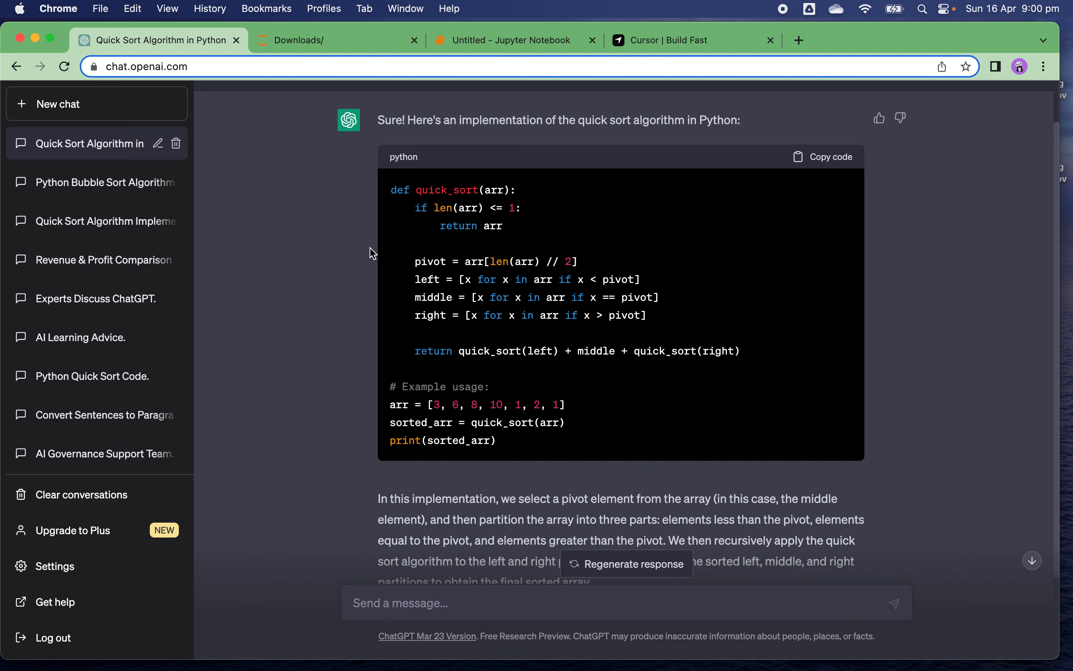
pyautogui.moveTo(359, 237)
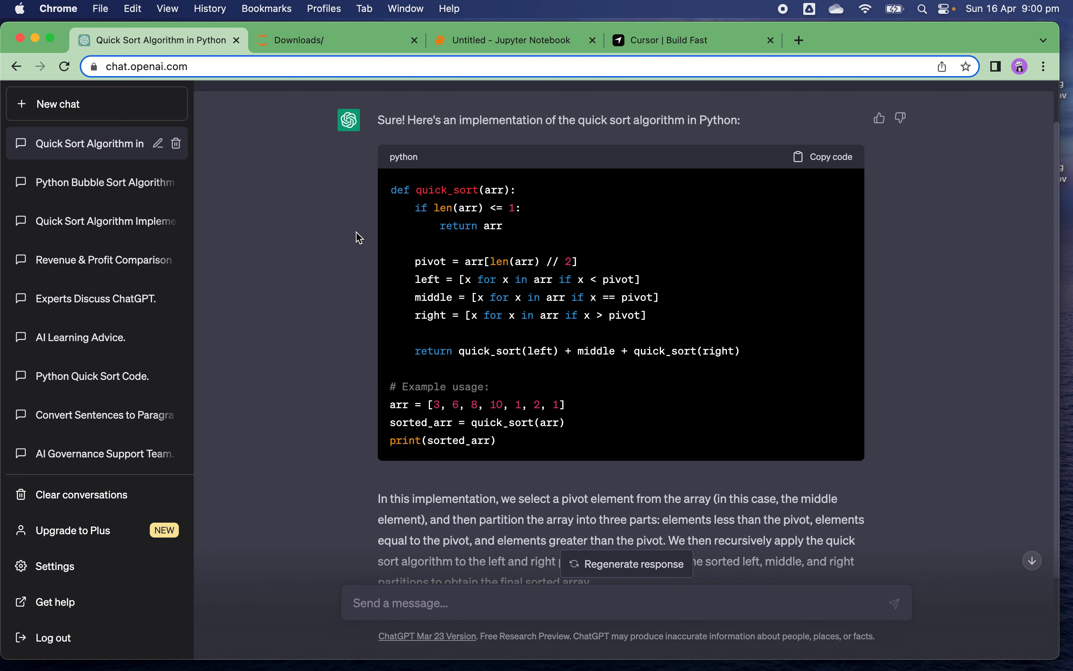
pyautogui.moveTo(383, 208)
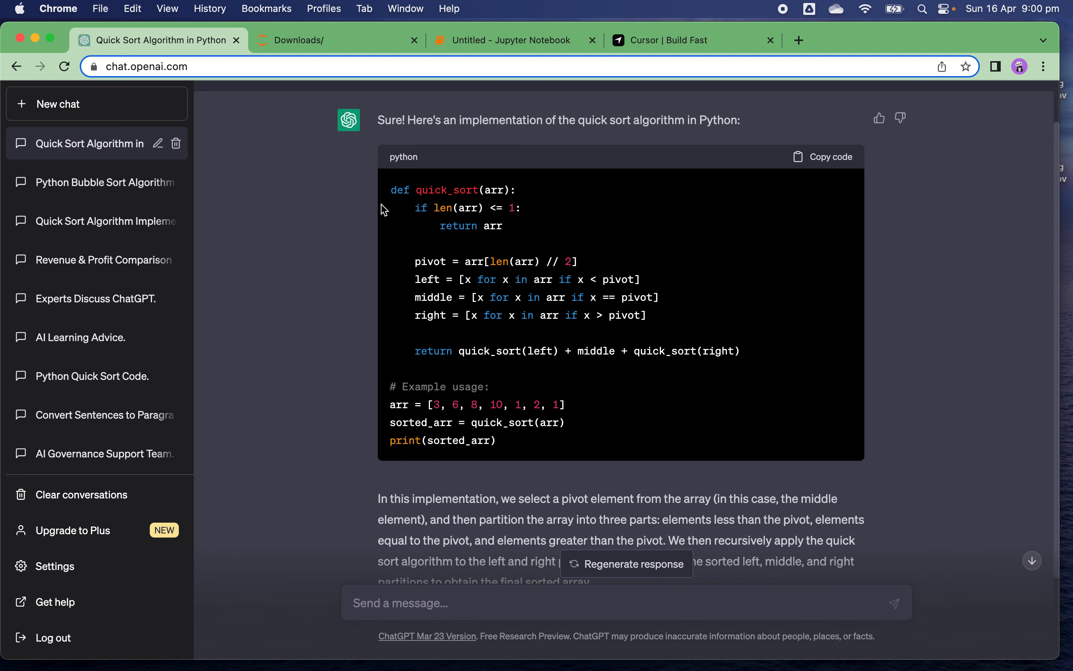
pyautogui.moveTo(488, 135)
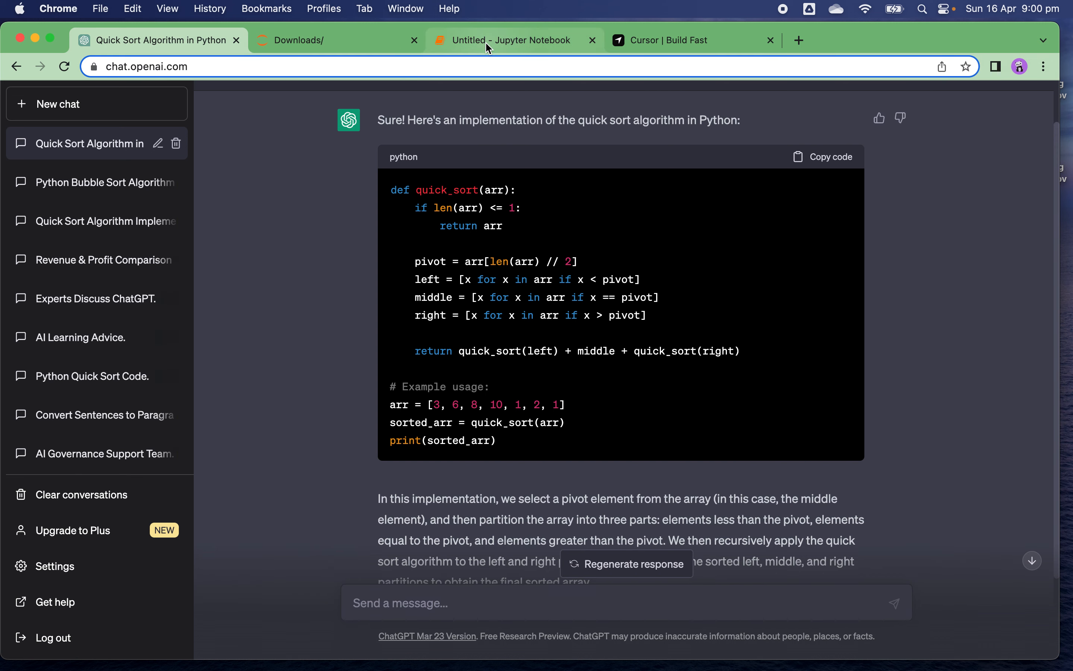
pyautogui.click(515, 40)
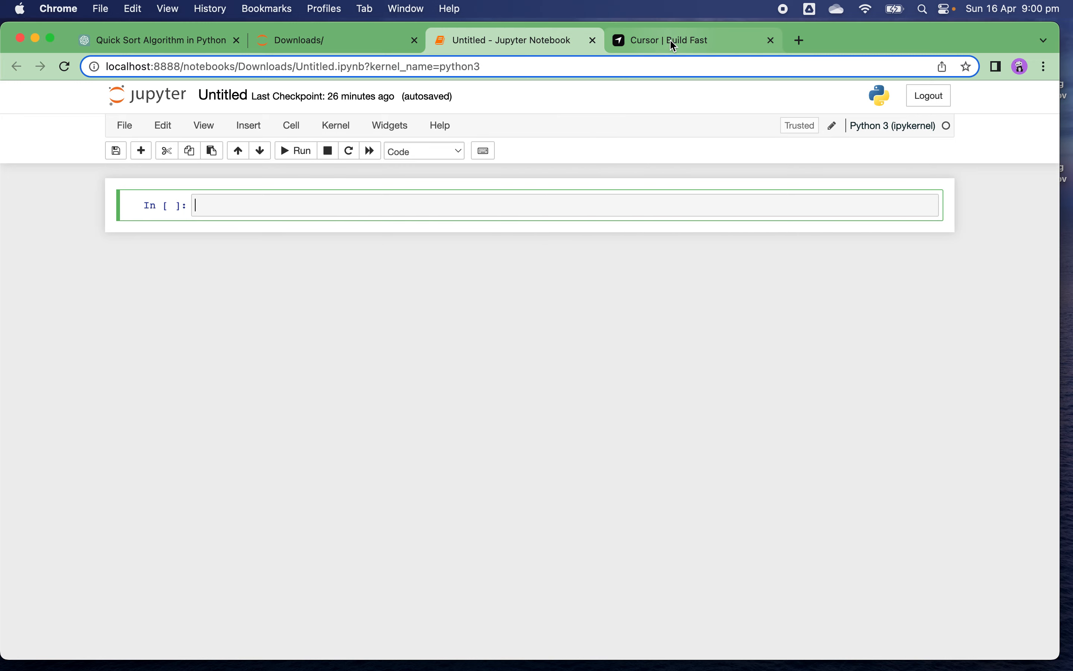
# Step: Switch to the cursor.so 'Build Software. Fast.' landing page and look over its download options
pyautogui.click(692, 39)
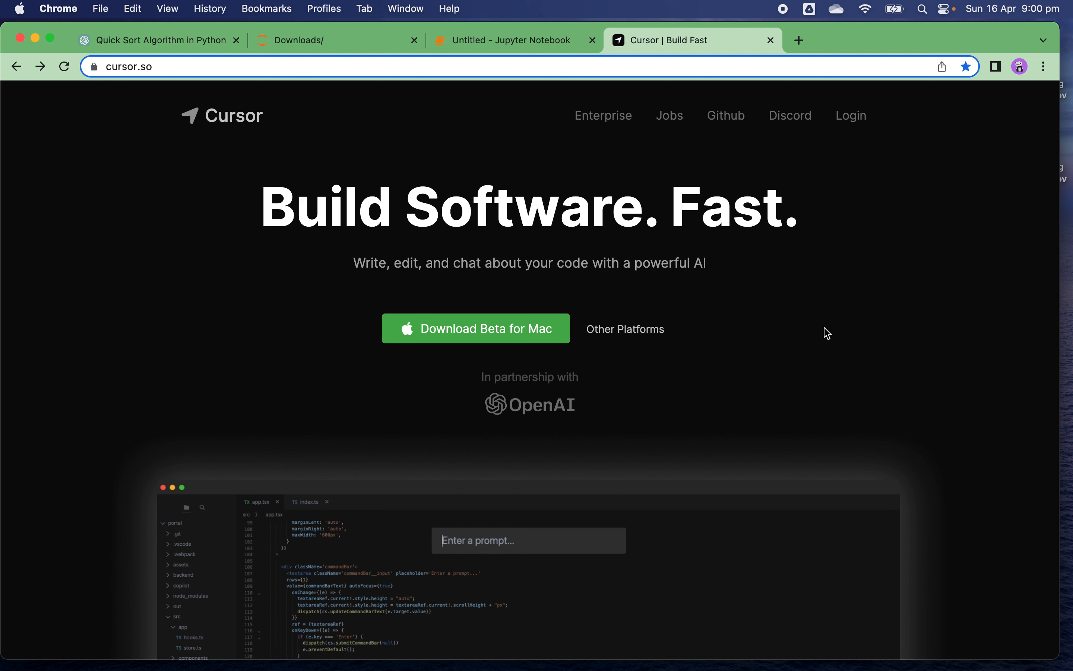
pyautogui.moveTo(717, 348)
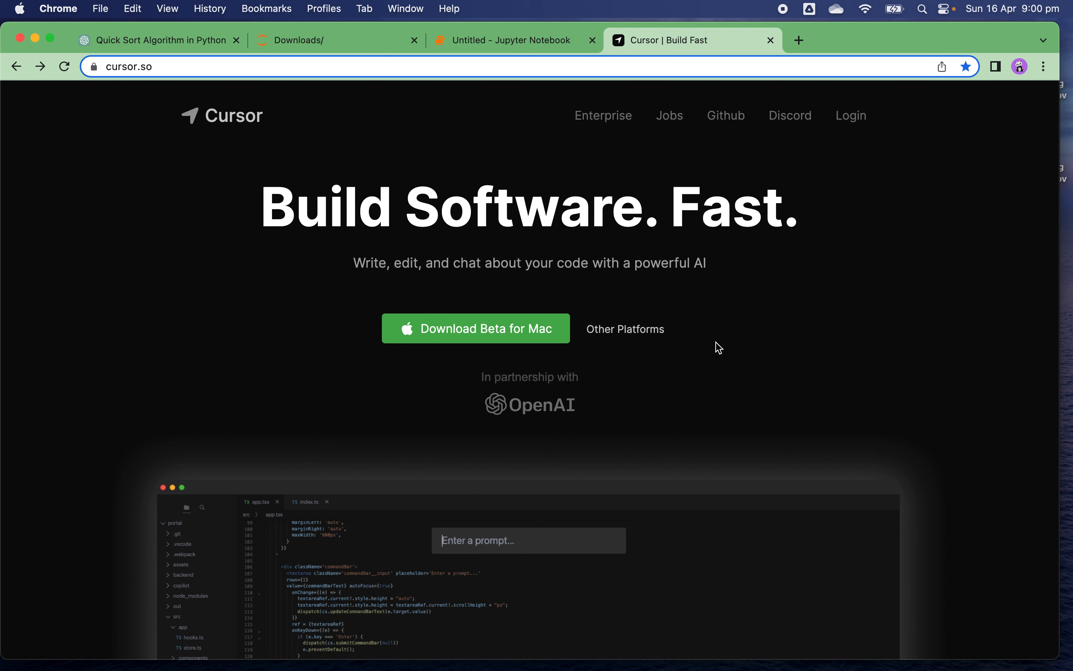
pyautogui.moveTo(580, 299)
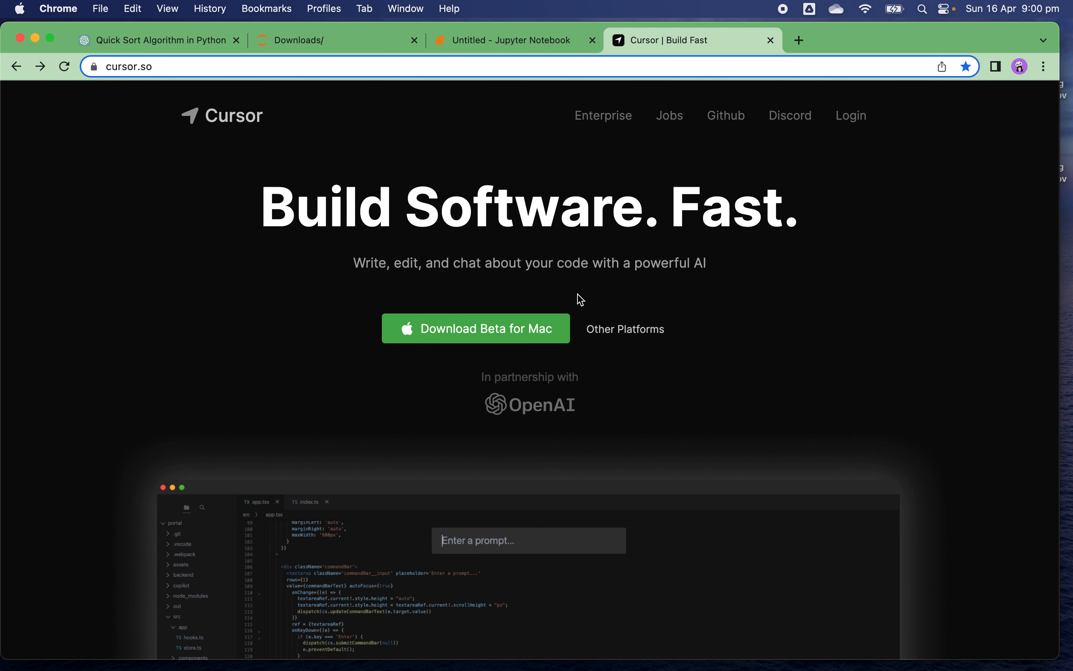
pyautogui.moveTo(623, 333)
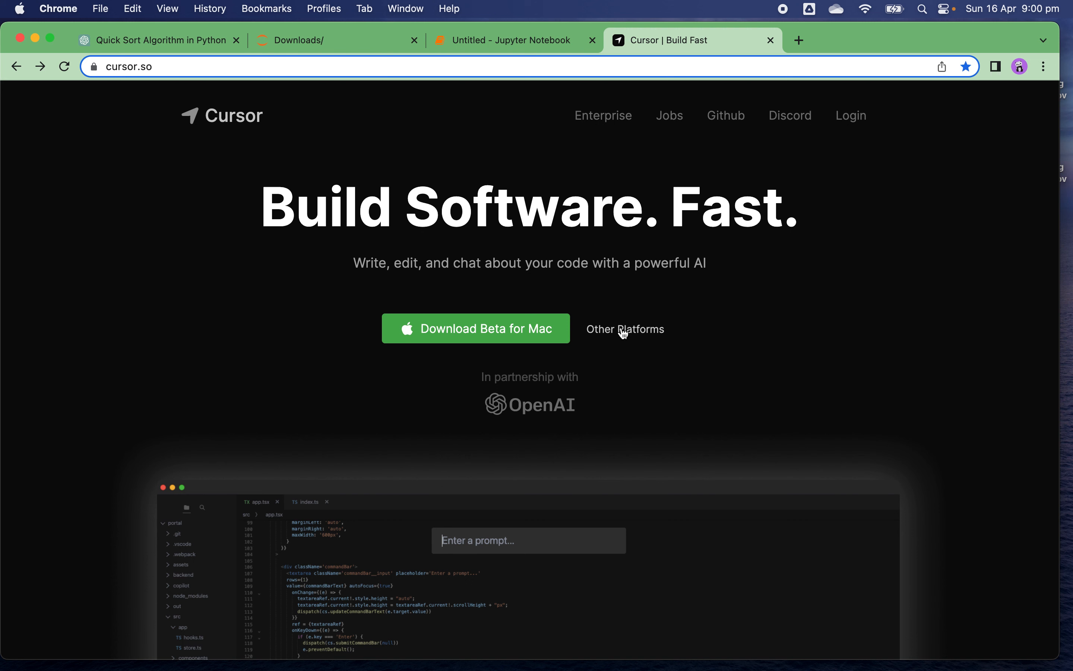
pyautogui.click(625, 328)
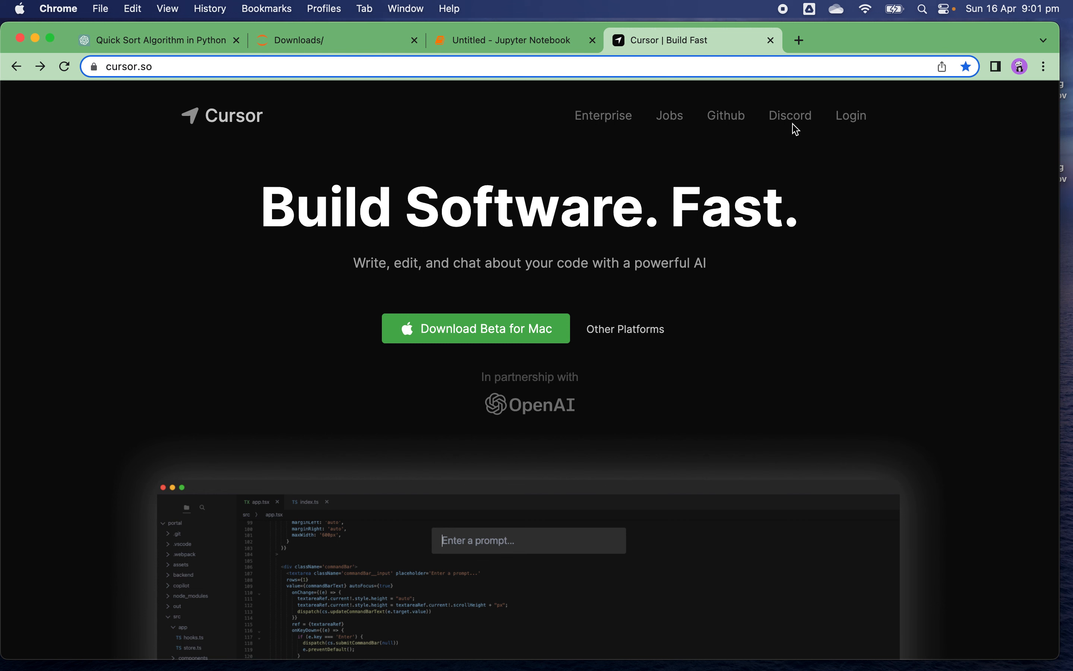
pyautogui.moveTo(806, 108)
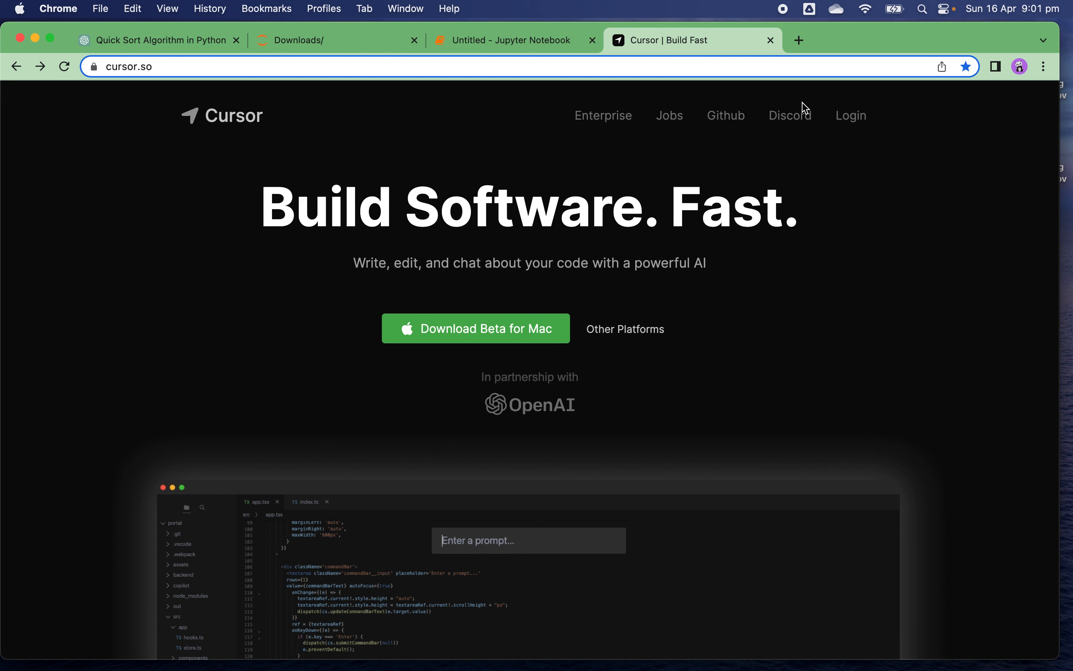
pyautogui.moveTo(811, 100)
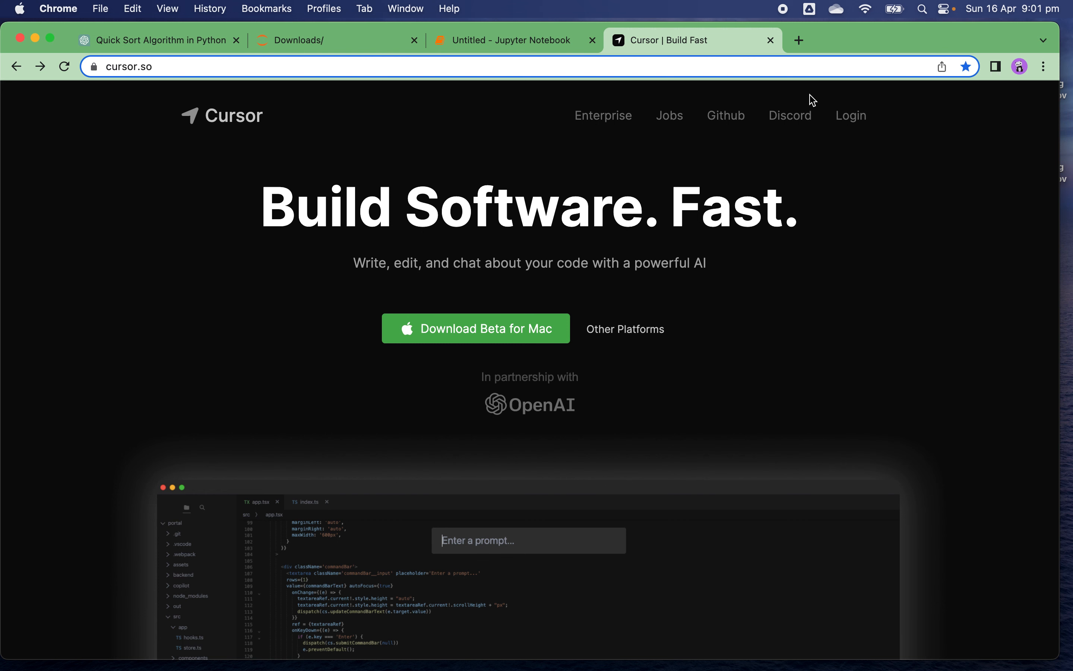
pyautogui.moveTo(725, 115)
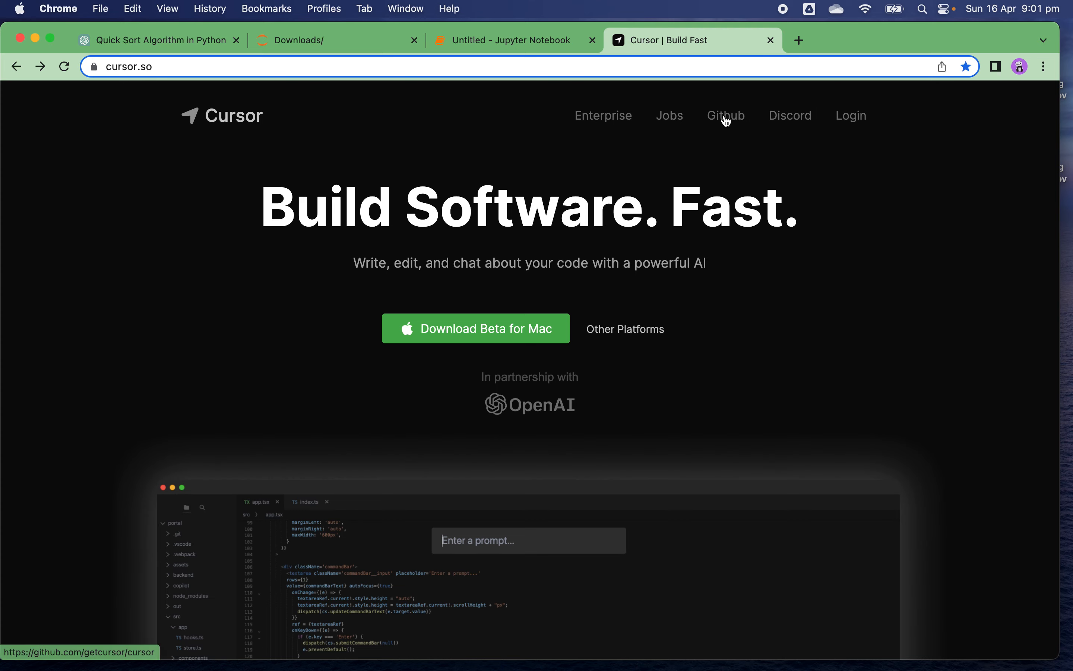
# Step: Open the getcursor/cursor GitHub repository and scroll to its README feature list
pyautogui.click(726, 115)
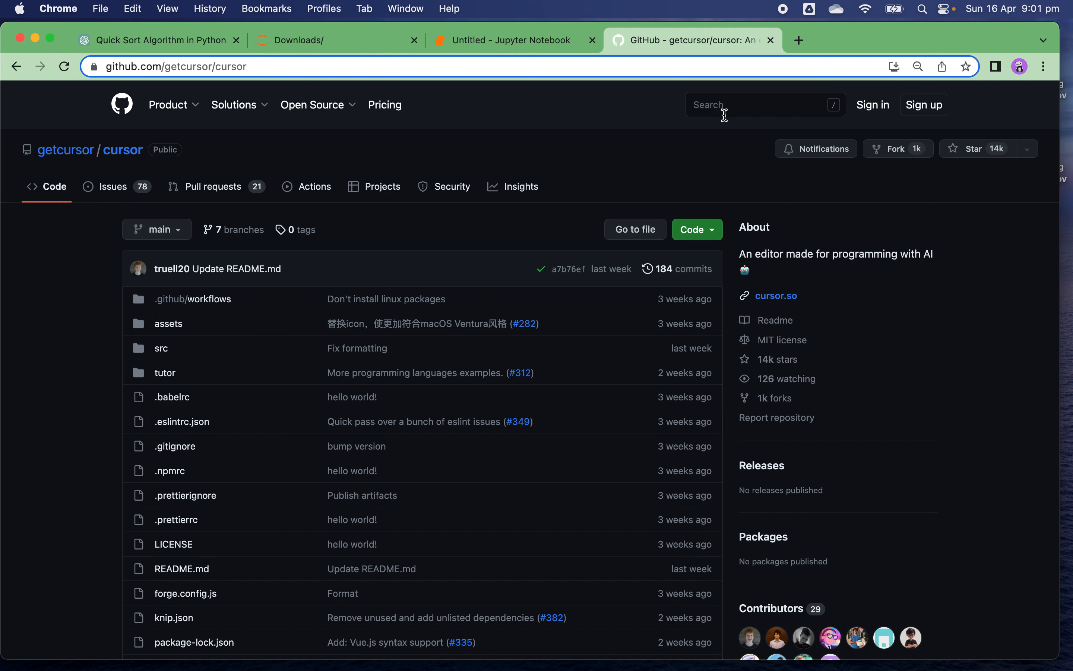
pyautogui.moveTo(1005, 170)
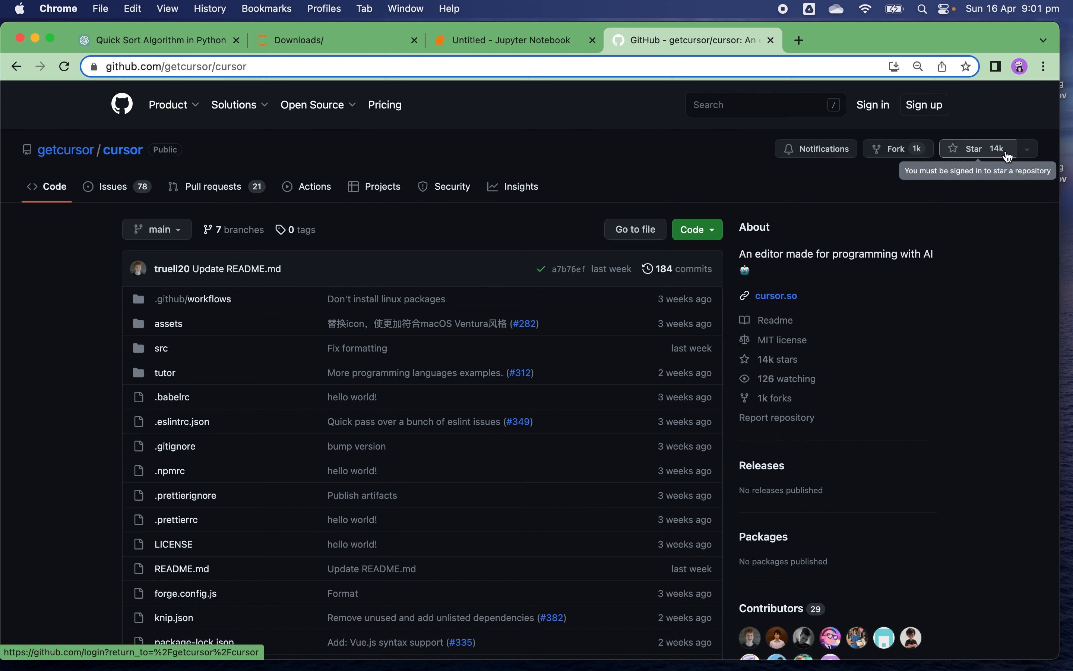
pyautogui.moveTo(944, 191)
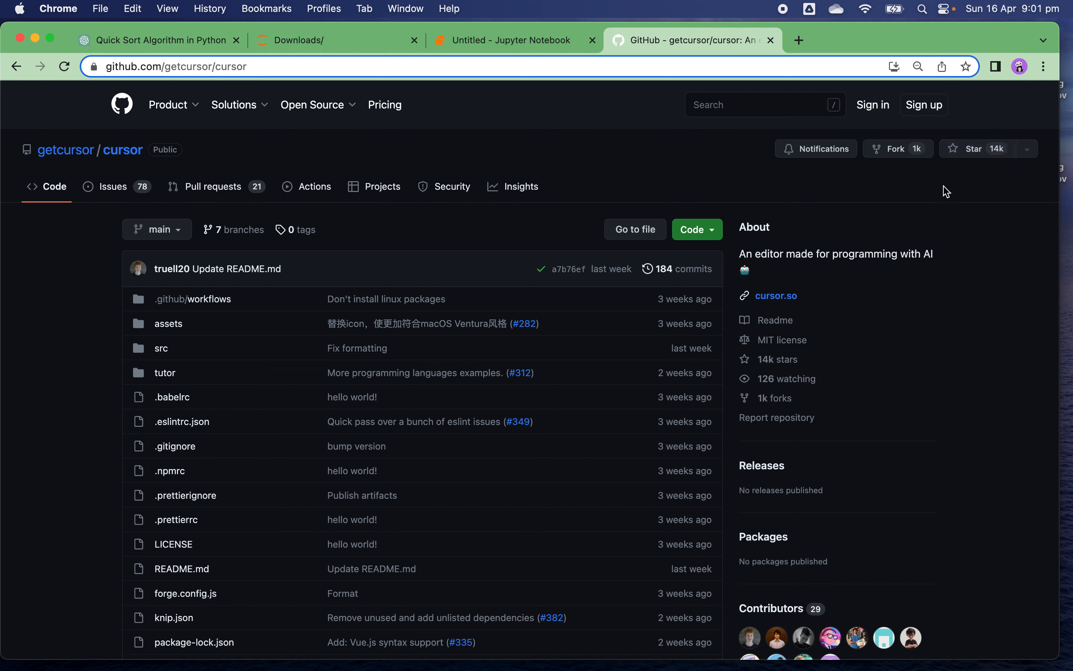
pyautogui.scroll(-3)
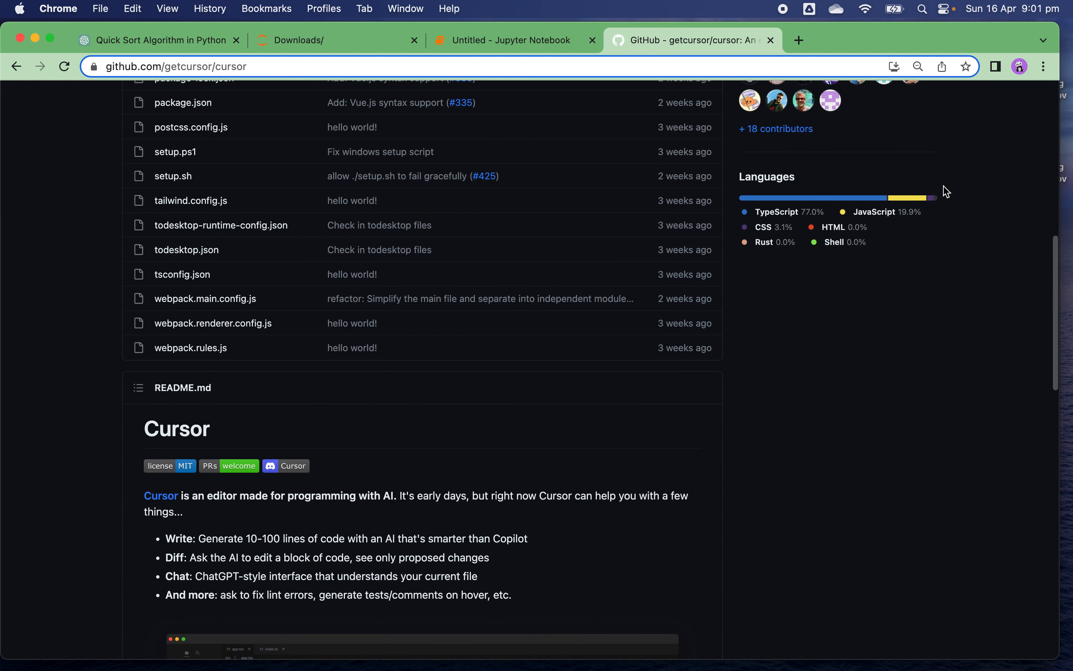
pyautogui.moveTo(451, 432)
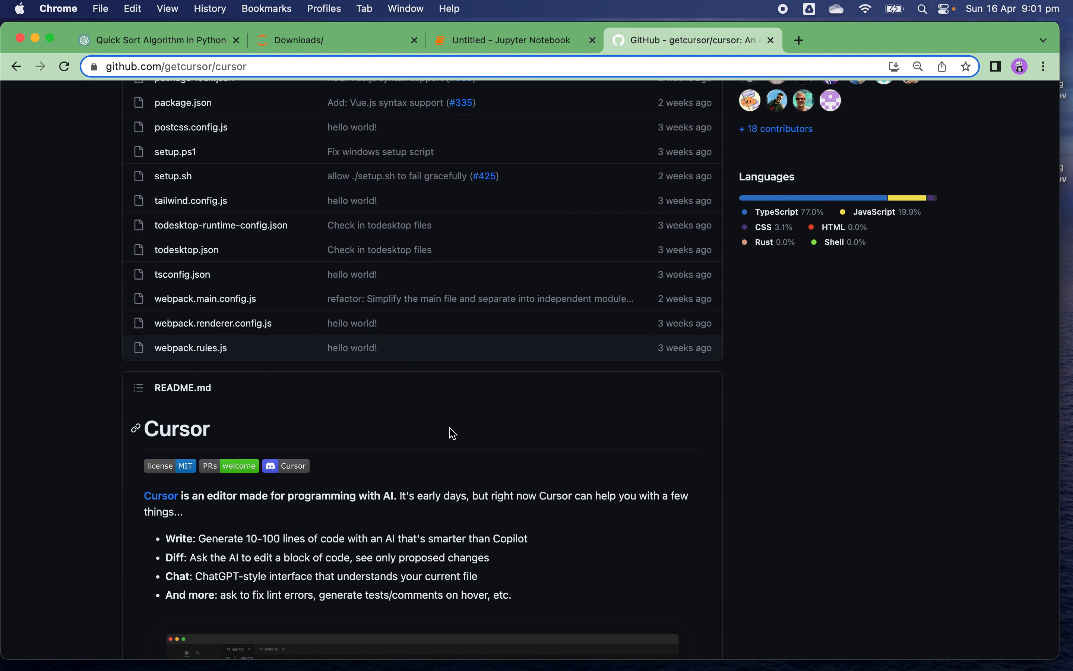
pyautogui.scroll(-3)
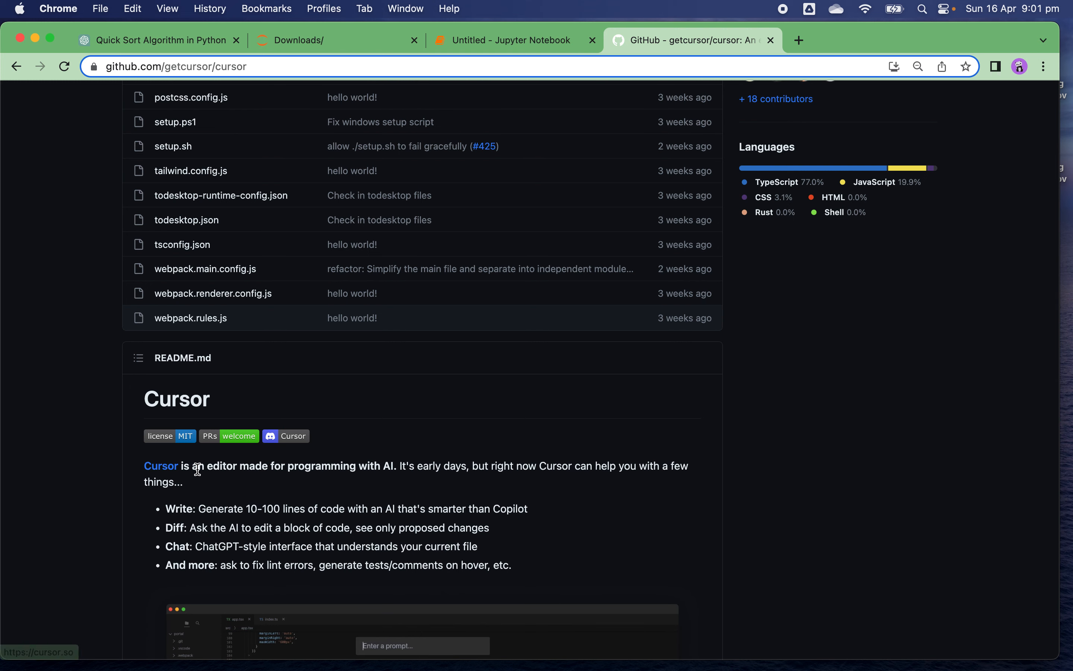
pyautogui.moveTo(325, 477)
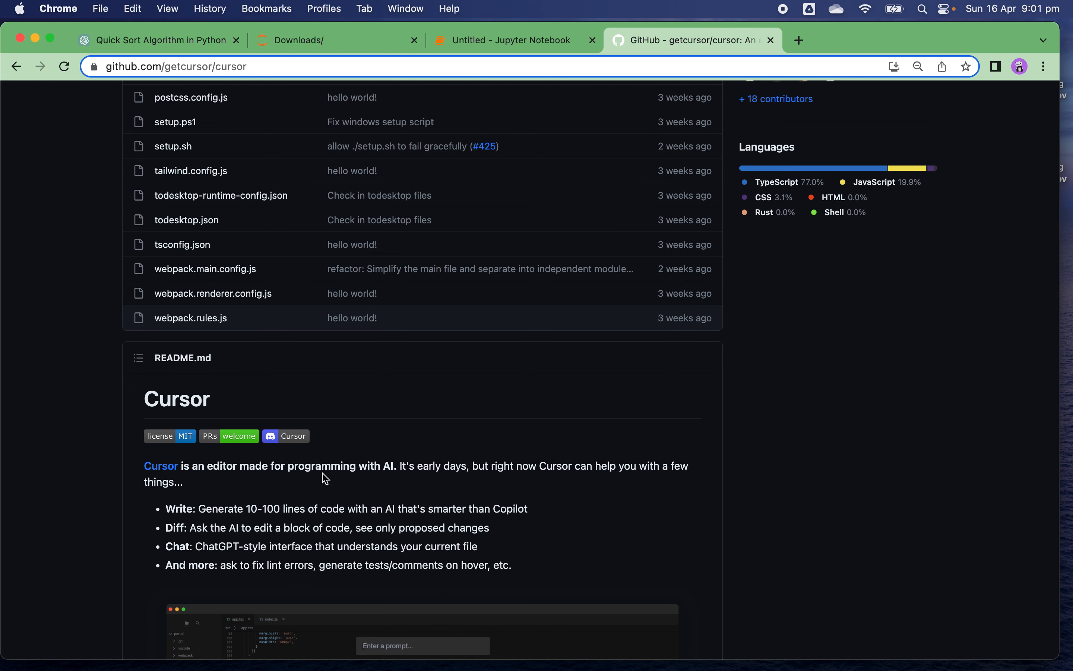
pyautogui.moveTo(398, 487)
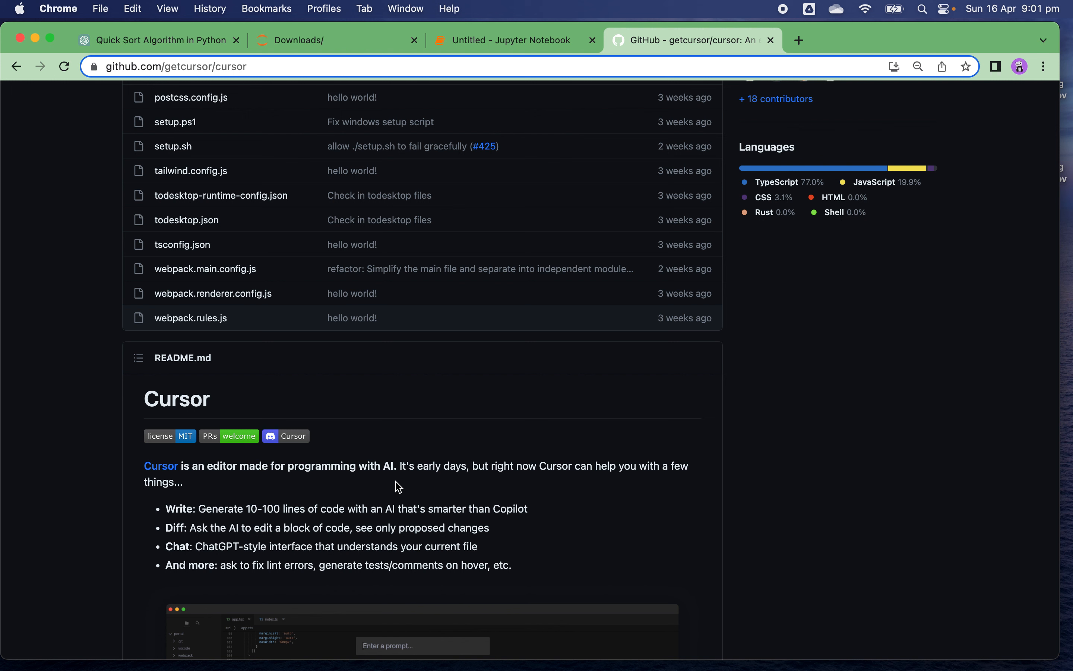
pyautogui.moveTo(229, 512)
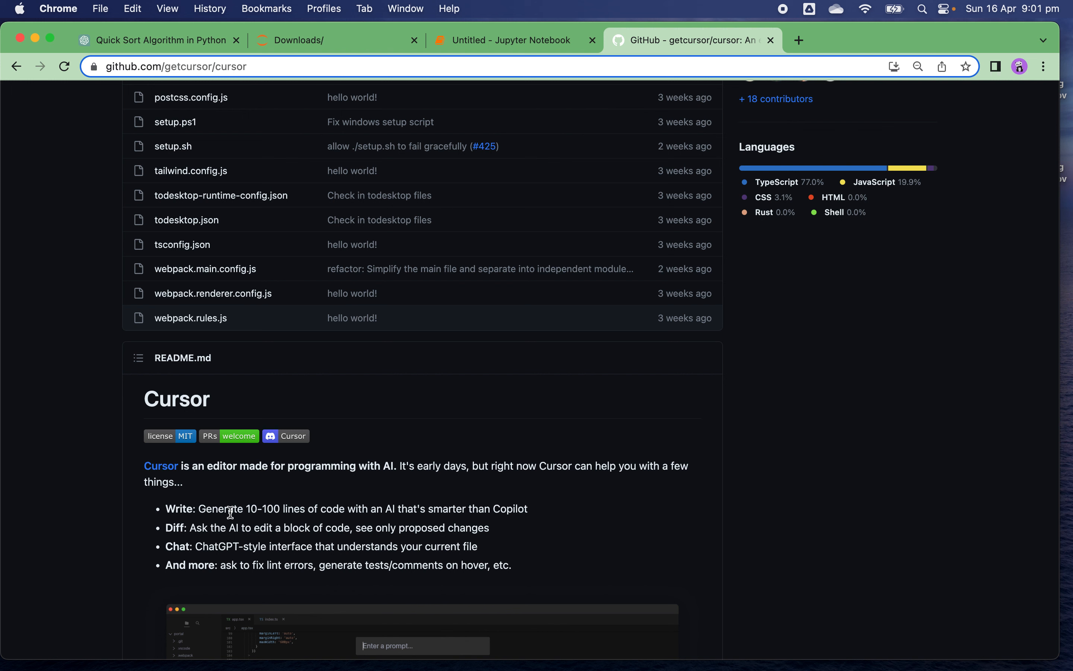
pyautogui.moveTo(266, 521)
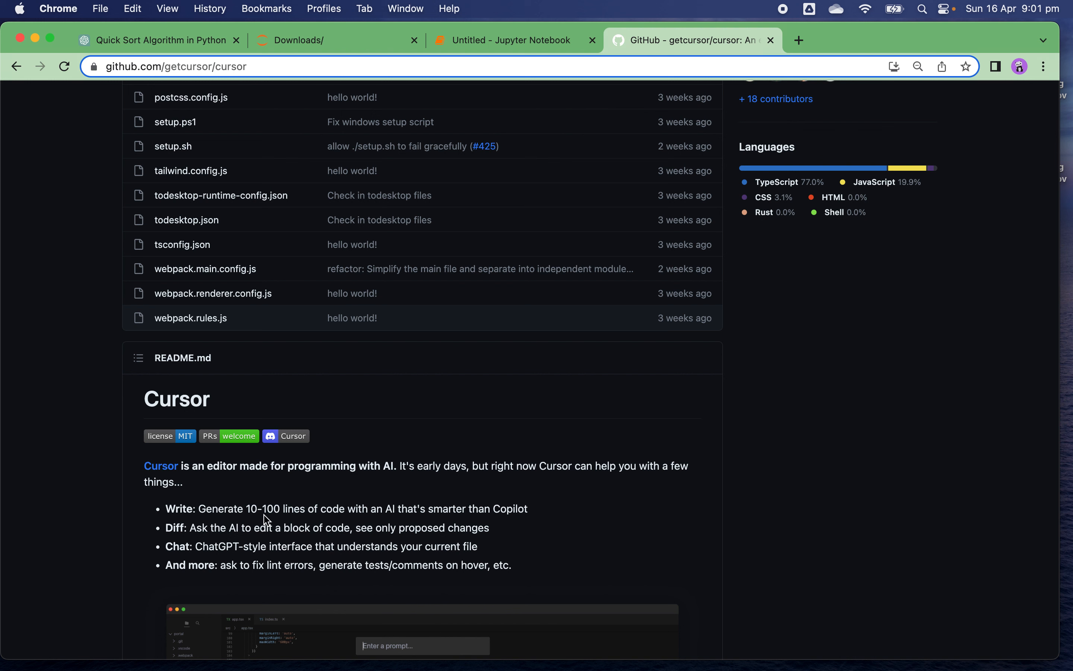
pyautogui.moveTo(212, 520)
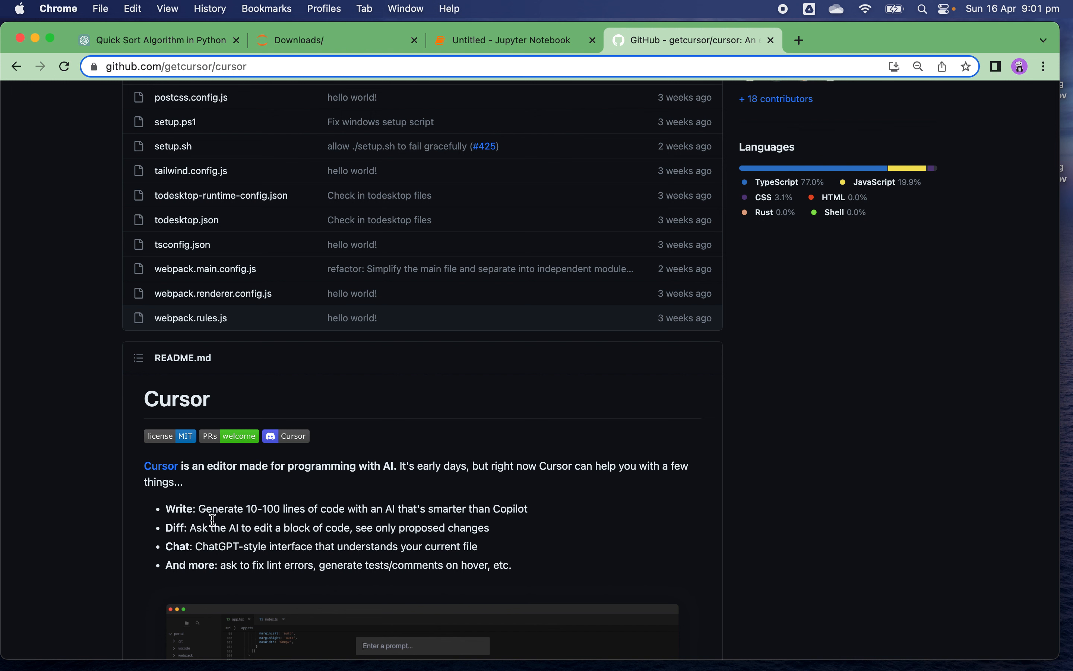
pyautogui.moveTo(226, 524)
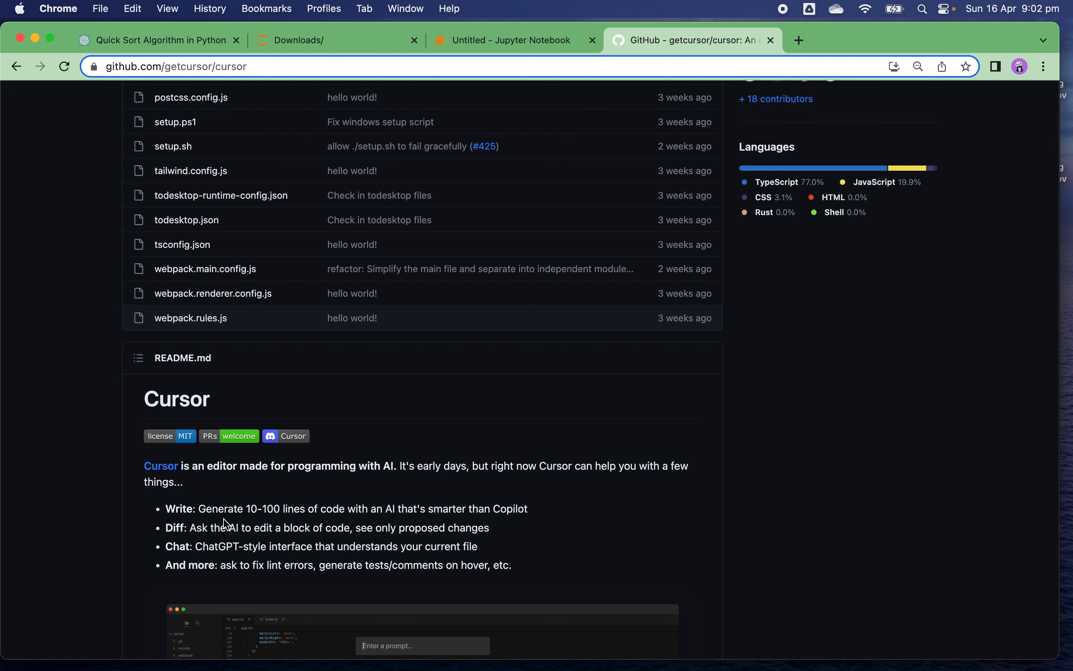
pyautogui.moveTo(745, 537)
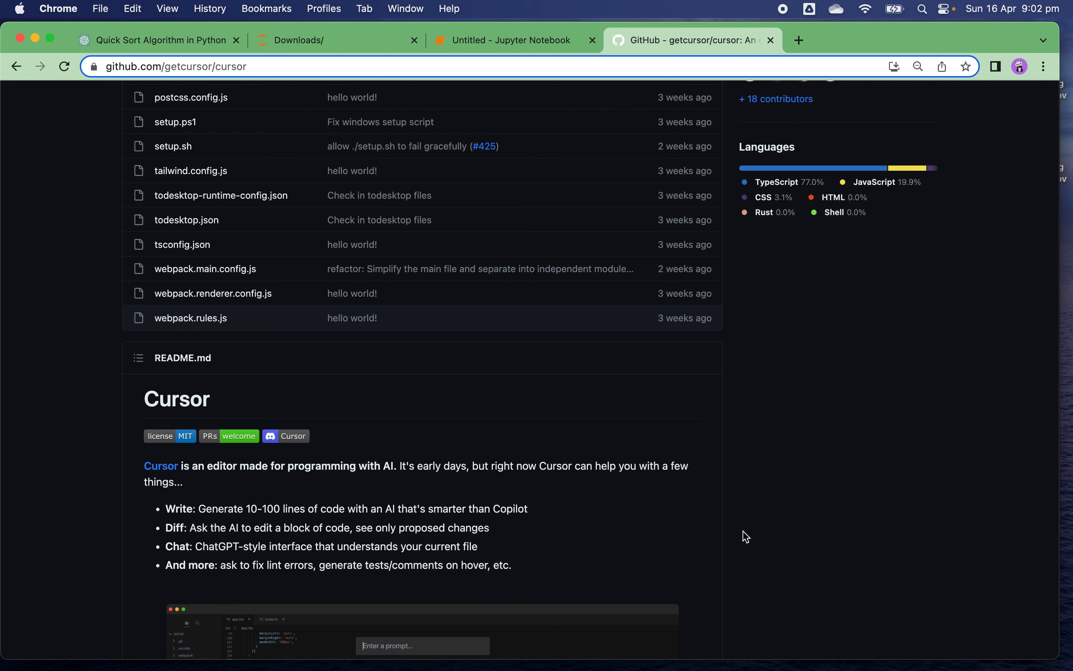
pyautogui.moveTo(866, 644)
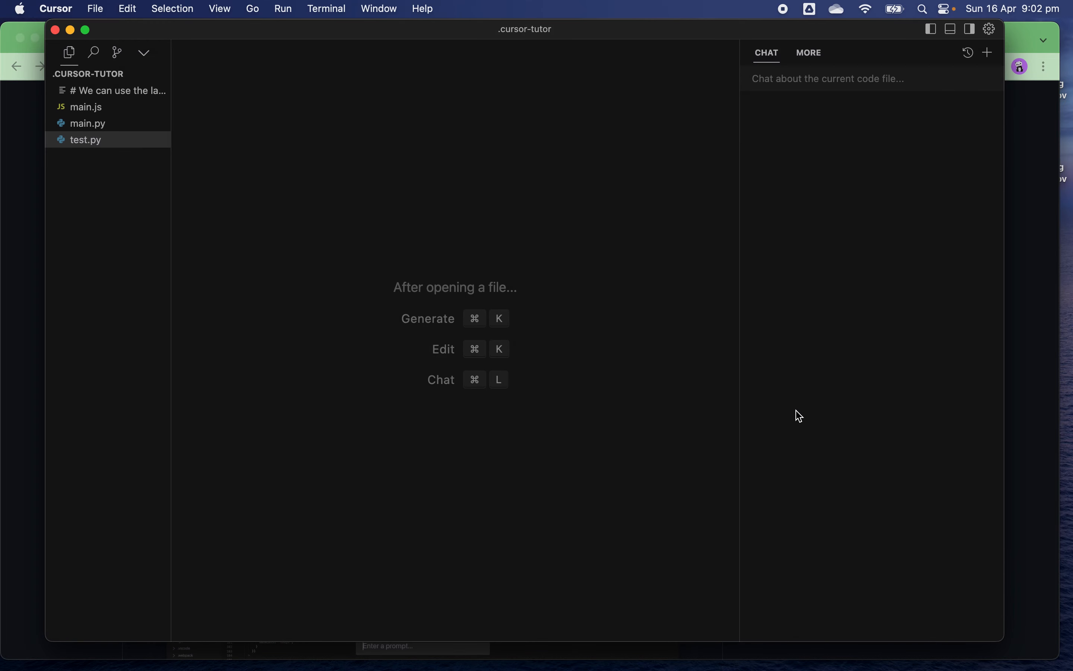
pyautogui.moveTo(177, 44)
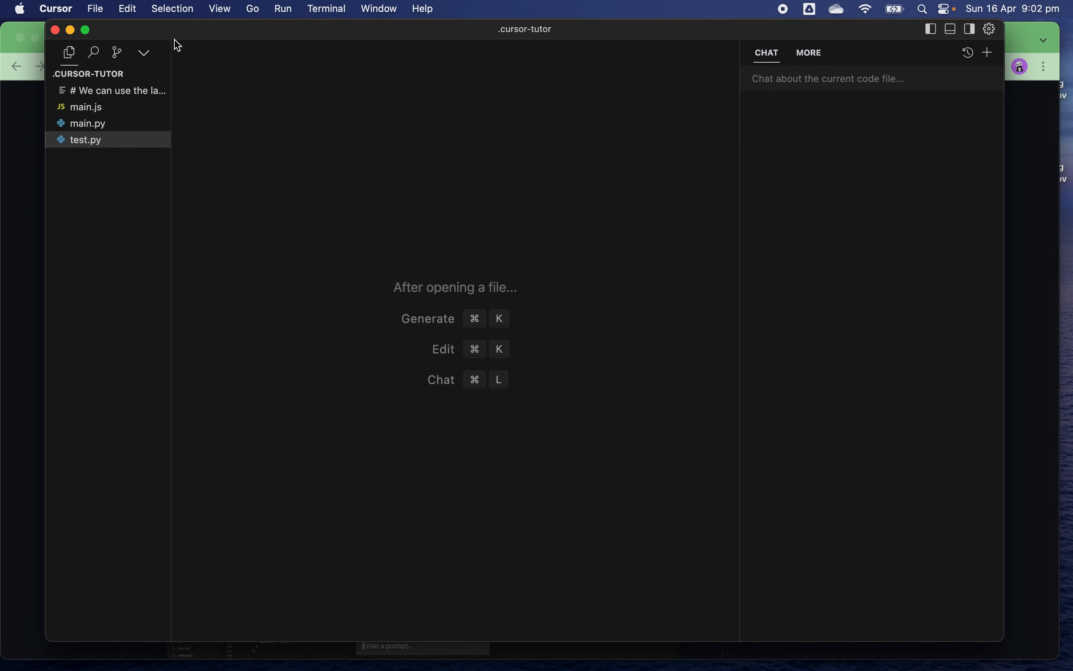
pyautogui.moveTo(183, 50)
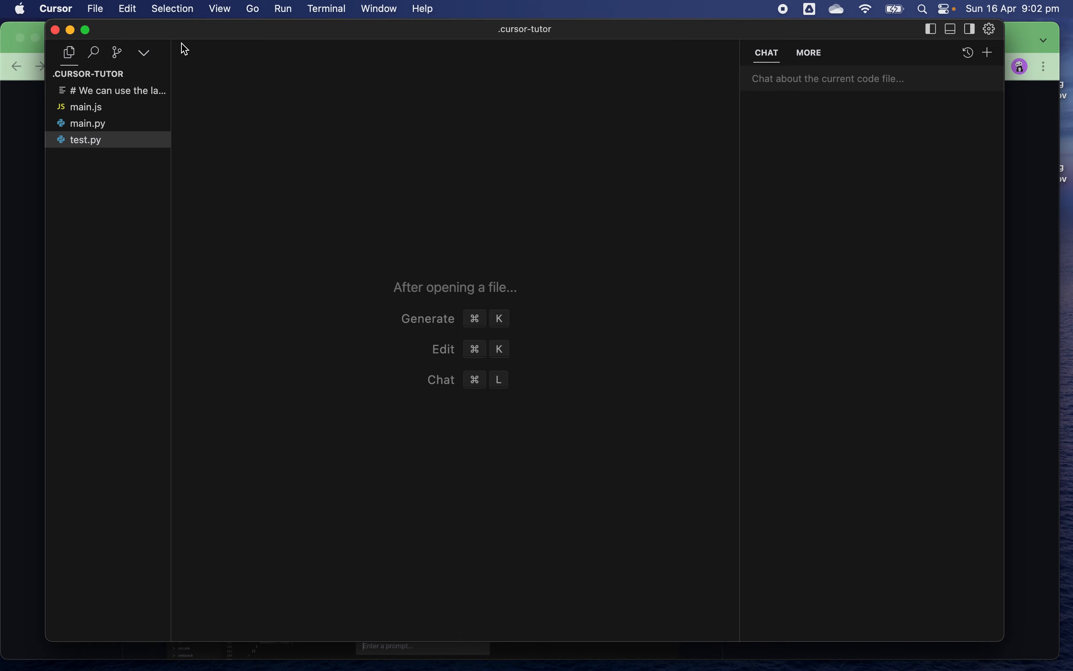
pyautogui.moveTo(95, 9)
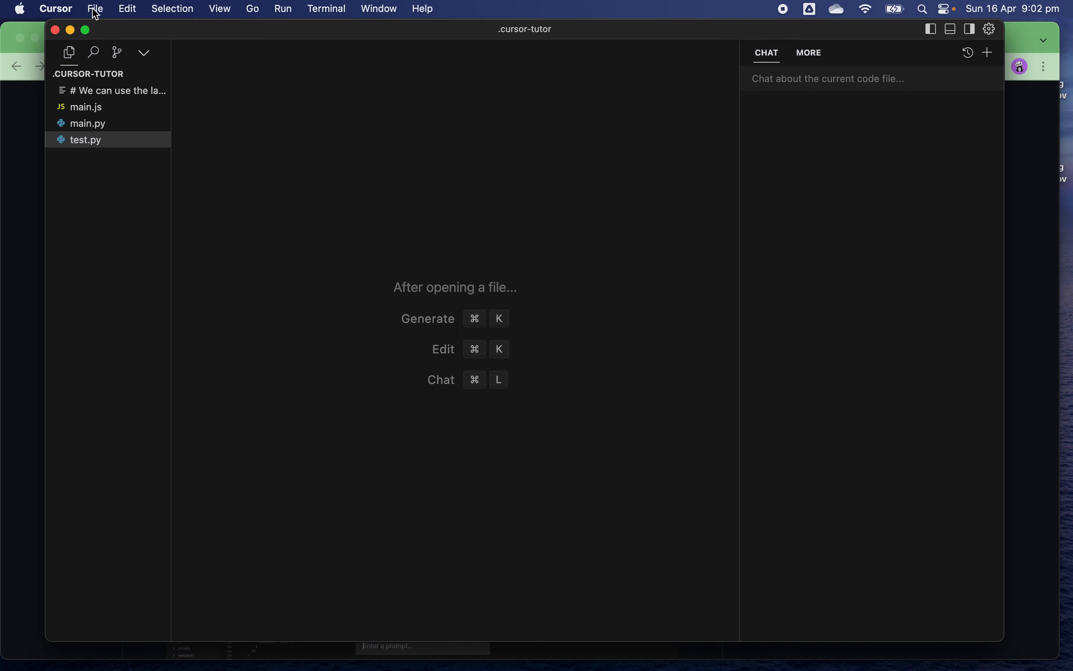
# Step: Create a new blank Untitled-1 text file from the File menu
pyautogui.click(94, 9)
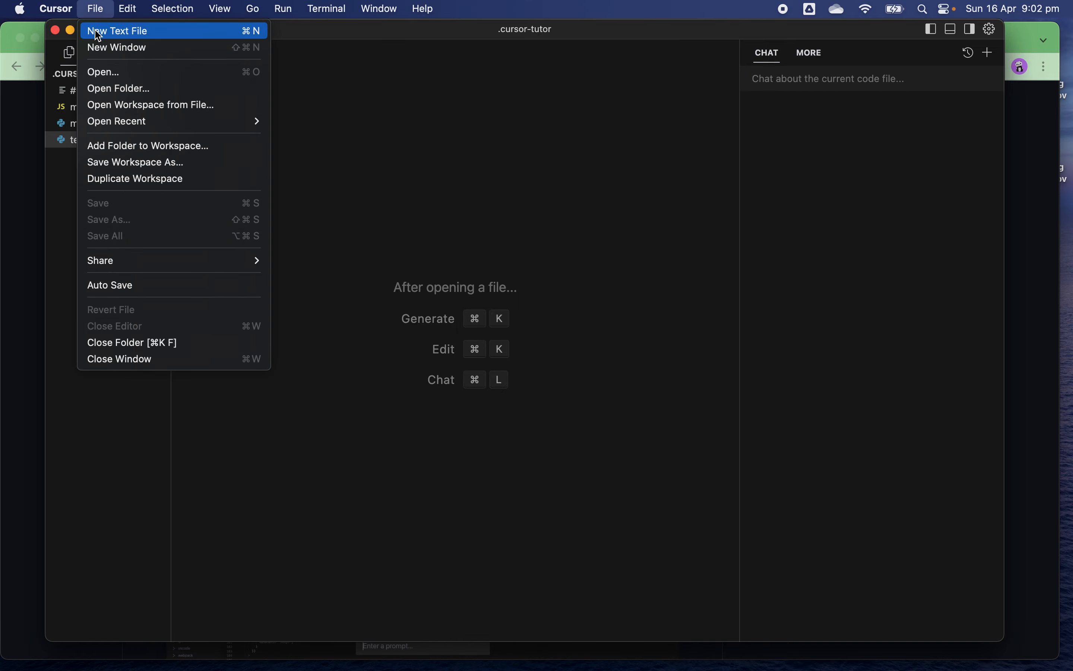
pyautogui.click(118, 31)
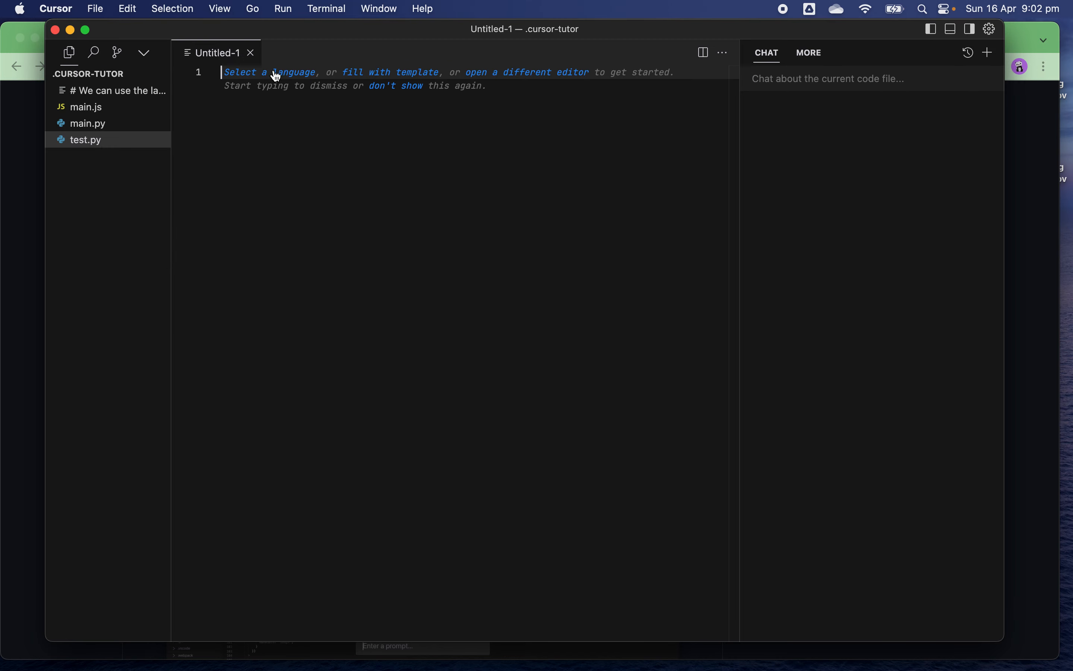
# Step: Set Untitled-1's language mode to Python from the Select Language Mode list
pyautogui.click(240, 71)
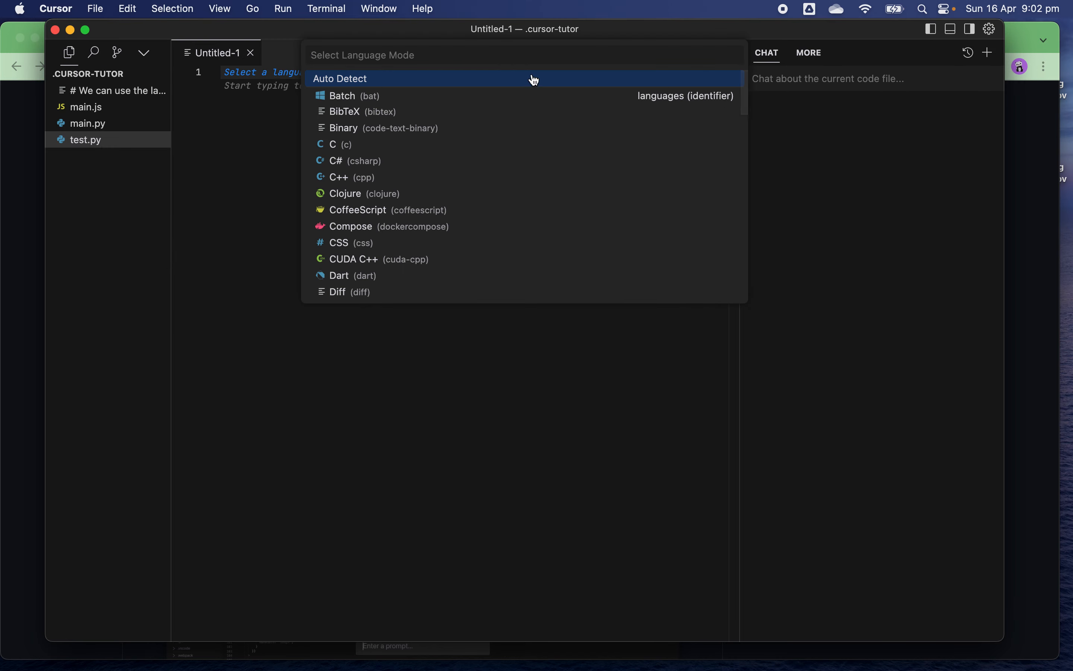
pyautogui.moveTo(747, 96)
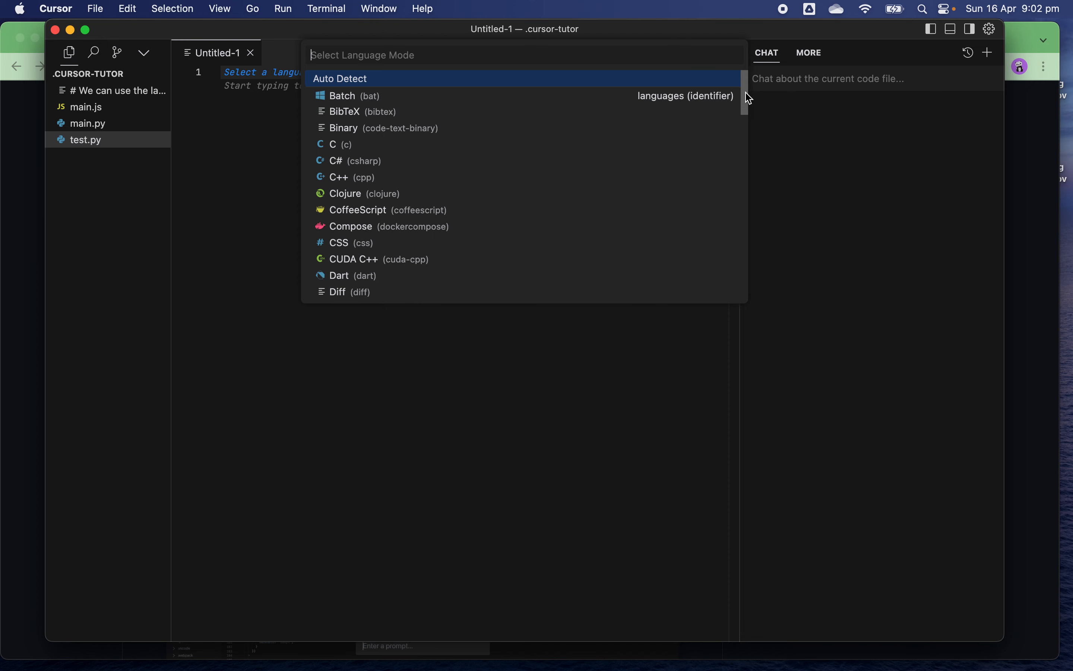
pyautogui.scroll(-3)
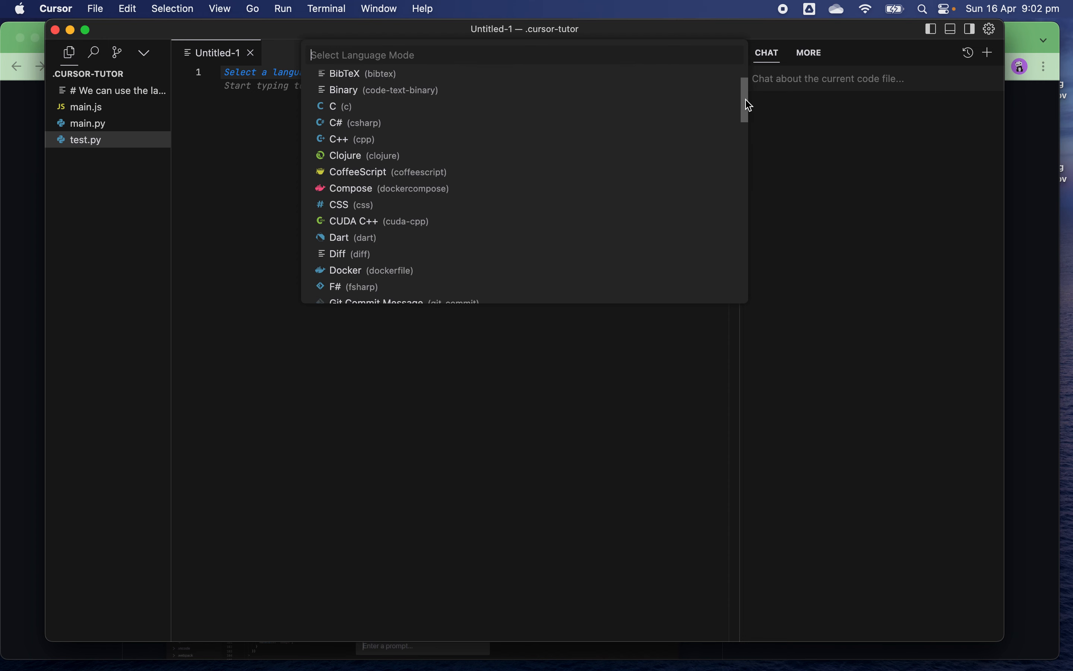
pyautogui.scroll(-3)
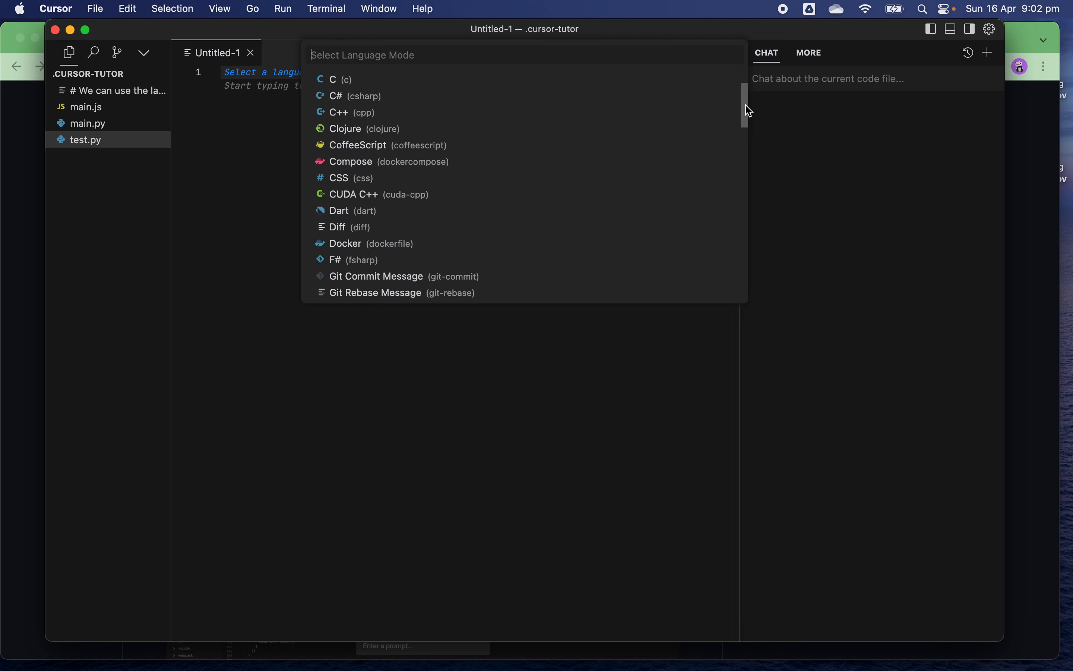
pyautogui.scroll(-3)
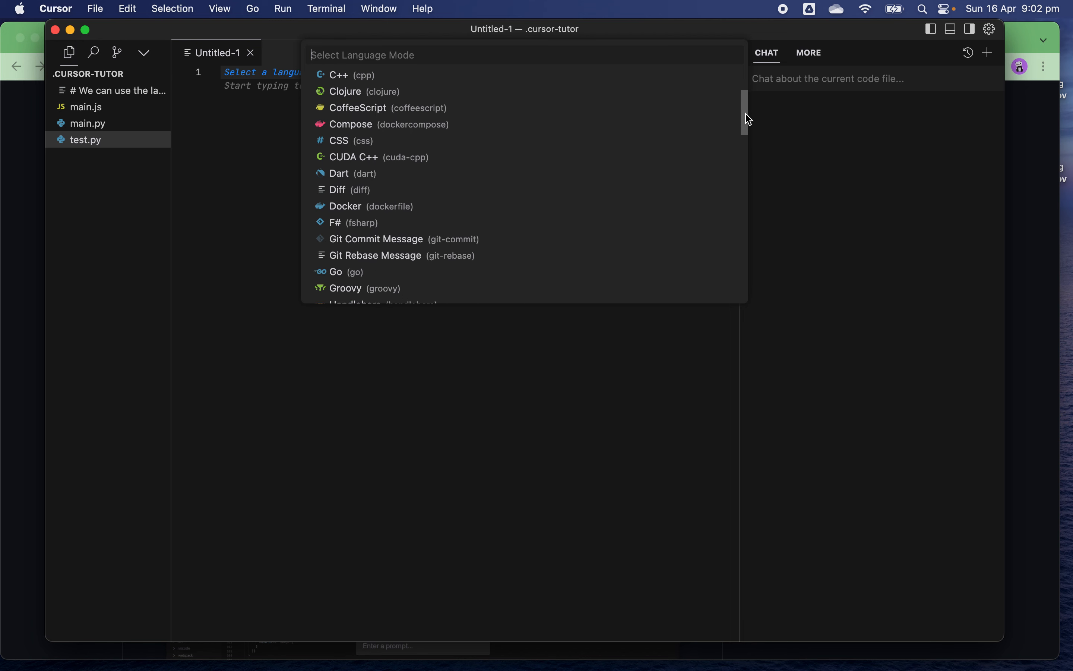
pyautogui.scroll(-3)
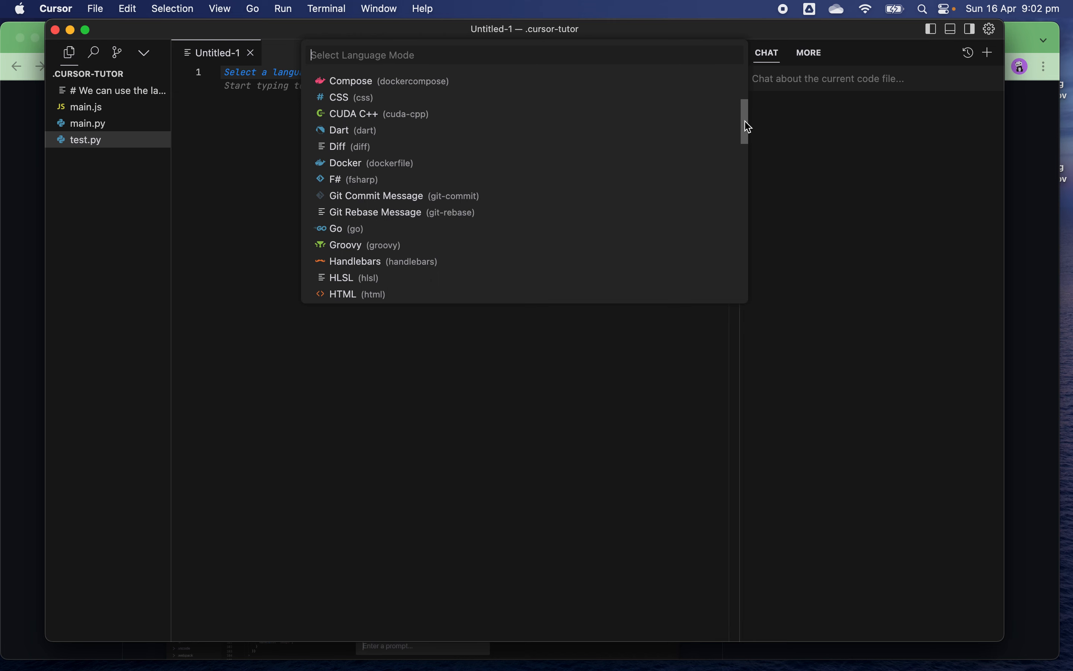
pyautogui.scroll(-3)
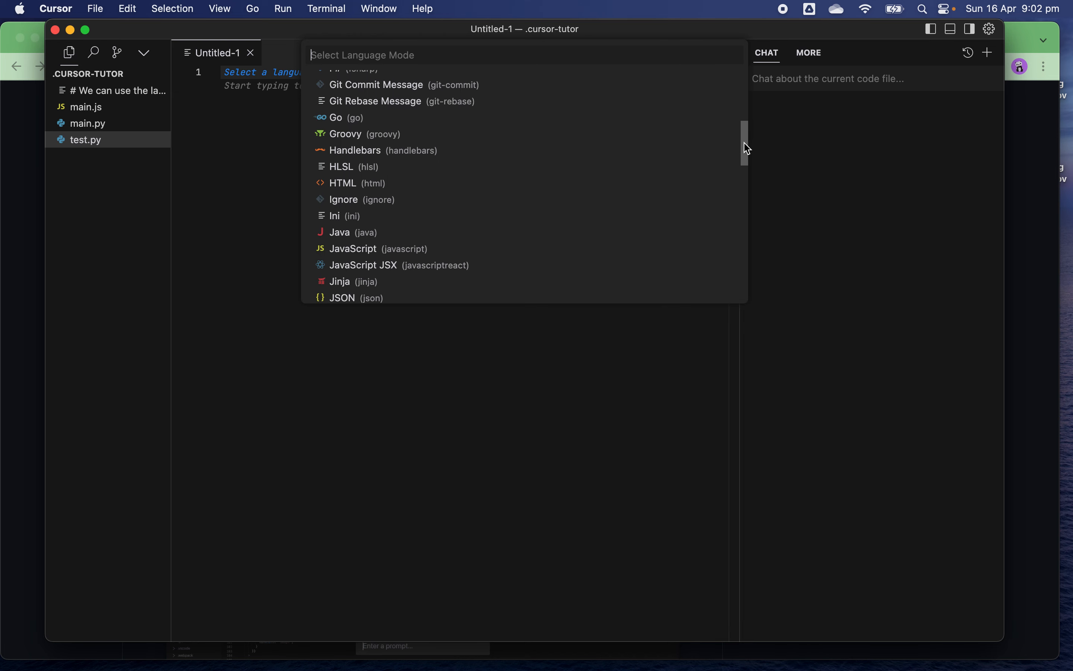
pyautogui.scroll(-3)
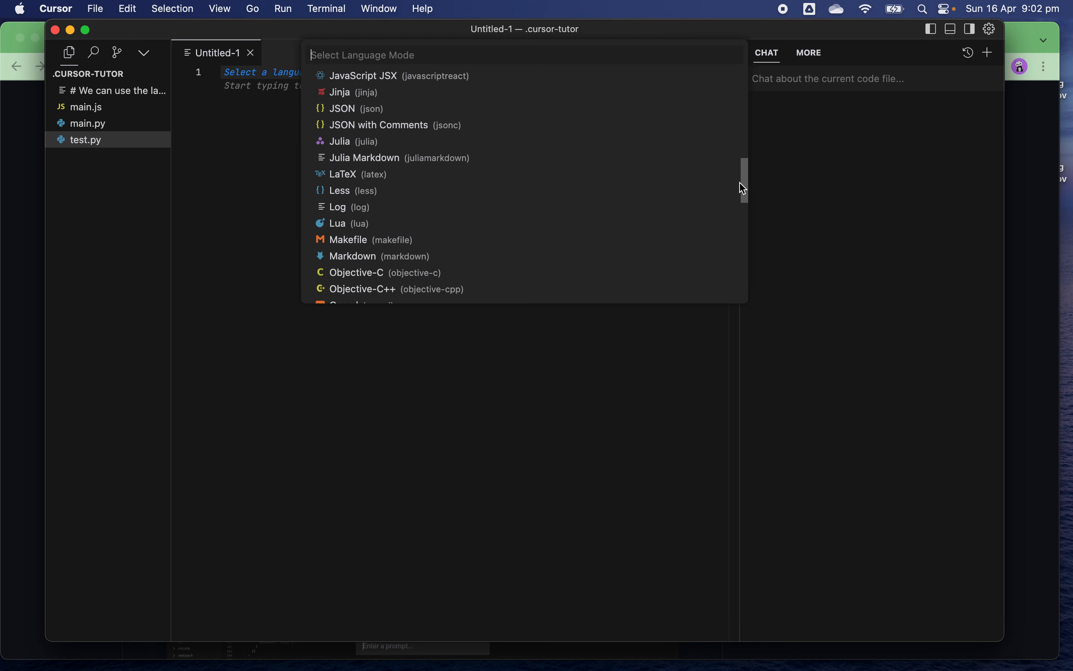
pyautogui.scroll(-3)
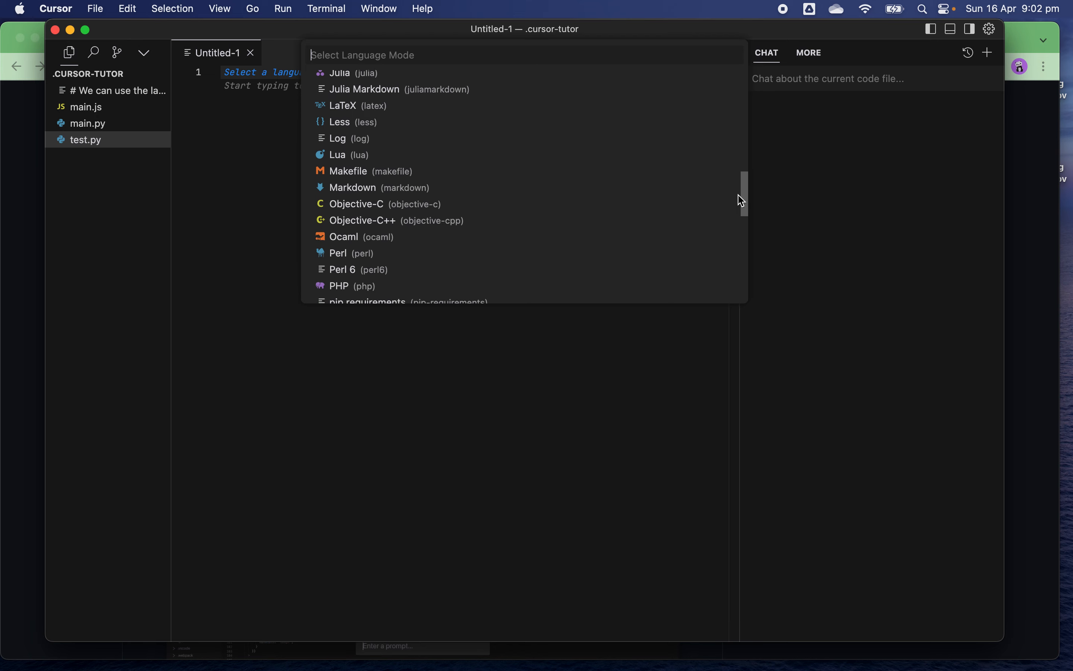
pyautogui.scroll(-3)
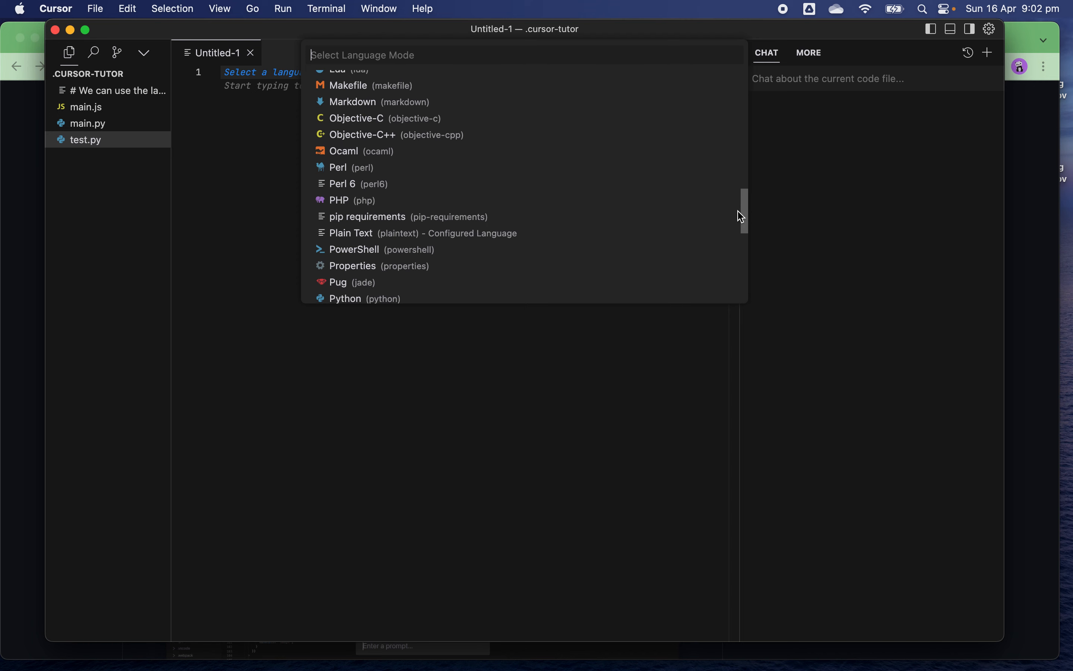
pyautogui.scroll(-3)
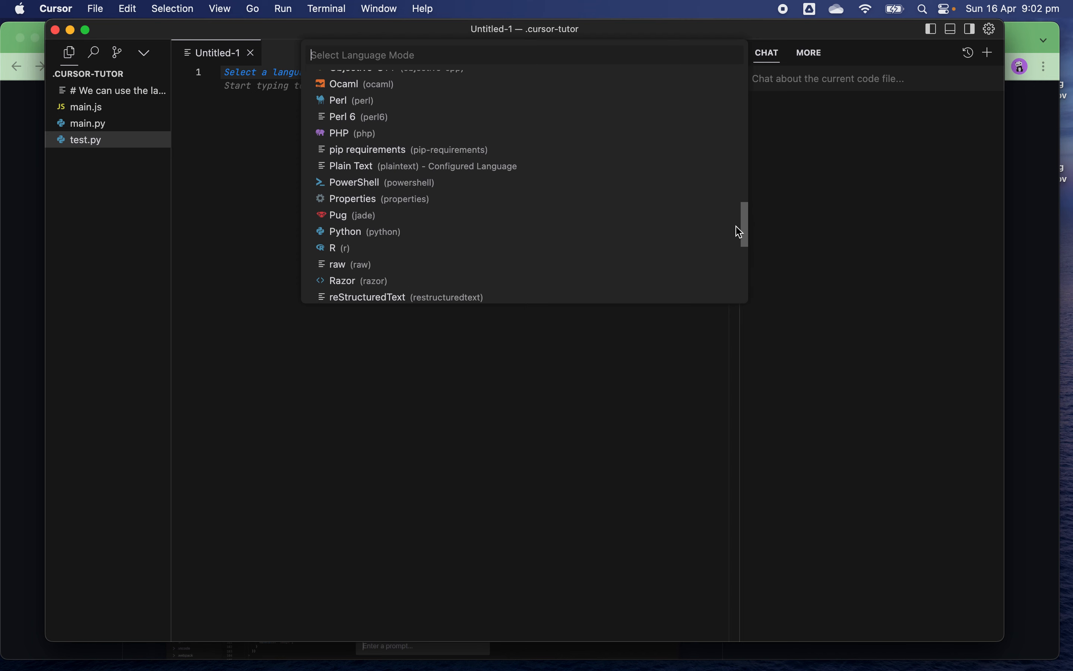
pyautogui.scroll(-3)
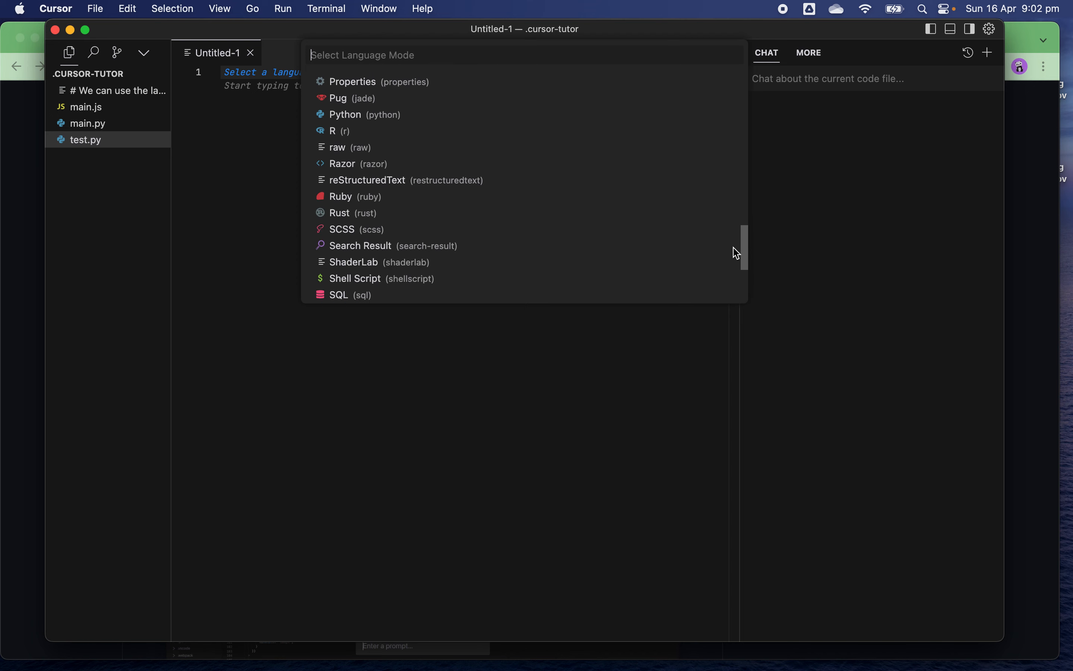
pyautogui.scroll(-3)
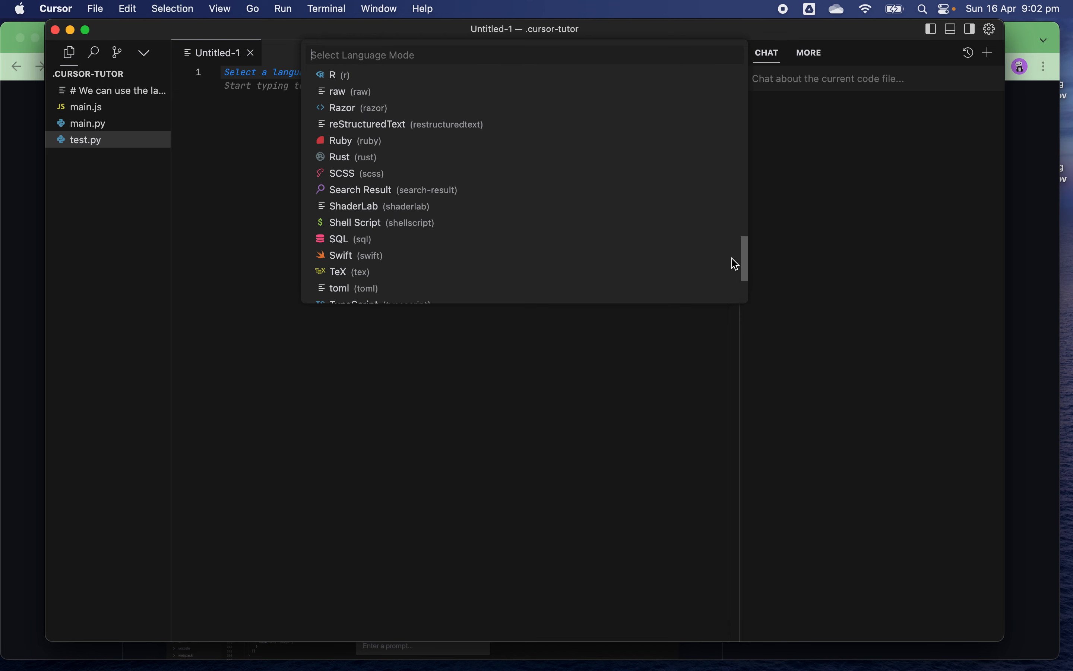
pyautogui.scroll(-3)
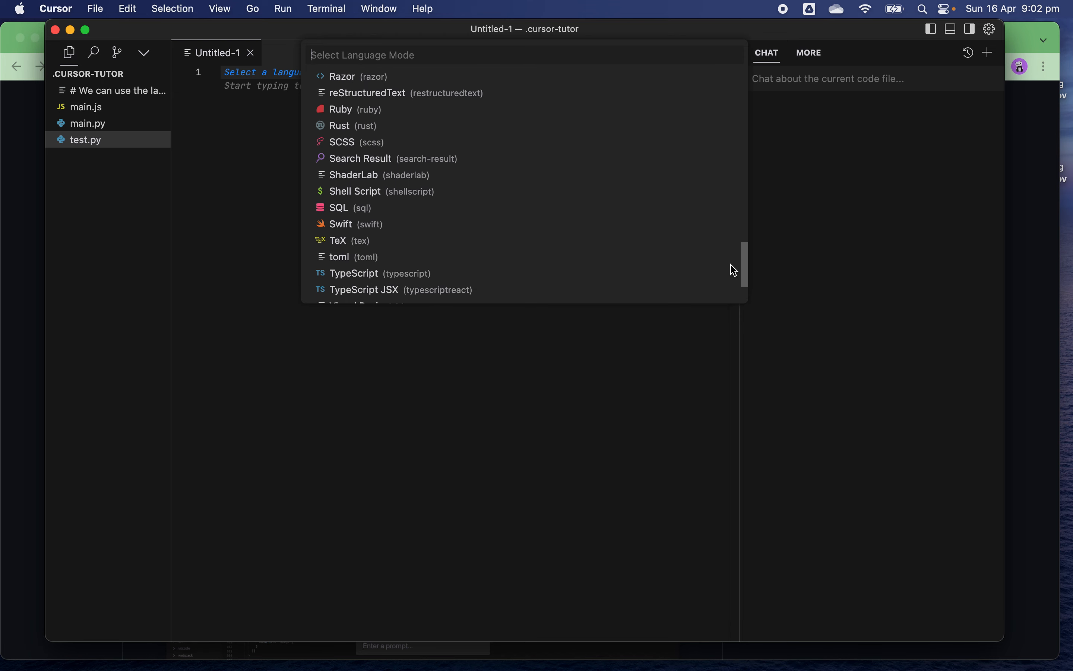
pyautogui.scroll(-3)
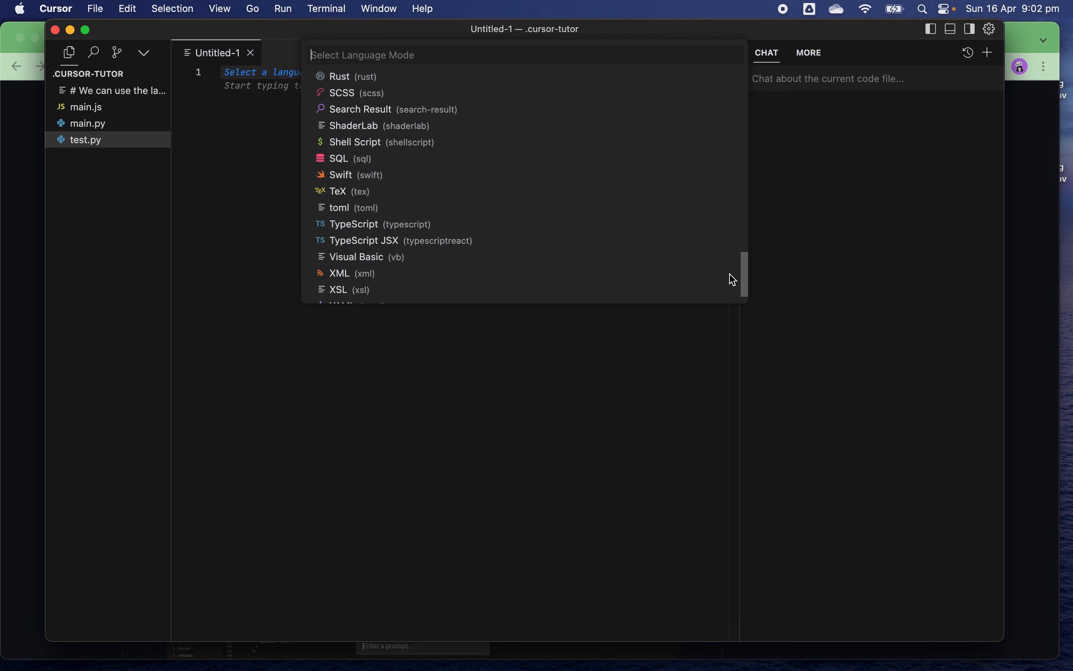
pyautogui.scroll(3)
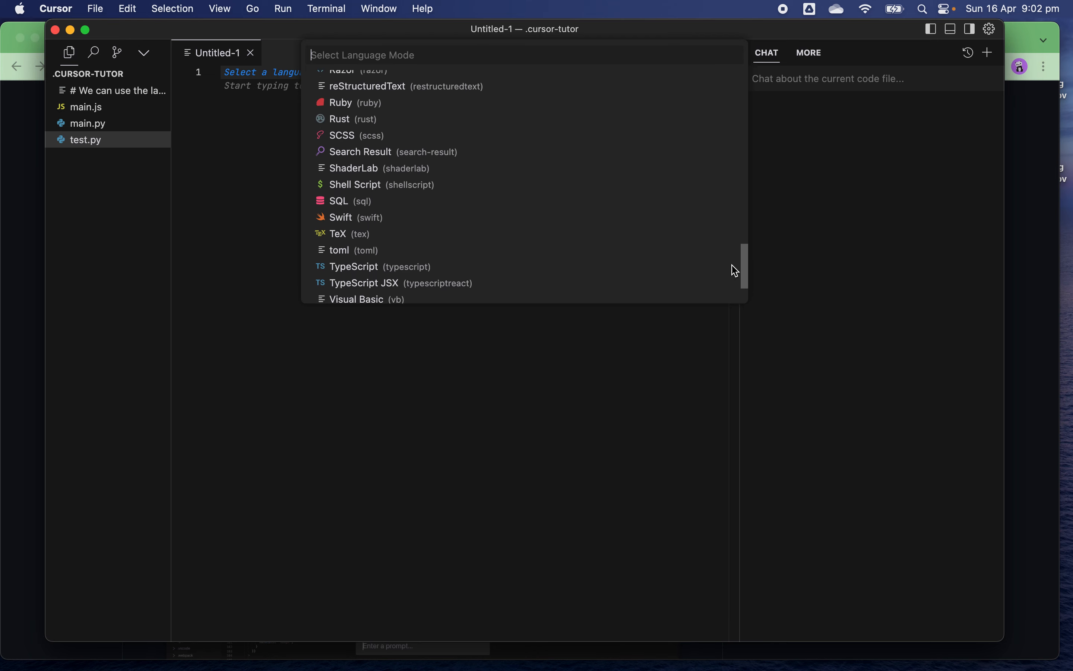
pyautogui.scroll(3)
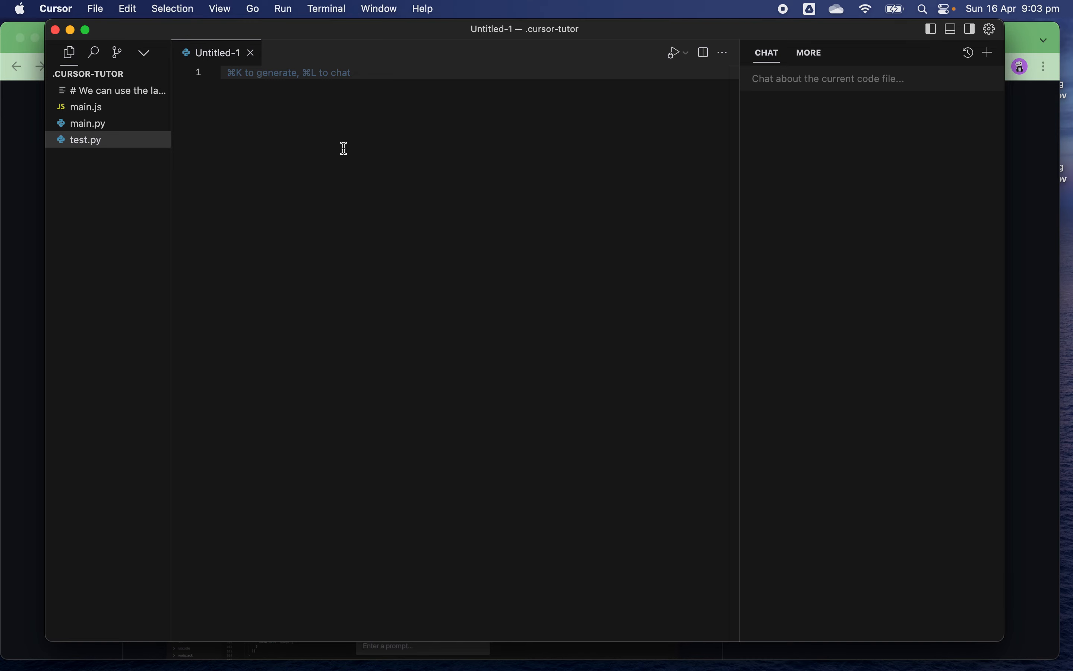
# Step: Type a request for Python code that detects text language with a test case into the file
pyautogui.write('wri')
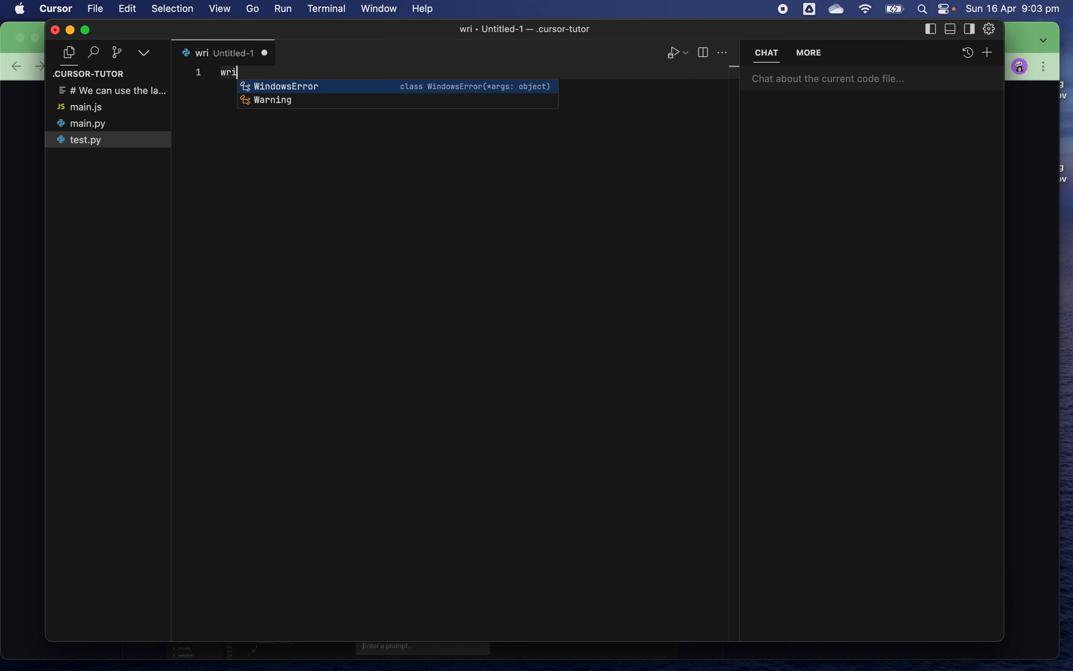
pyautogui.write('te a co')
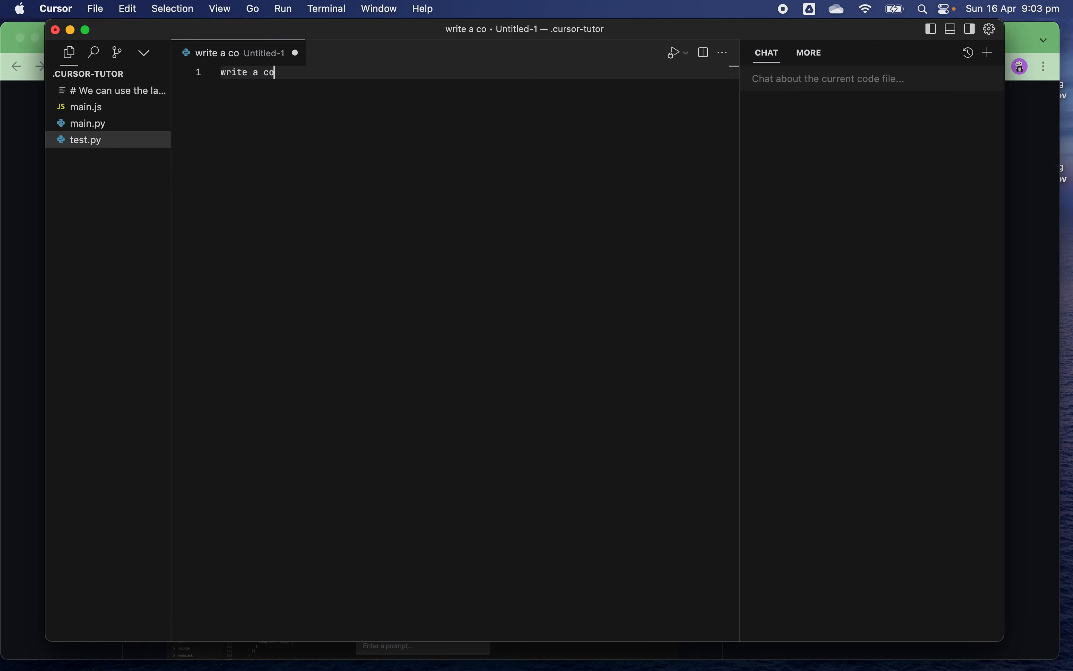
pyautogui.write('de in pytho')
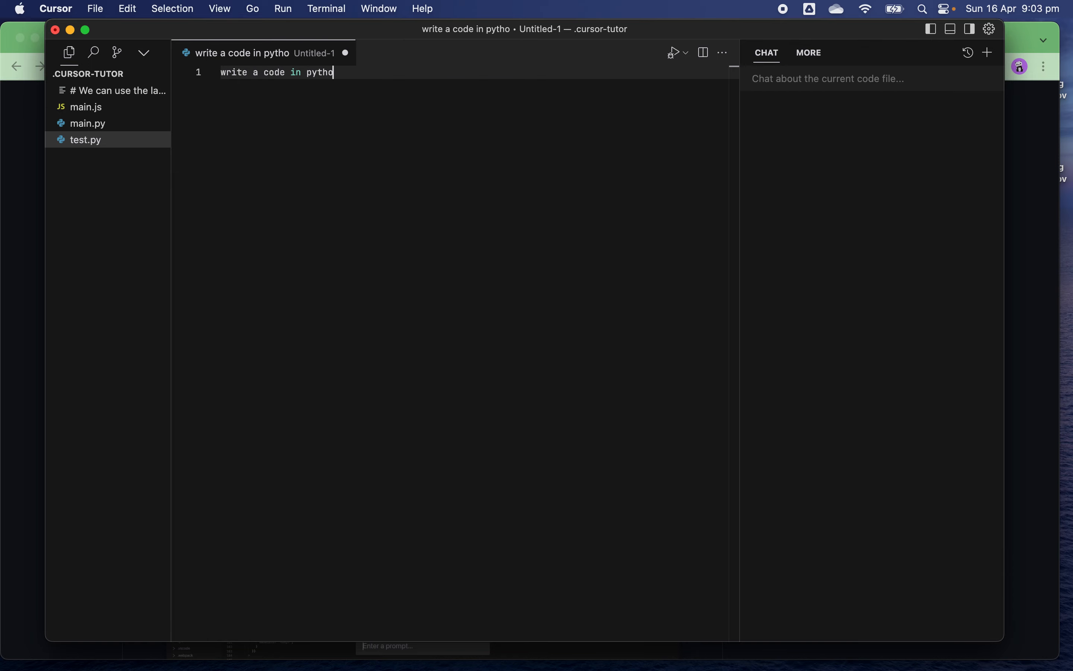
pyautogui.write('n to detect langauge in a give')
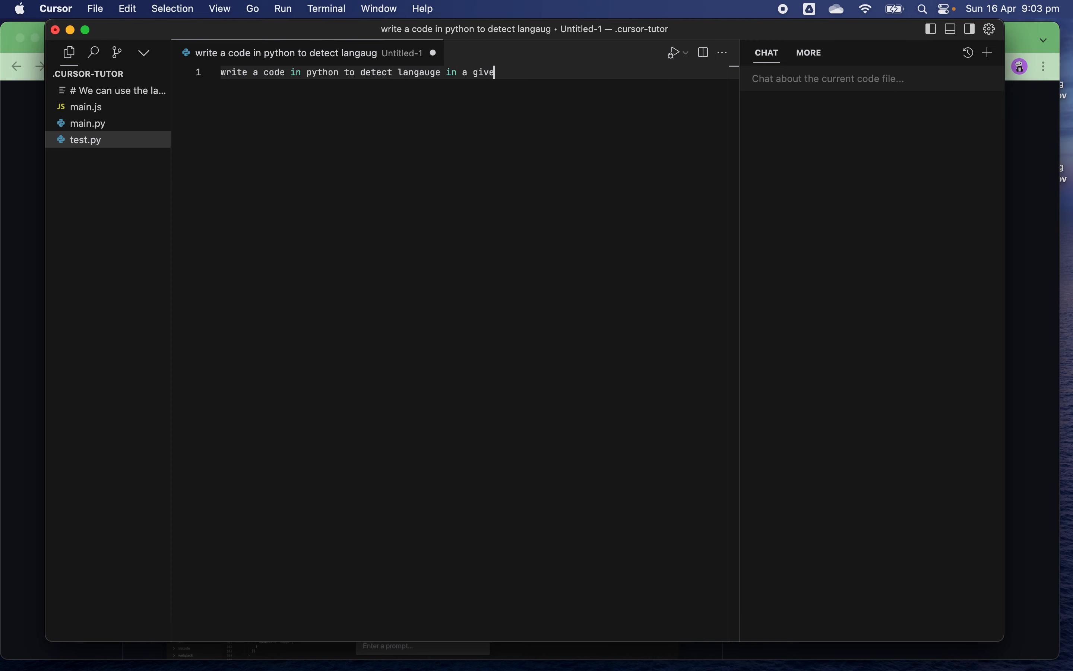
pyautogui.write('n text and')
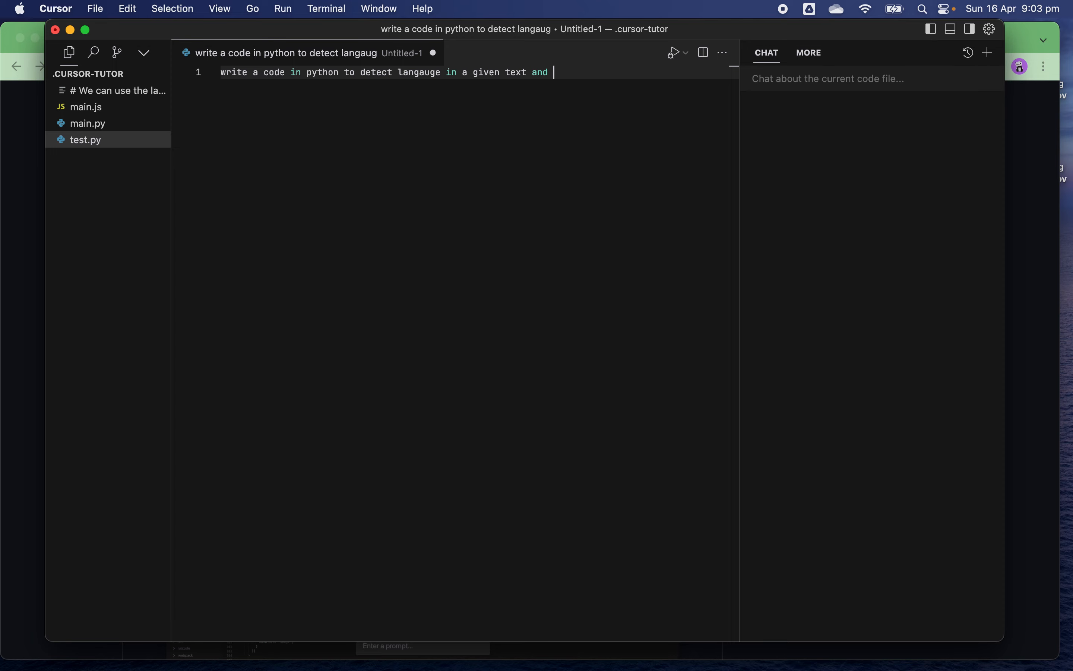
pyautogui.write('provide a te')
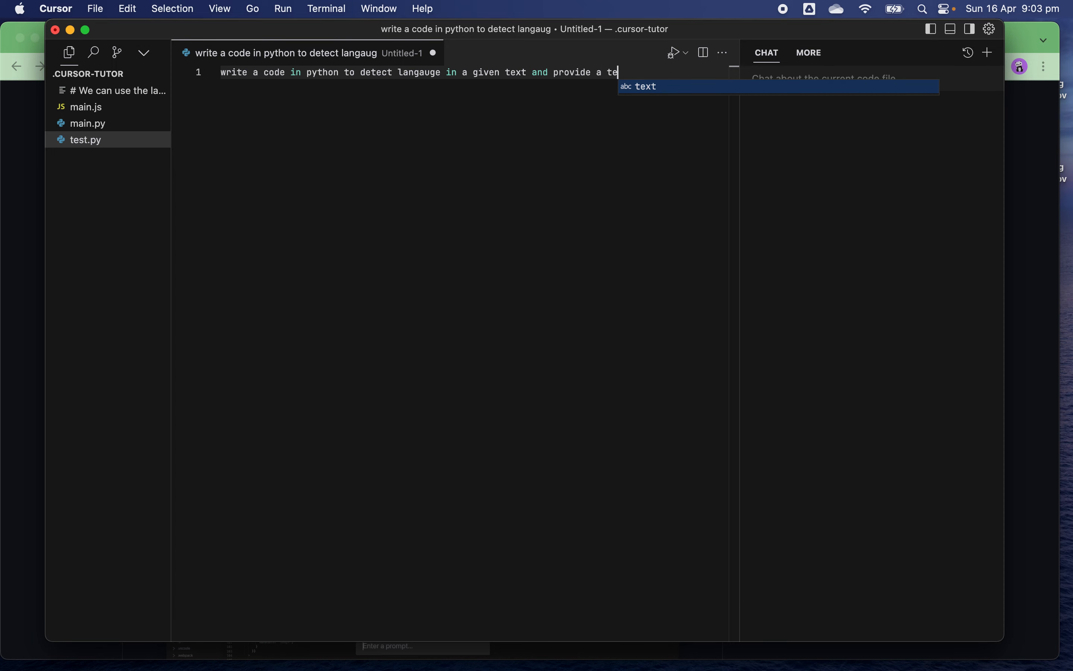
pyautogui.write('st case')
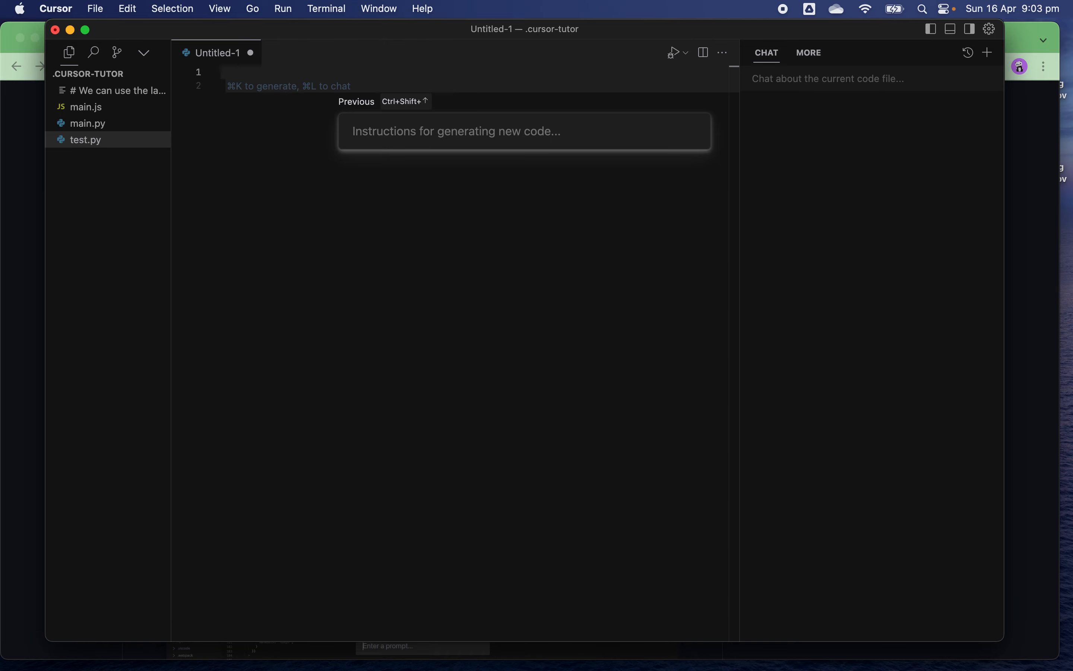
# Step: Generate the langdetect-based detect_language script with a French sample test into Untitled-1
pyautogui.press('Escape')
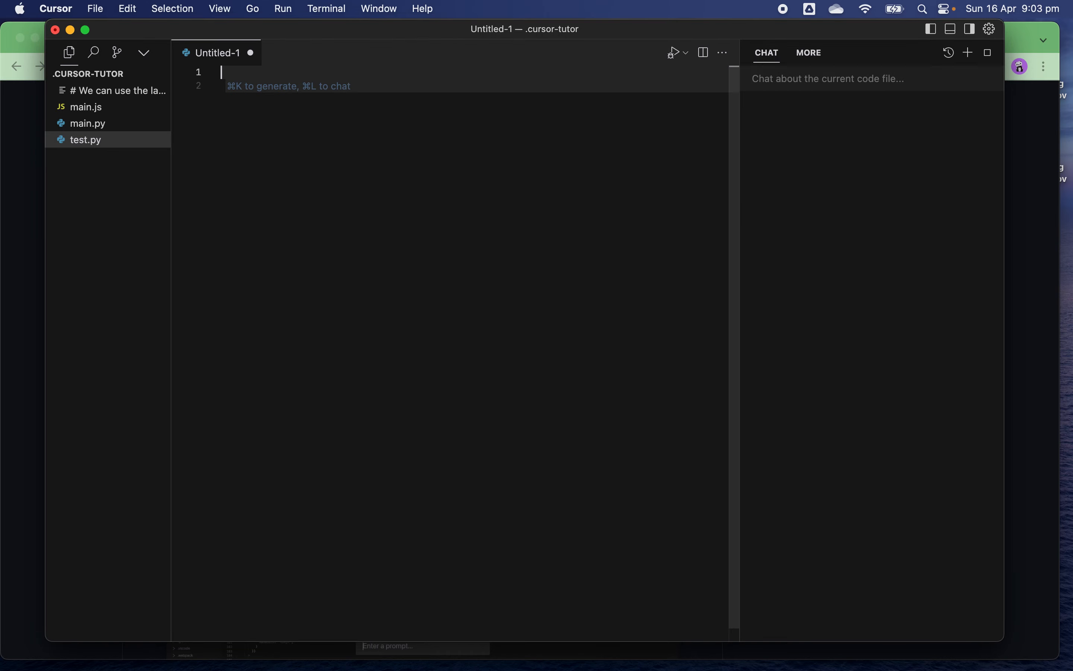
pyautogui.write('# Importing the langdetect module')
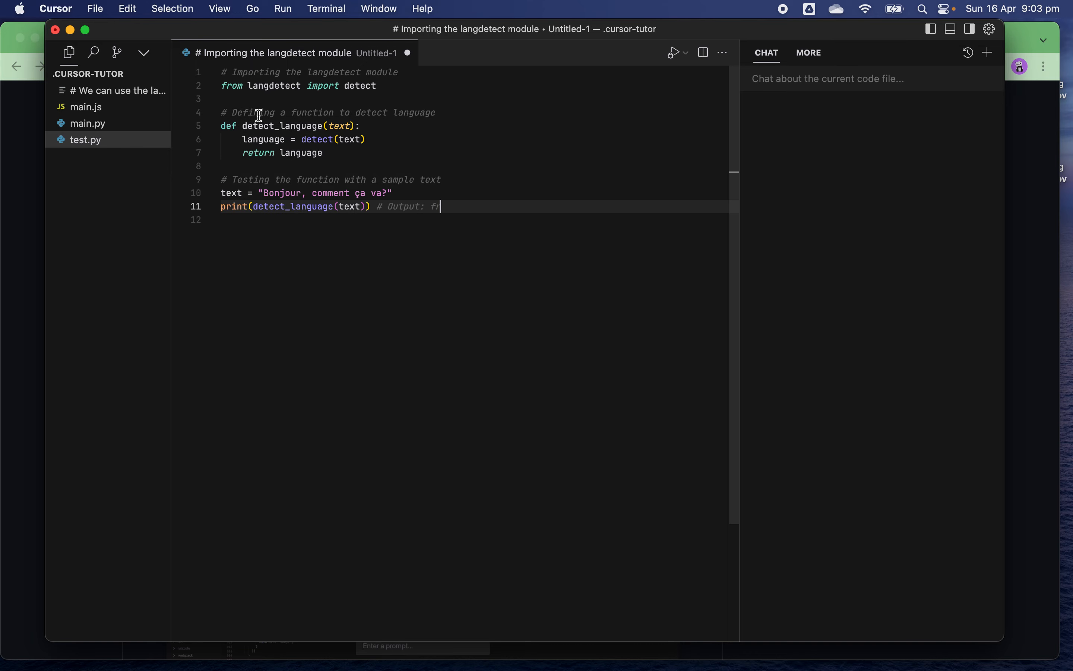
pyautogui.moveTo(266, 93)
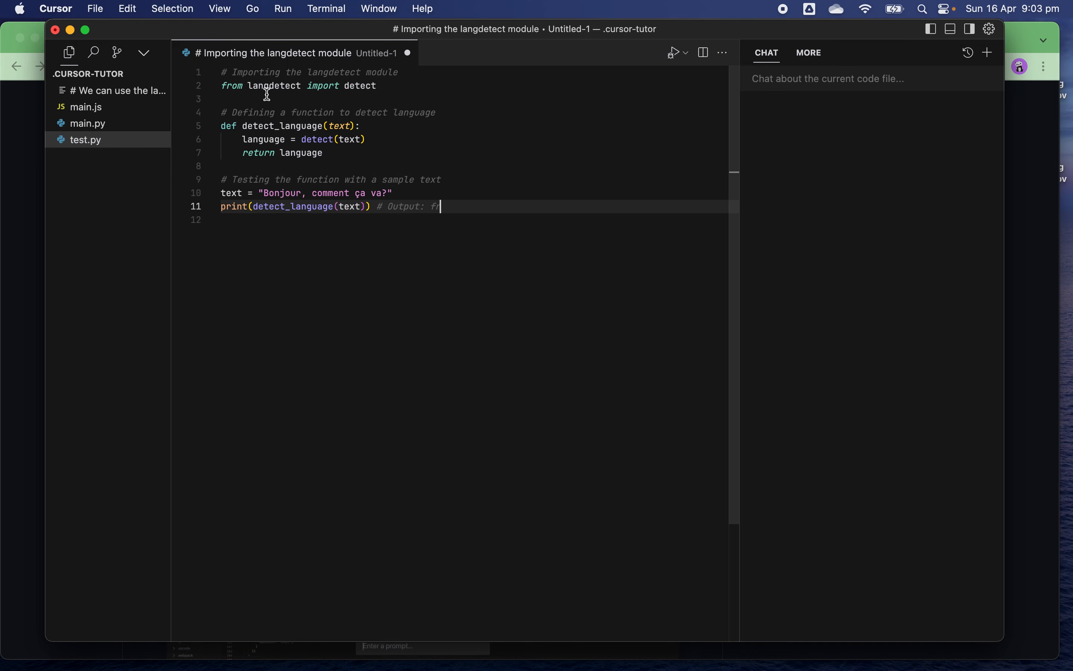
pyautogui.moveTo(264, 97)
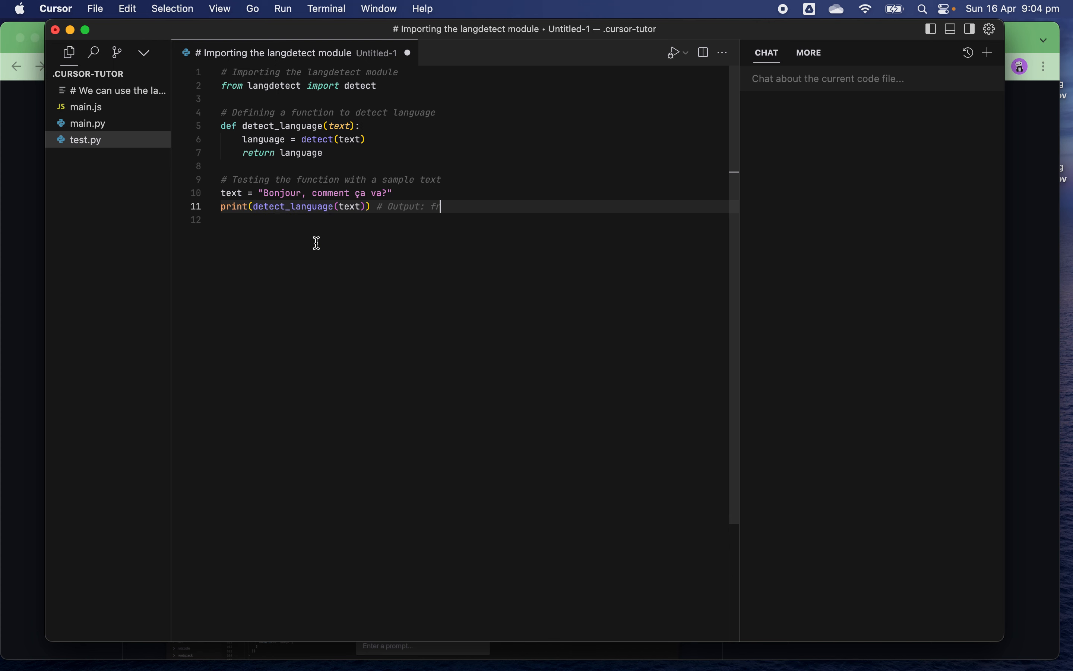
pyautogui.moveTo(328, 222)
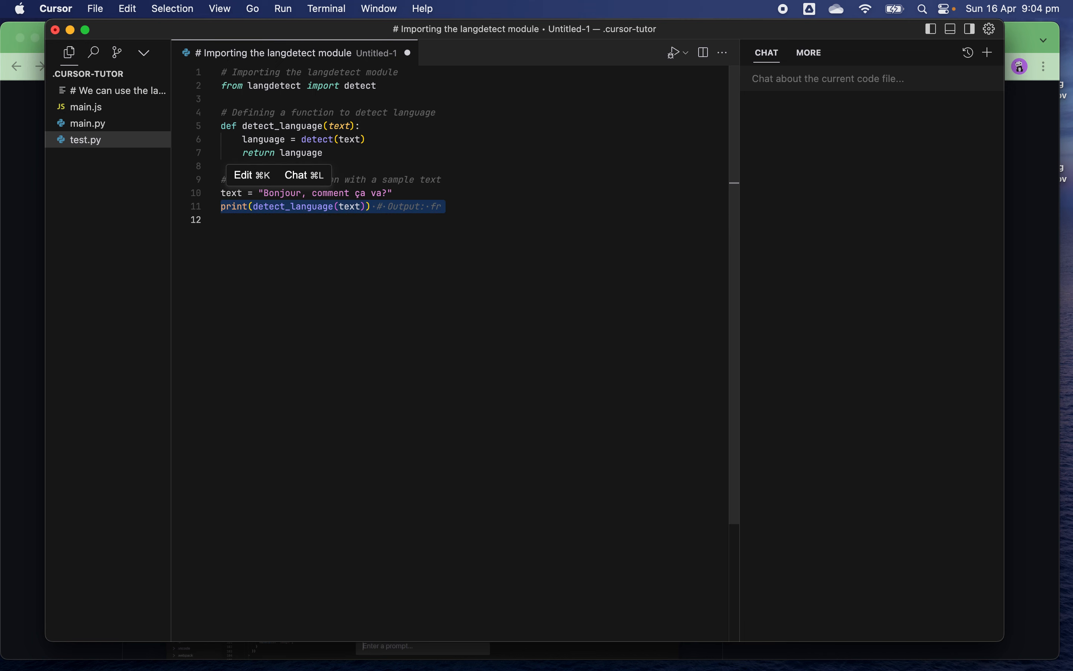
pyautogui.moveTo(335, 152)
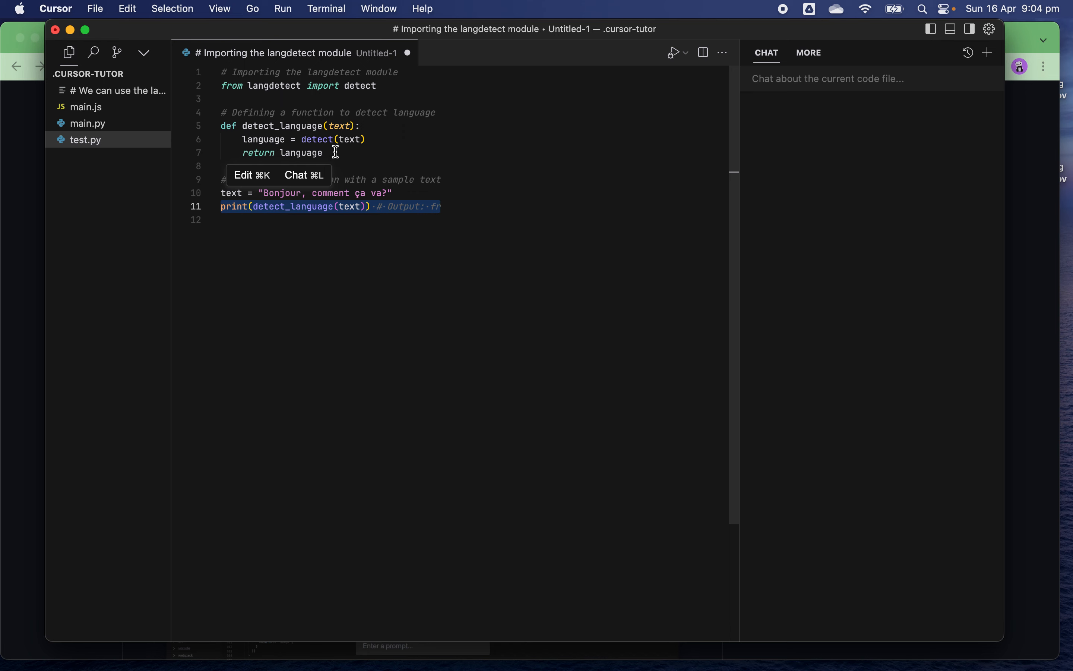
# Step: Ask the AI edit to format the print output as 'language detected:' plus the language
pyautogui.click(252, 175)
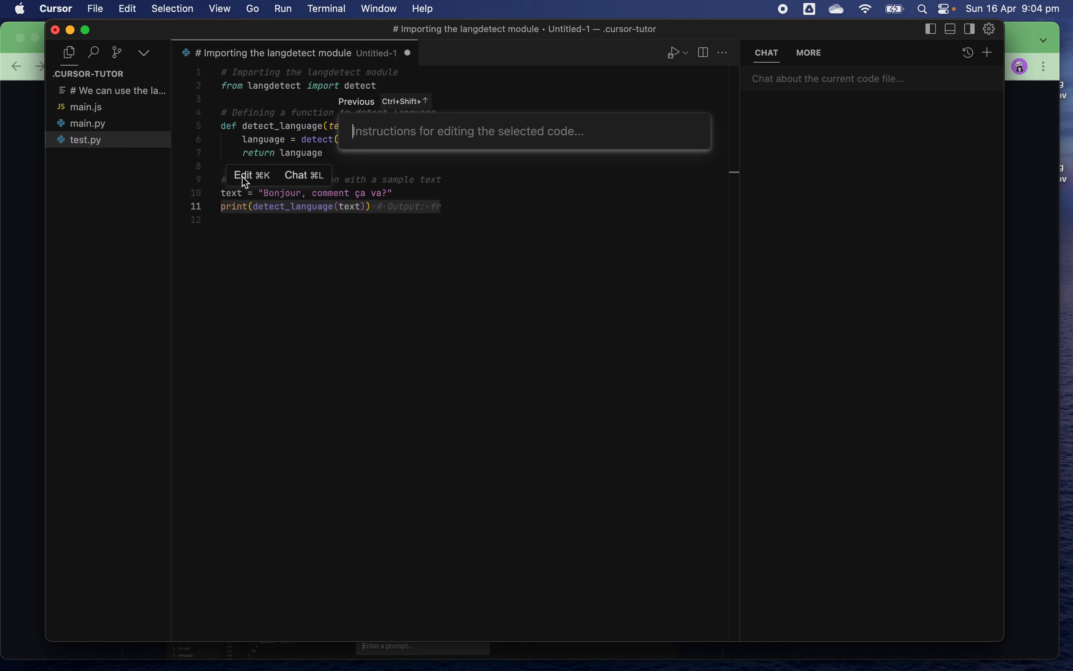
pyautogui.write('can you o')
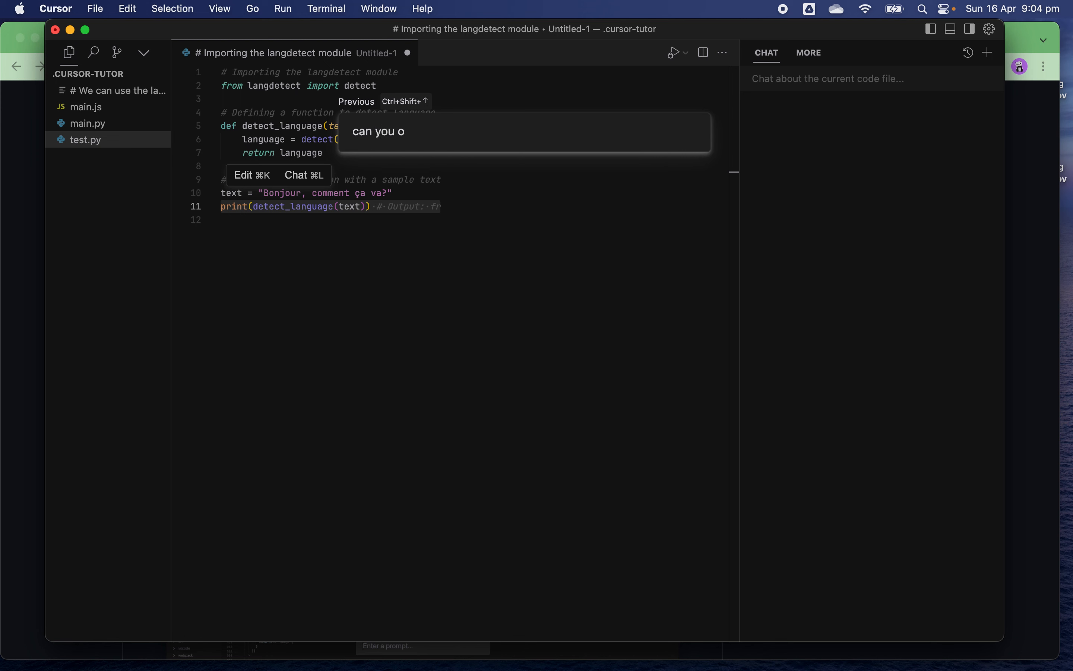
pyautogui.write('utpu')
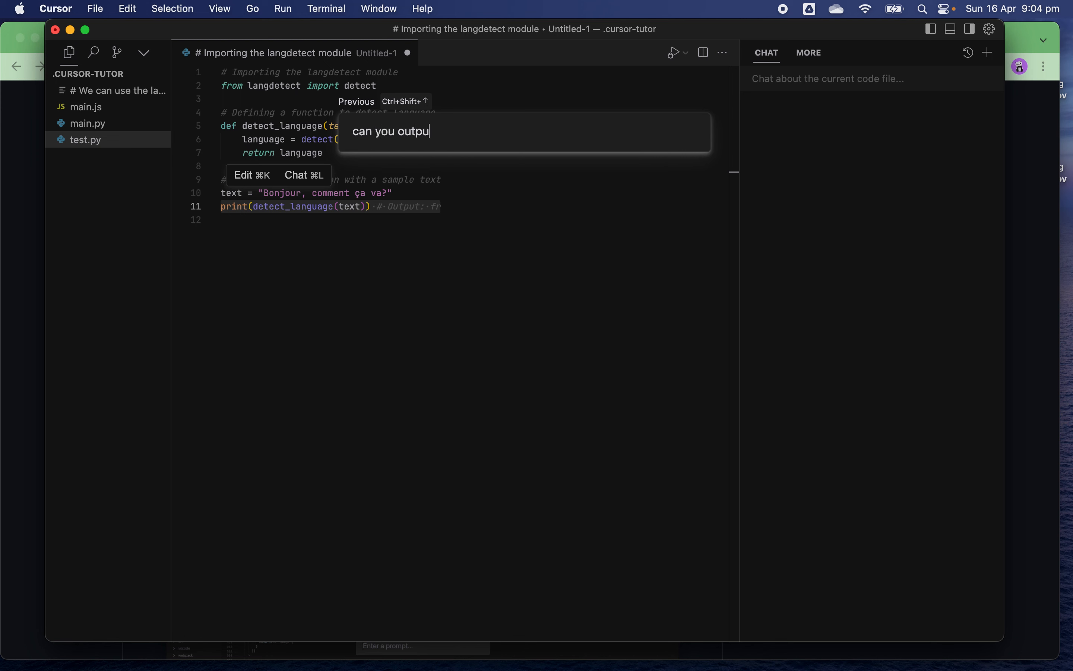
pyautogui.write('t format as')
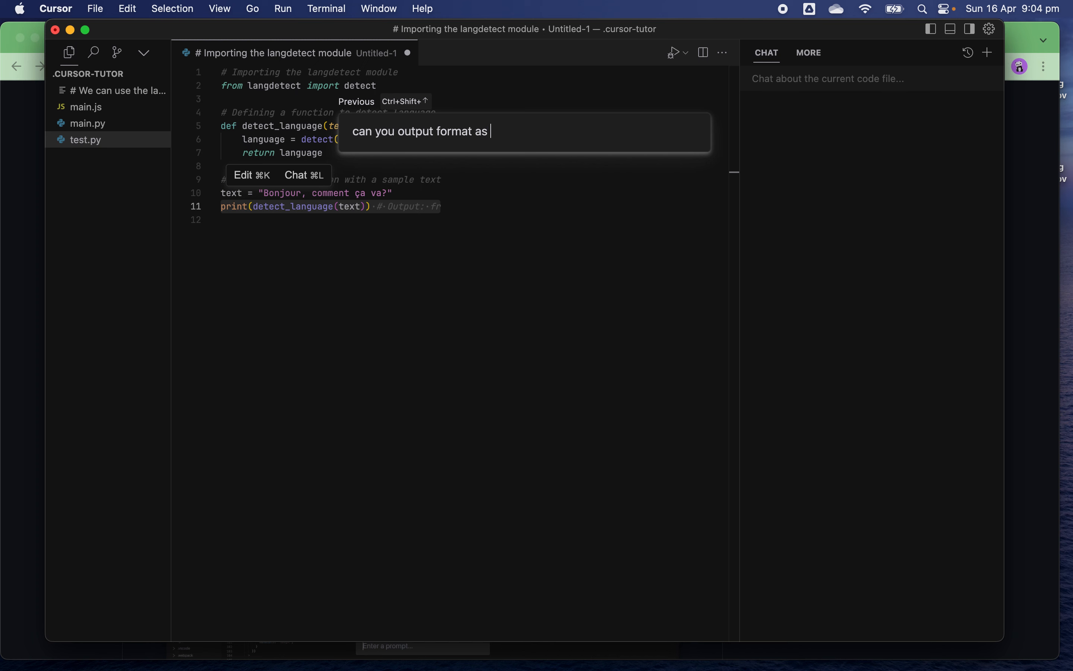
pyautogui.write("'")
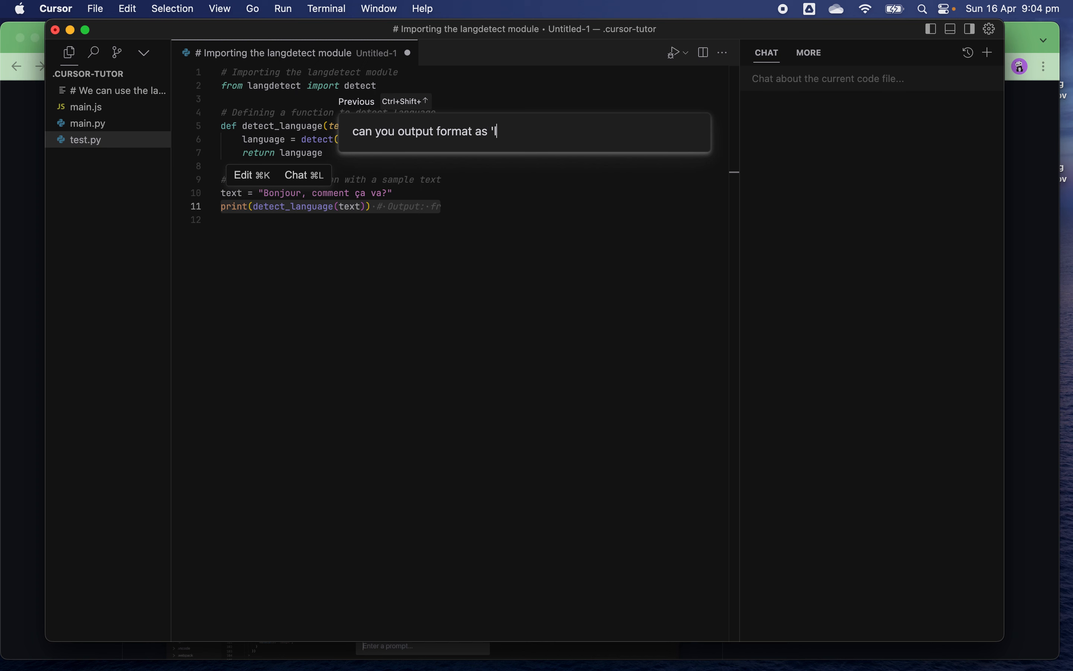
pyautogui.write('langauge detected: lanaguage')
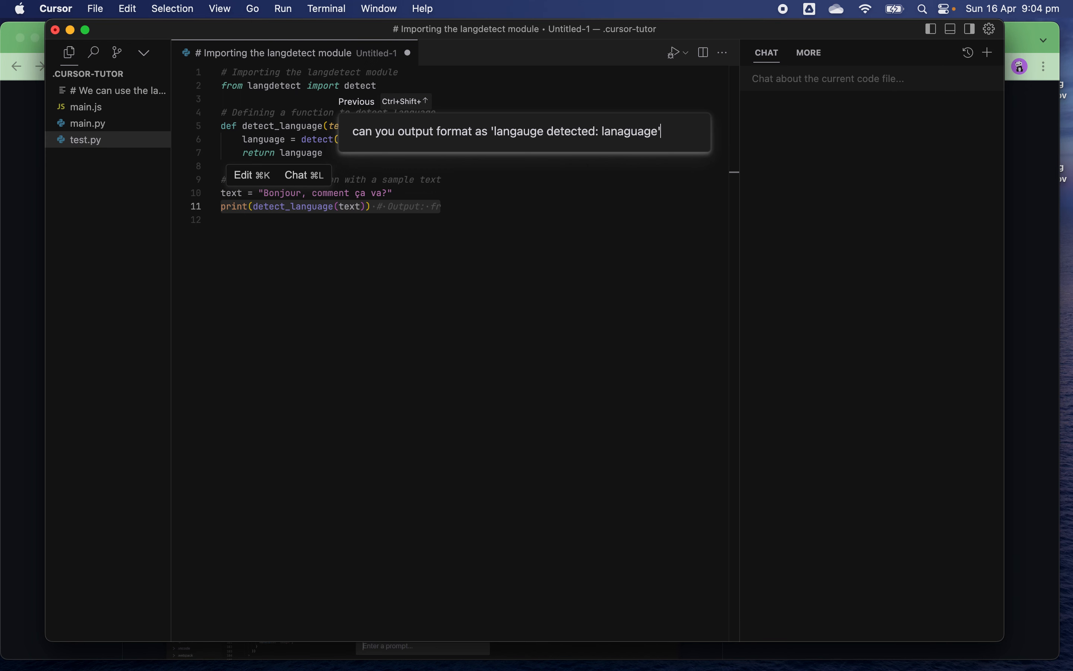
pyautogui.press('Return')
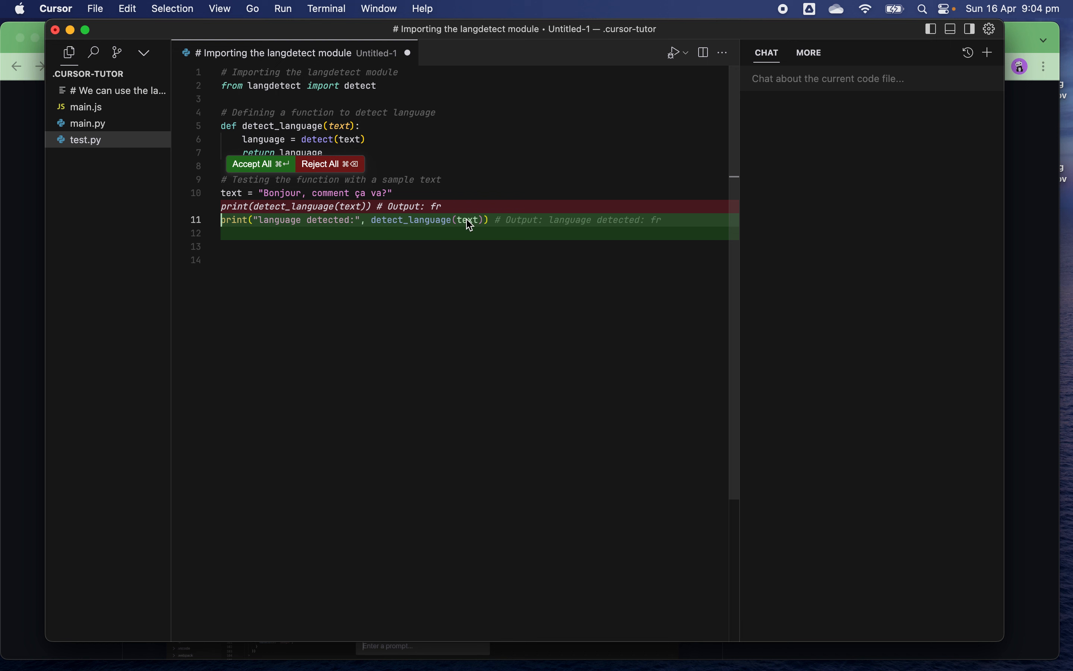
pyautogui.moveTo(552, 238)
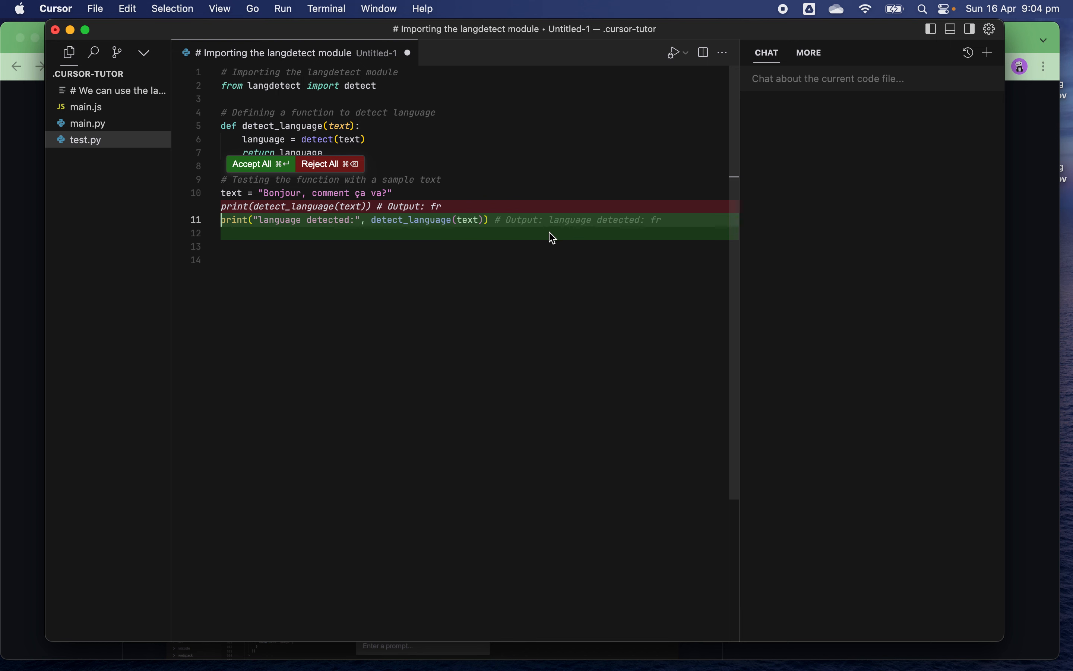
pyautogui.moveTo(530, 243)
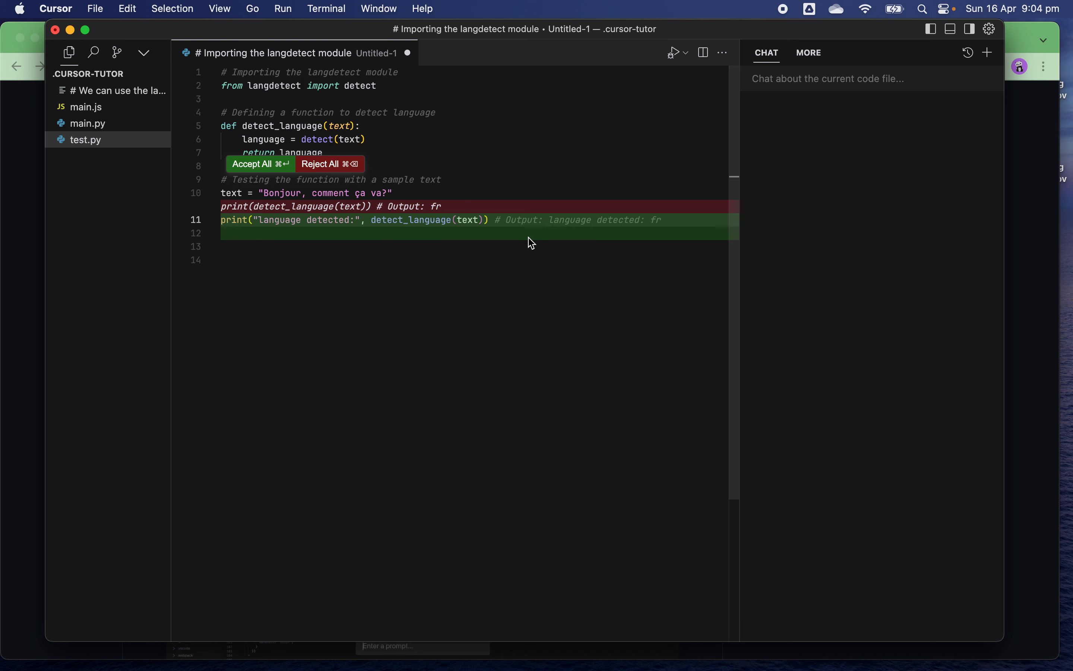
# Step: Review the diff and accept the rewritten 'language detected:' print line
pyautogui.click(521, 247)
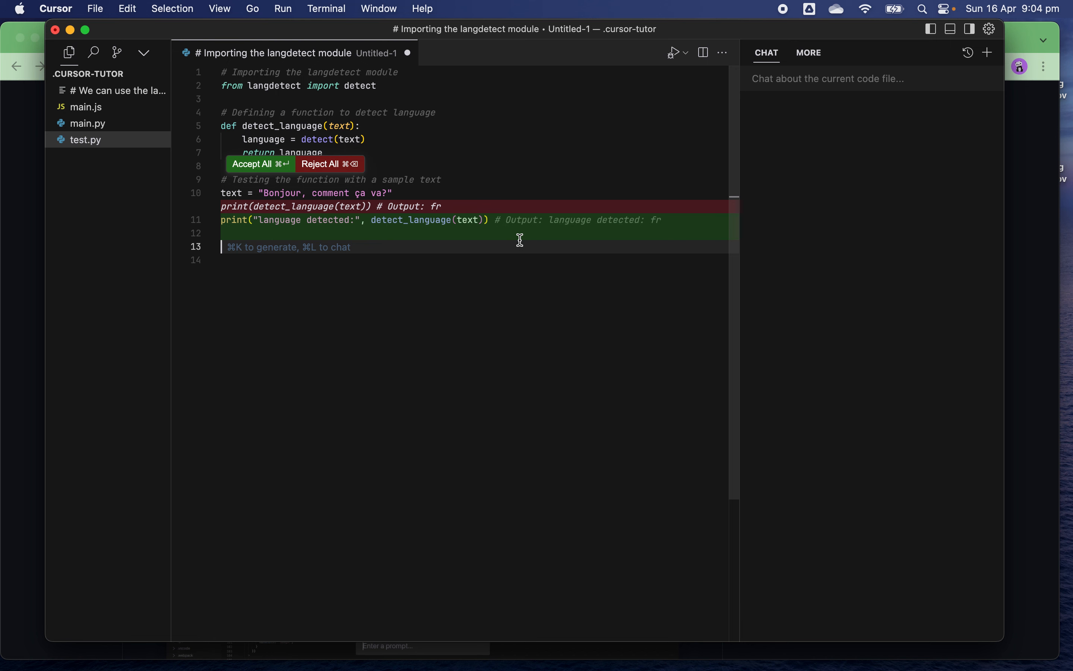
pyautogui.moveTo(469, 221)
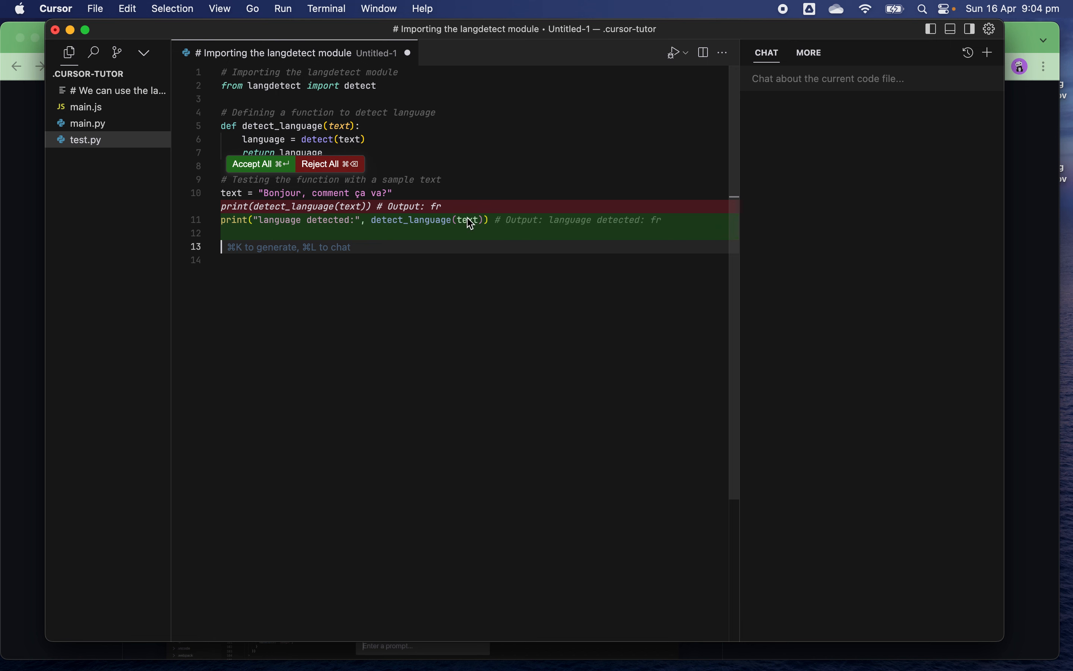
pyautogui.click(258, 163)
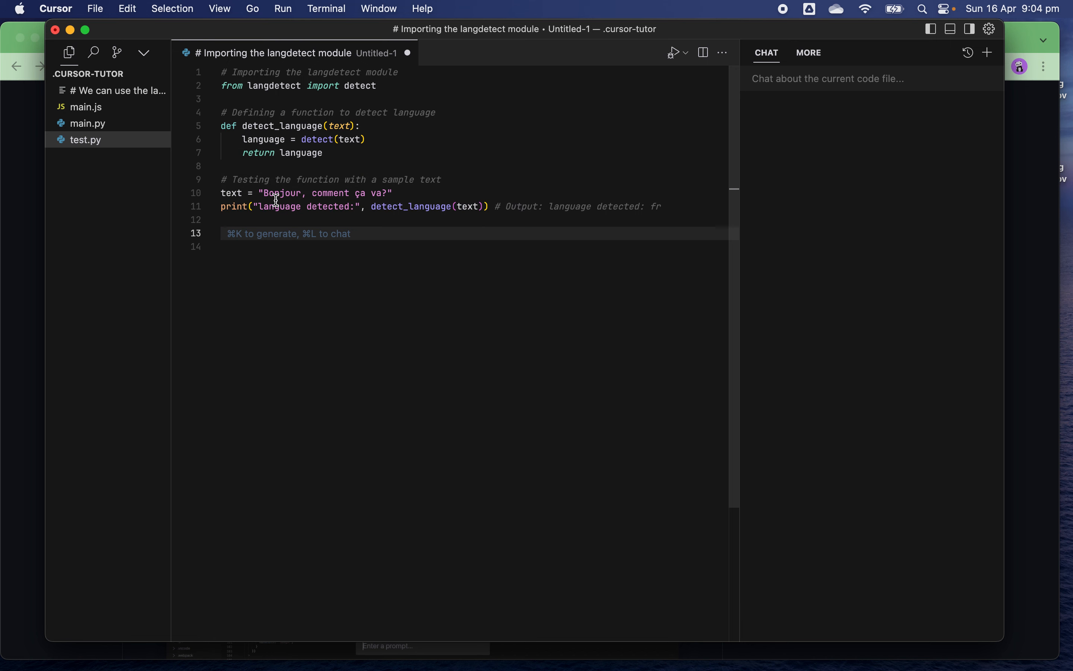
pyautogui.moveTo(272, 237)
pyautogui.write('t')
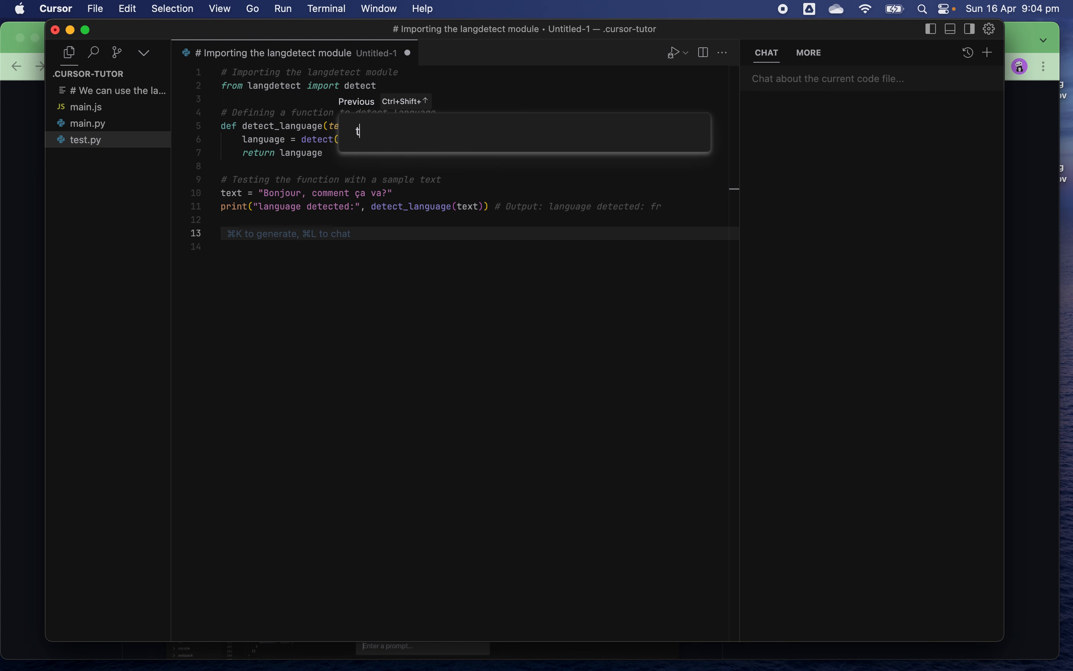
# Step: Request that the script also translate the text into English, German, Italian and Spanish
pyautogui.write('on to')
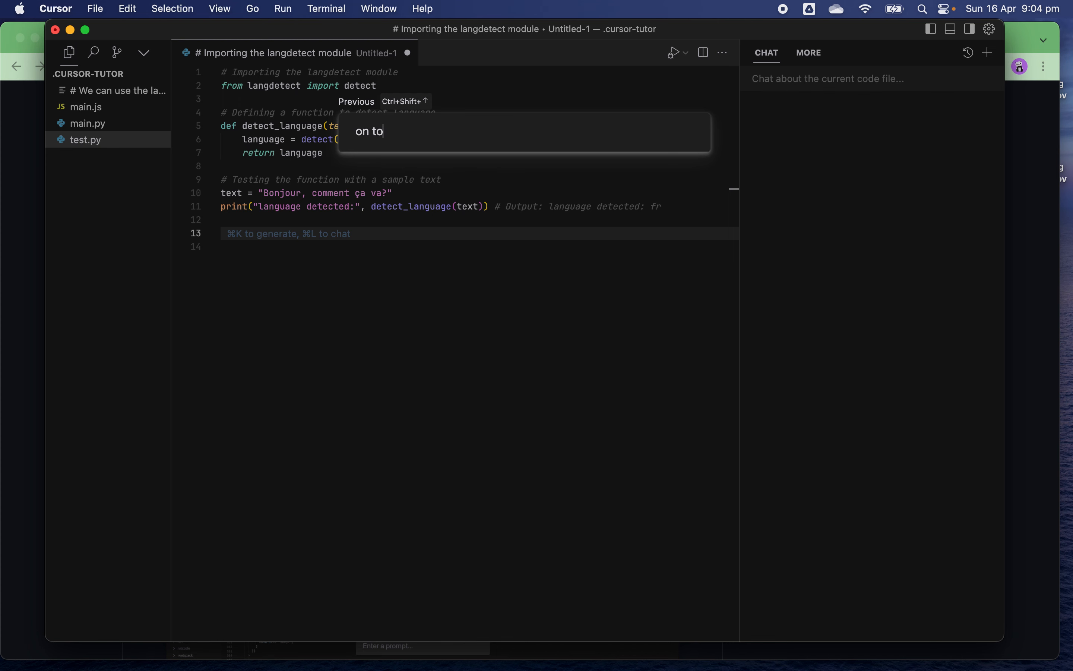
pyautogui.write('p of')
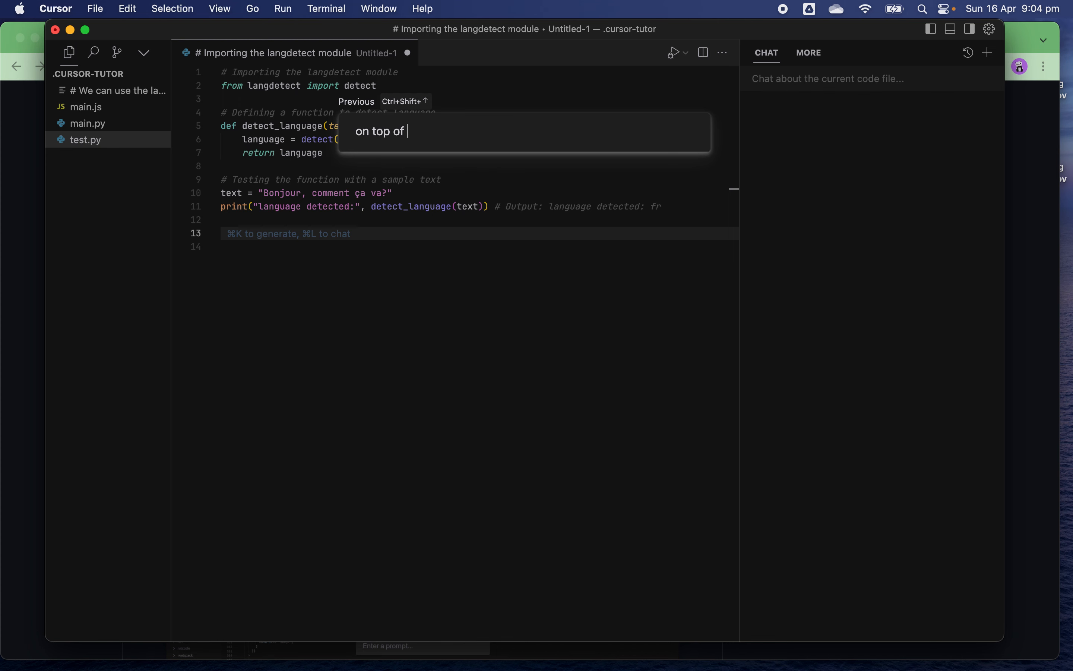
pyautogui.write('lana')
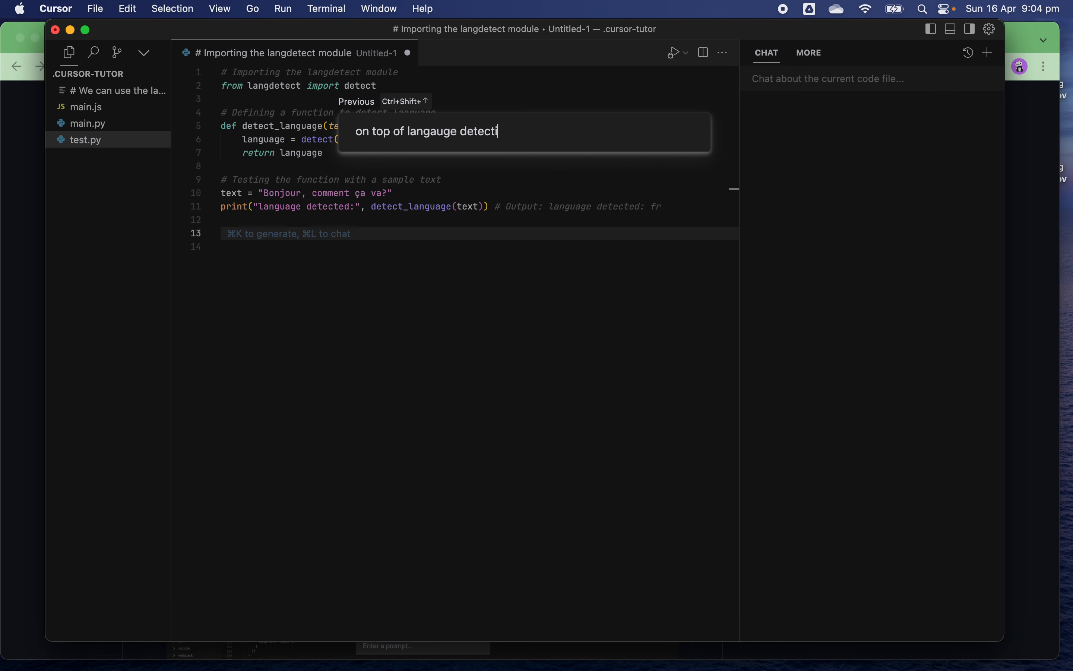
pyautogui.write('on,')
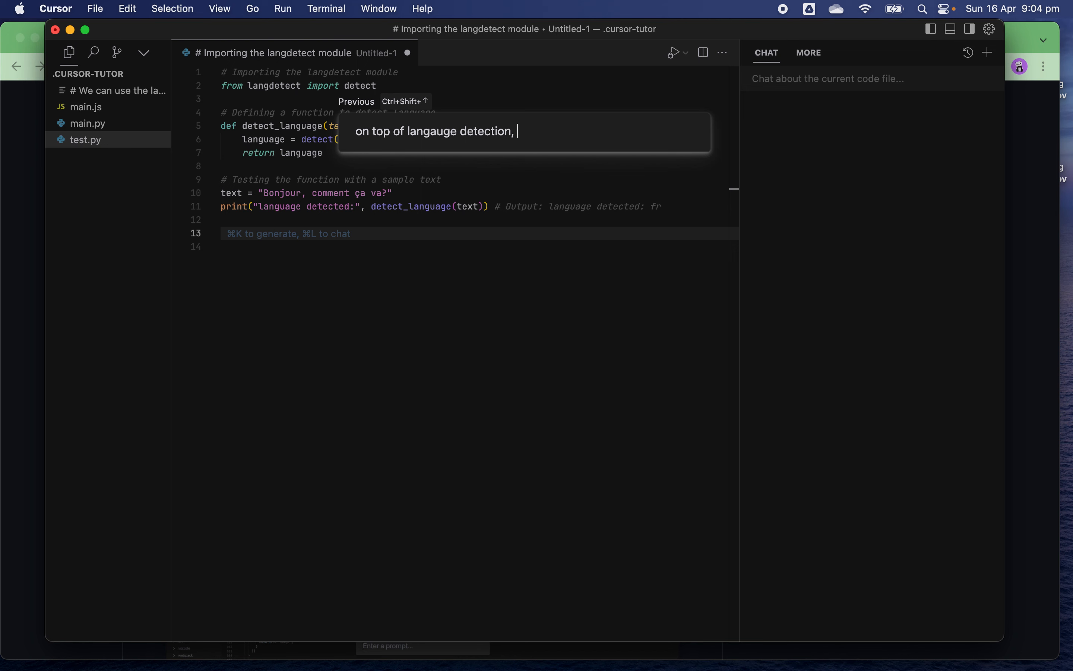
pyautogui.write('als')
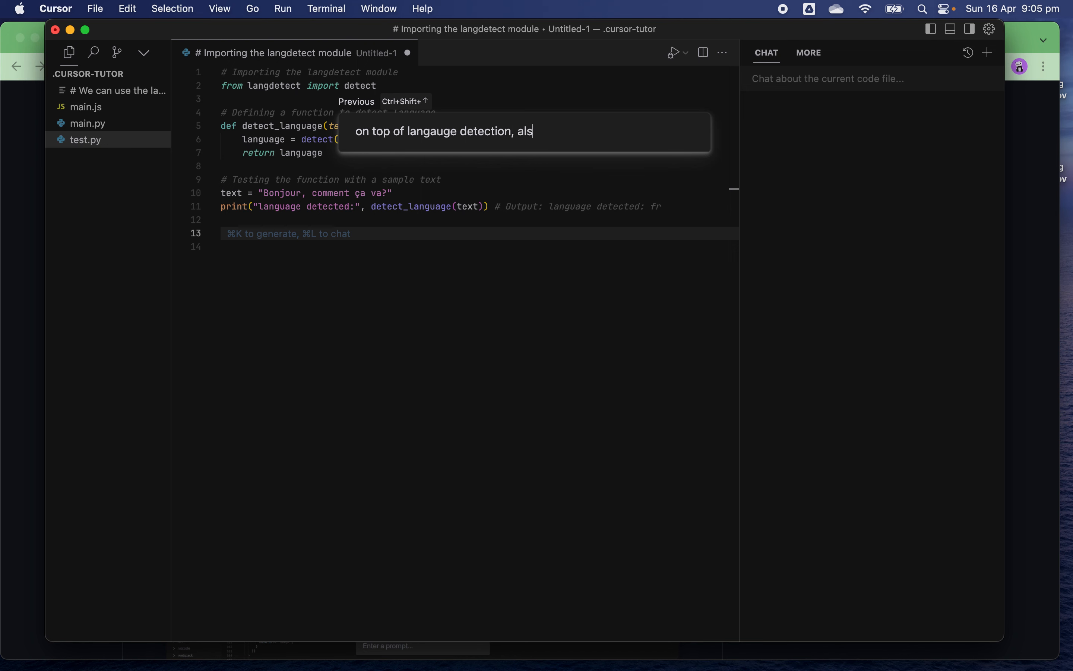
pyautogui.write('tar')
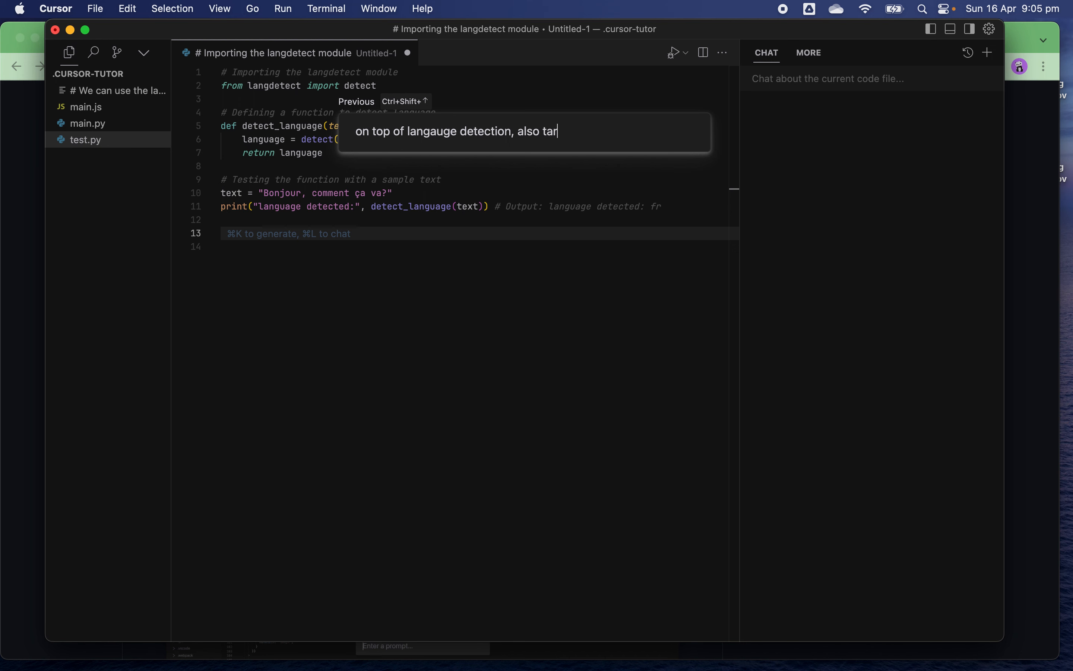
pyautogui.write('nslate t')
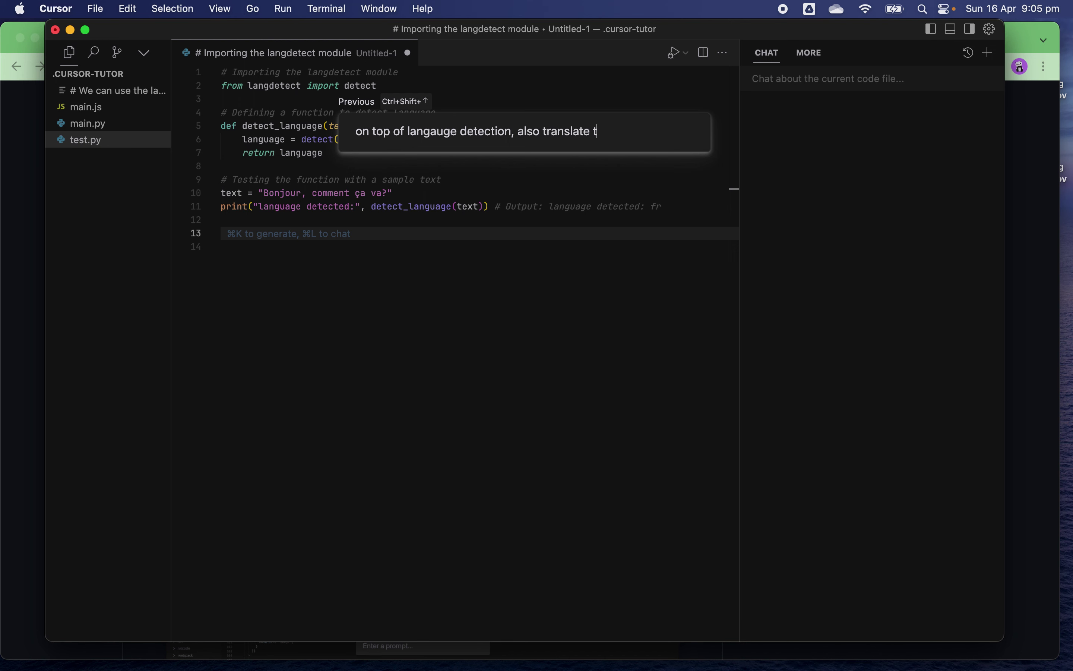
pyautogui.write('he text i')
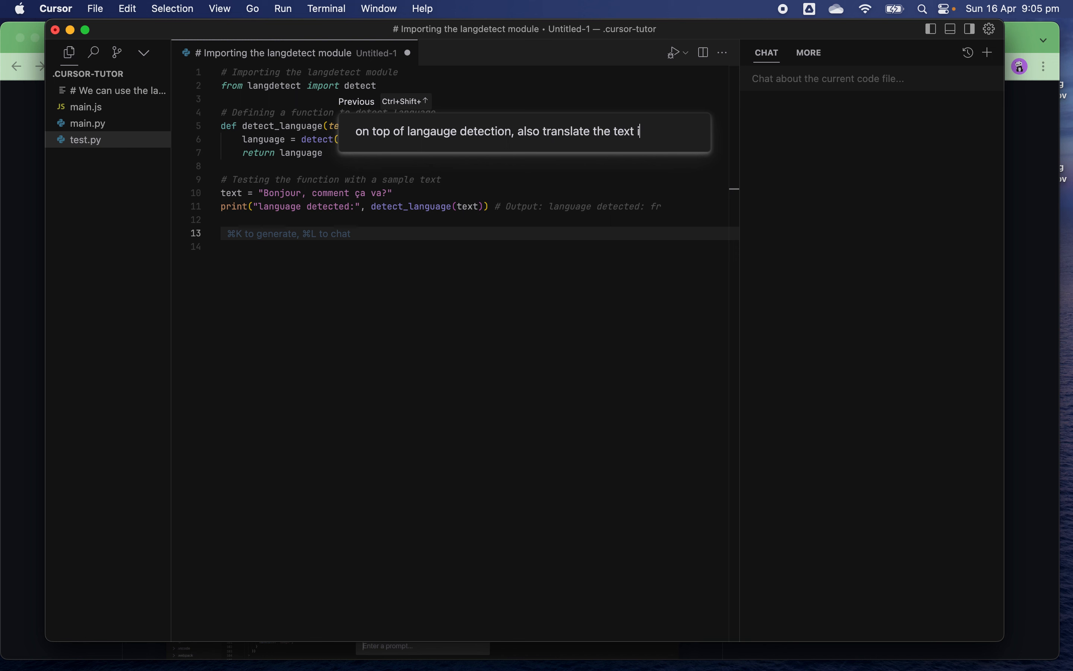
pyautogui.write('nto english')
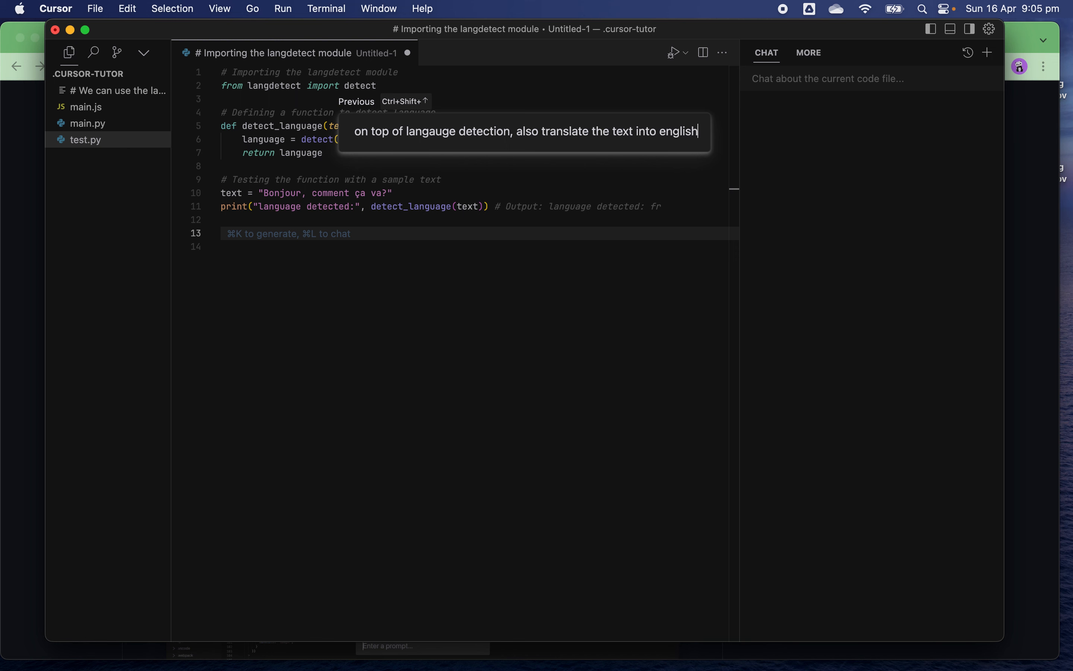
pyautogui.write(', german,')
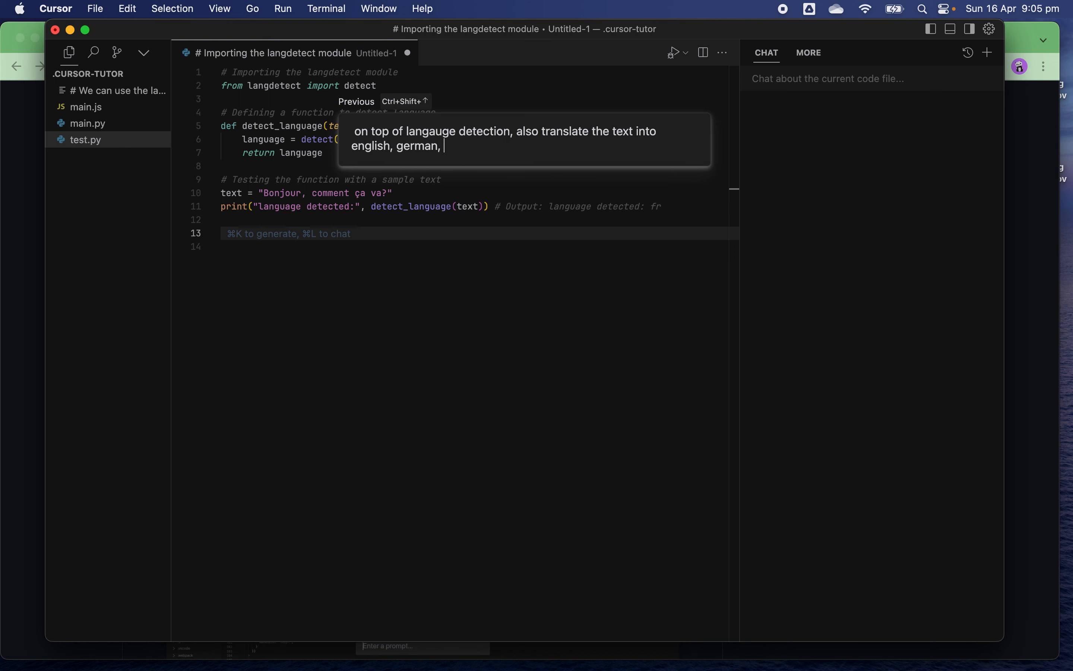
pyautogui.write('italian and')
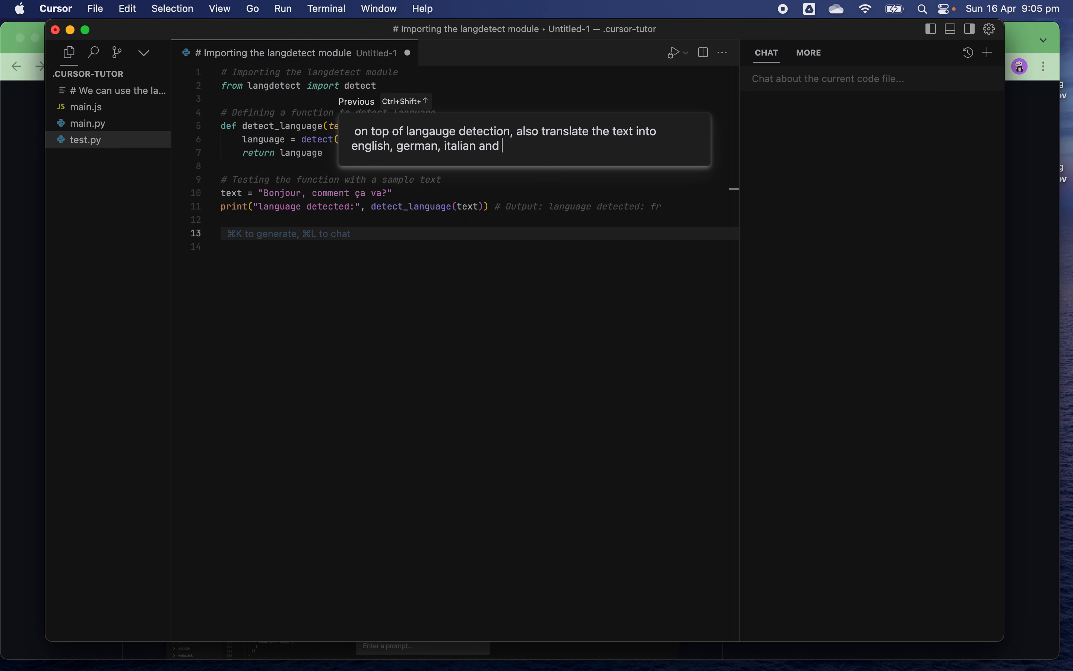
pyautogui.write('spanish')
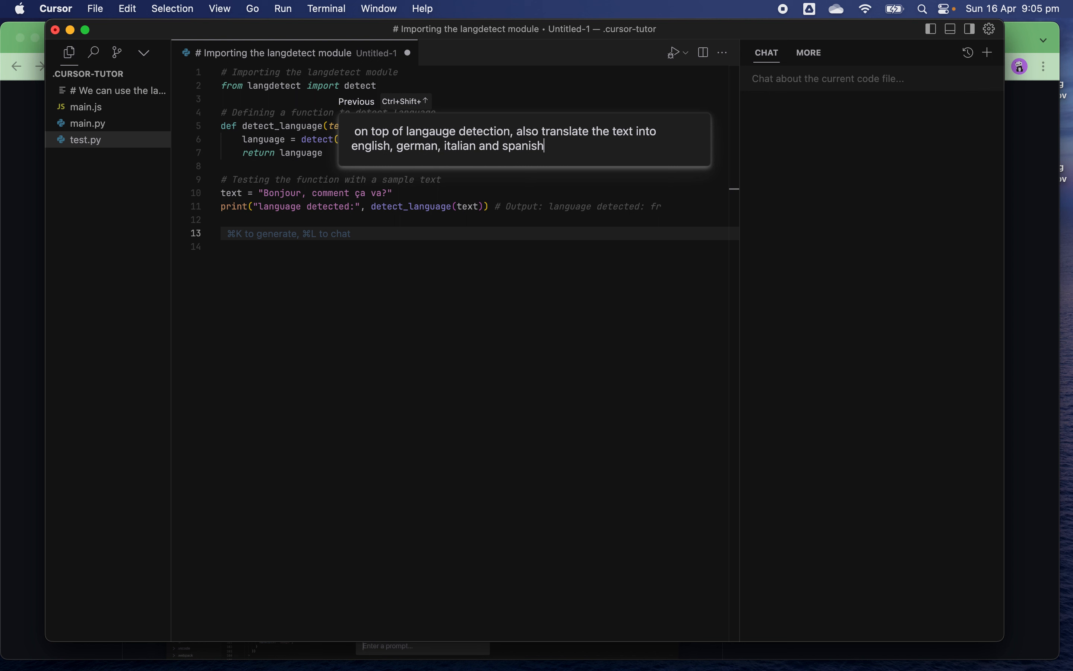
pyautogui.write(', and give')
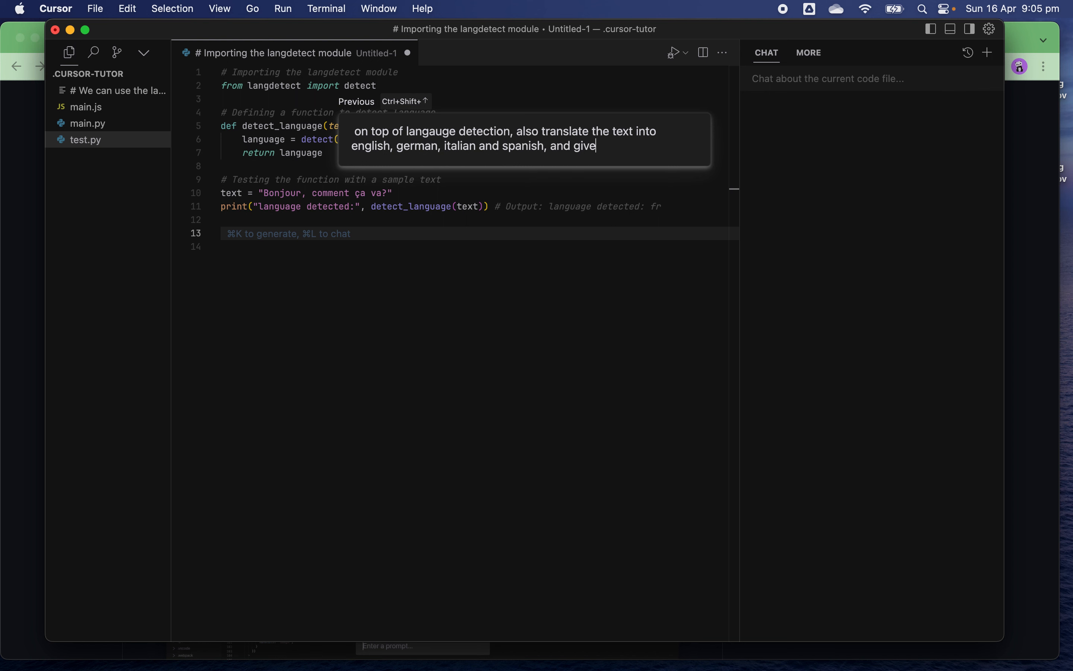
# Step: Add a test case using a Japanese sample text about Golden Brick countries
pyautogui.write('a test ca')
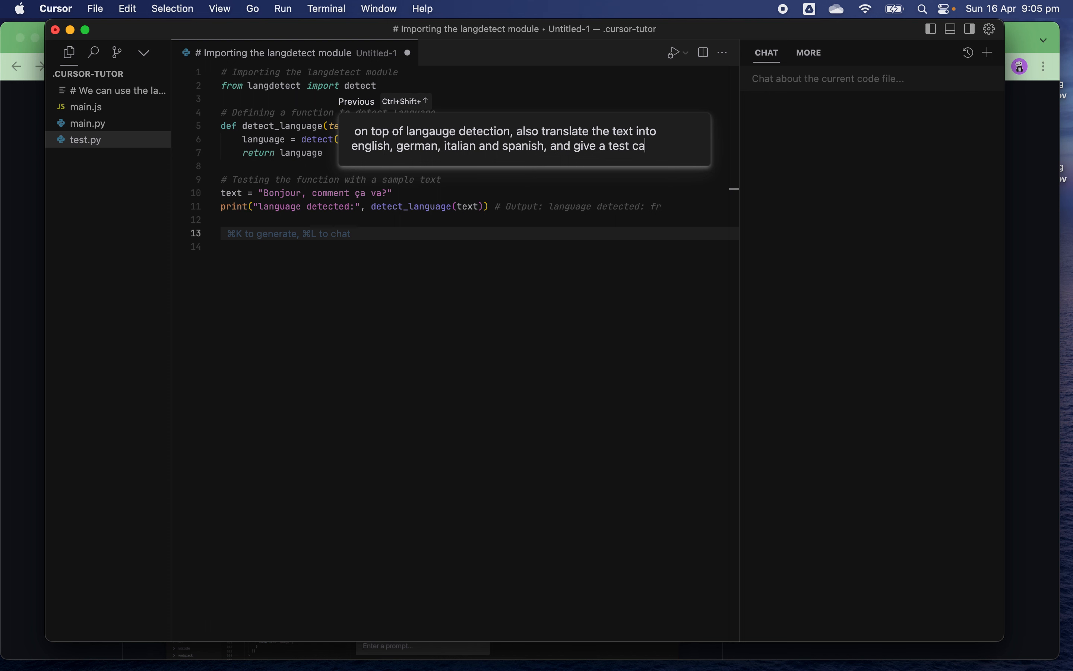
pyautogui.write('se o')
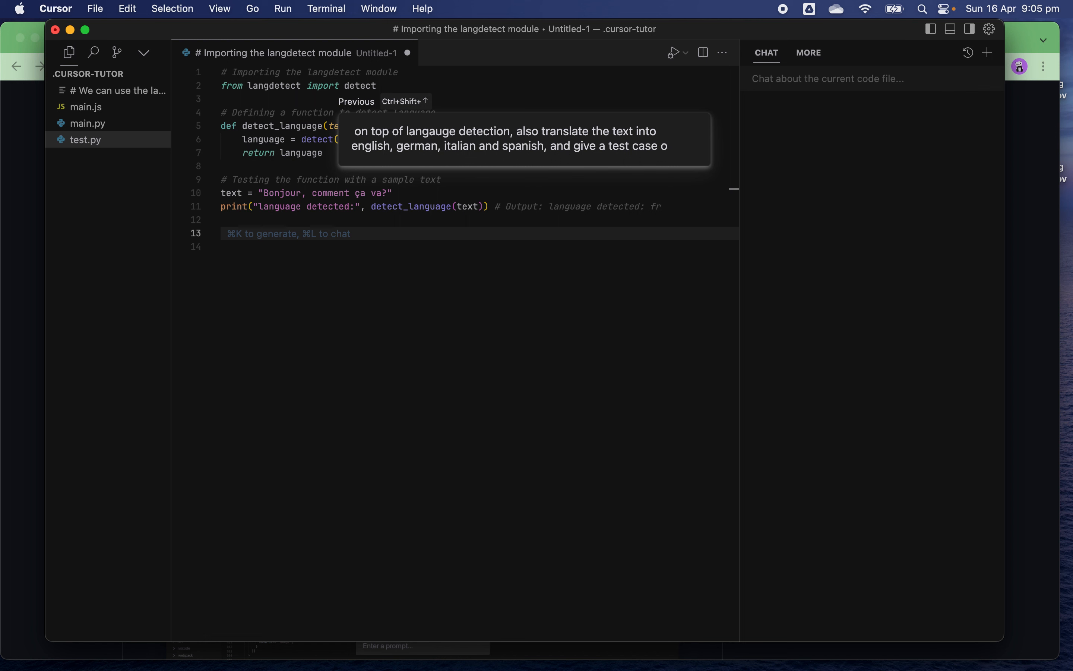
pyautogui.write('with a sample')
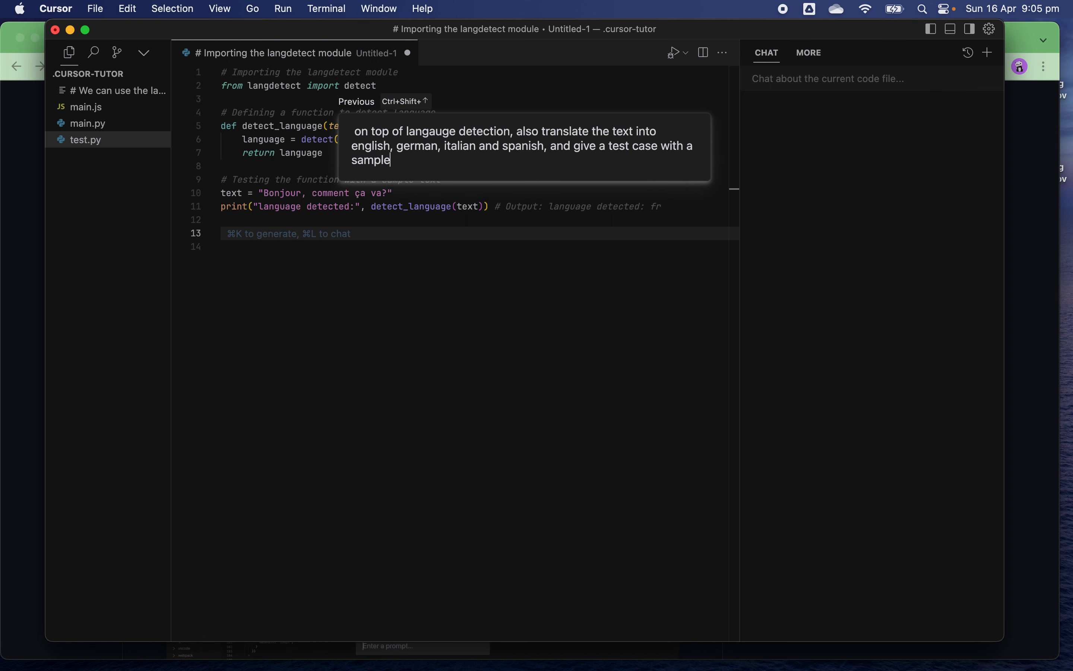
pyautogui.write('text about')
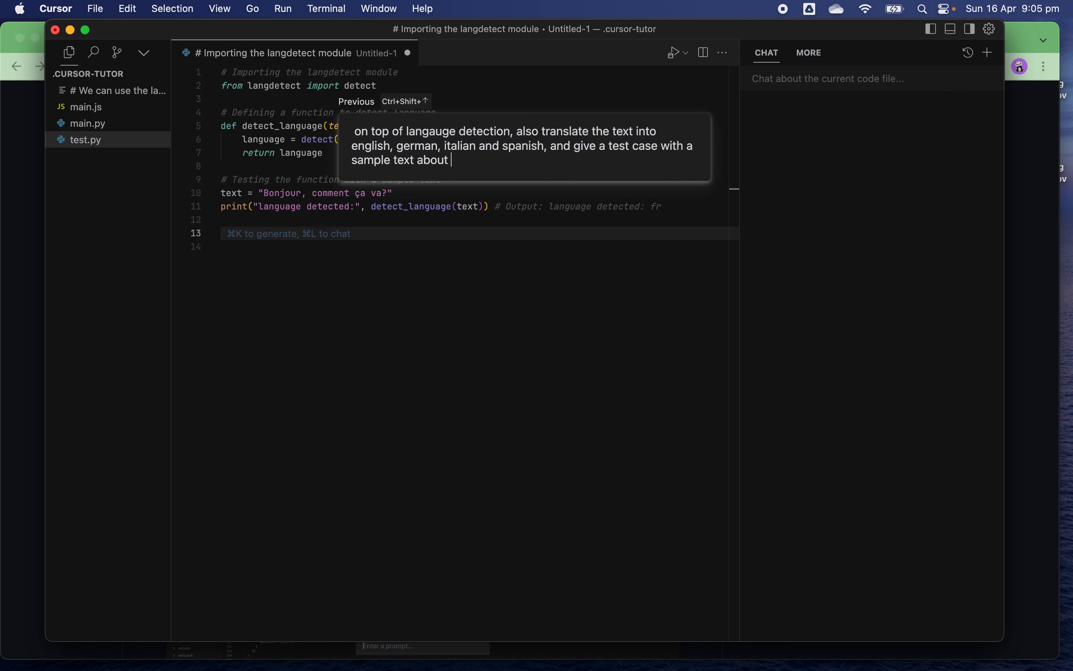
pyautogui.write('who are b')
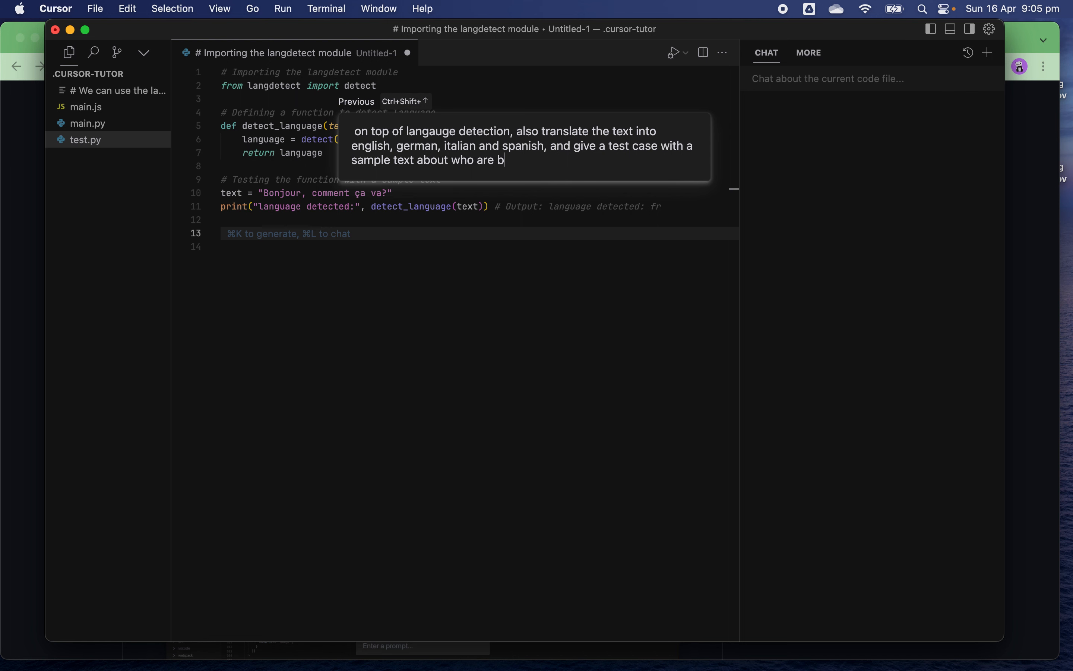
pyautogui.write('loden bri')
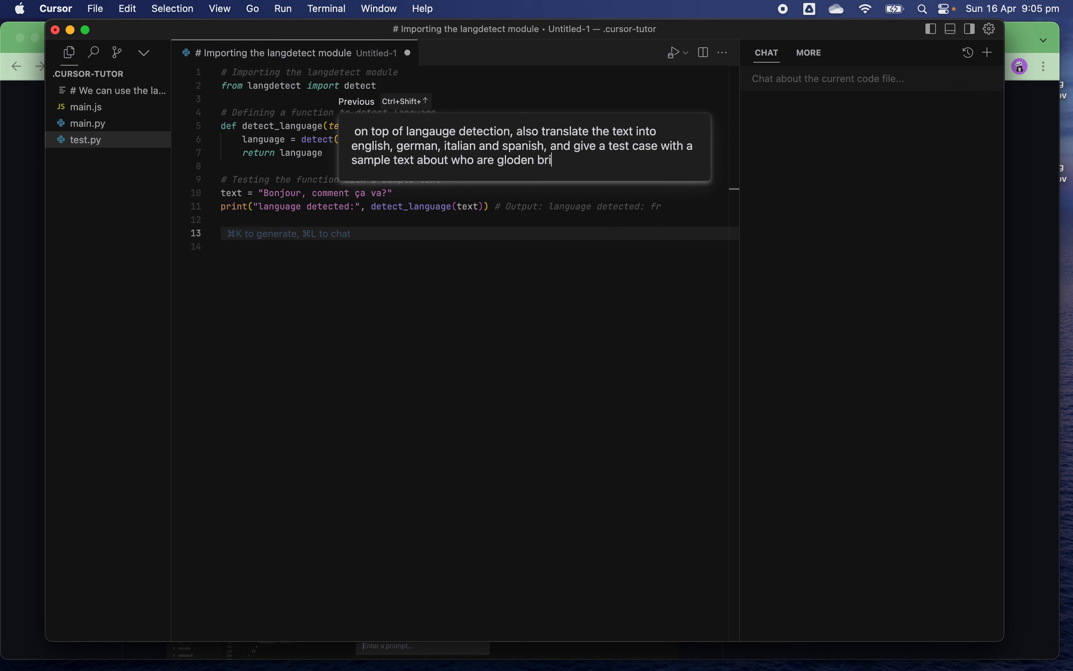
pyautogui.write('ck countri')
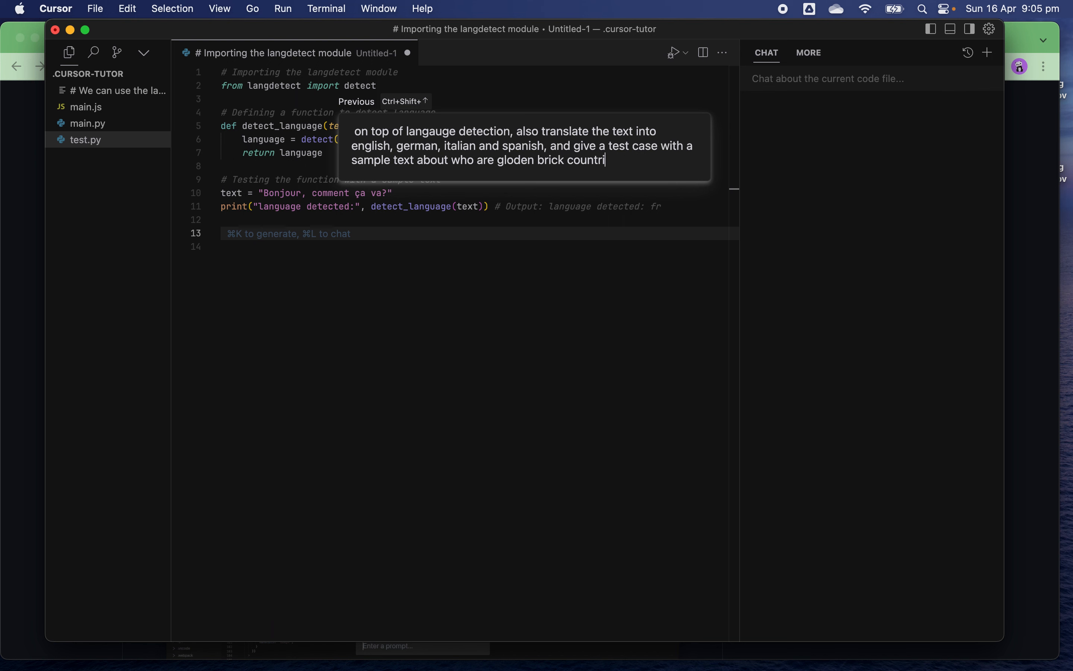
pyautogui.write('es in jan')
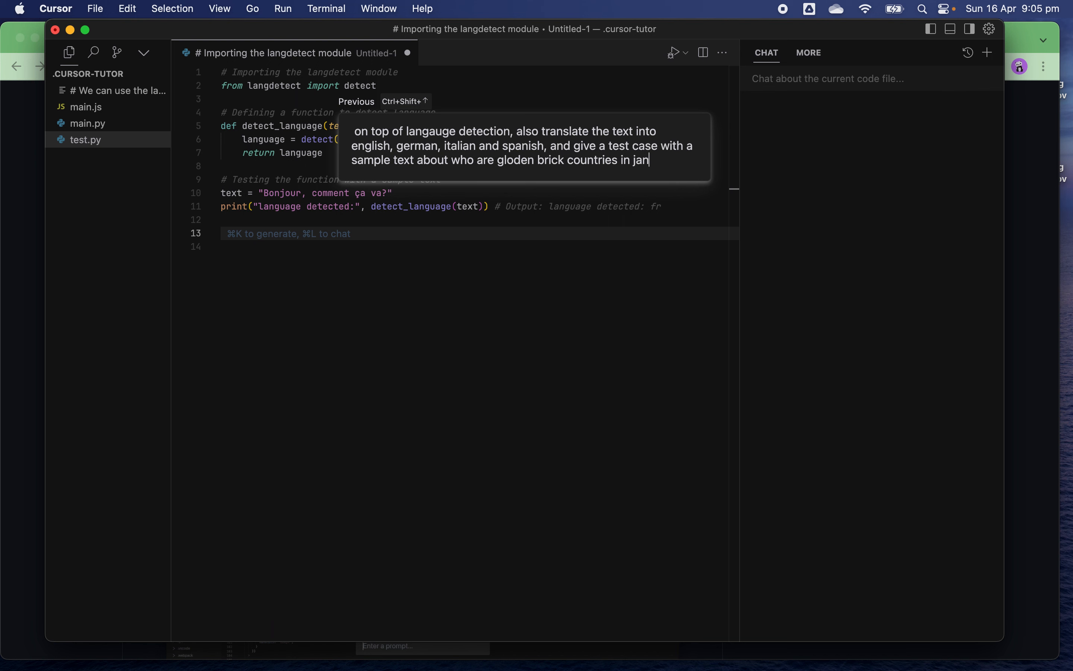
pyautogui.write('pa')
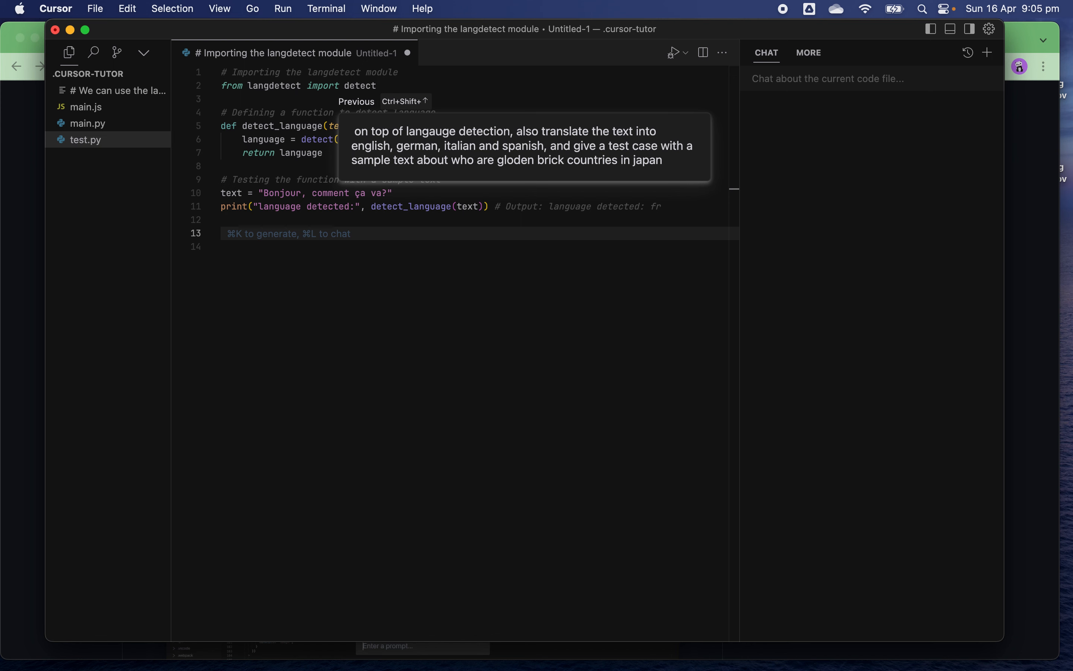
pyautogui.write('ese')
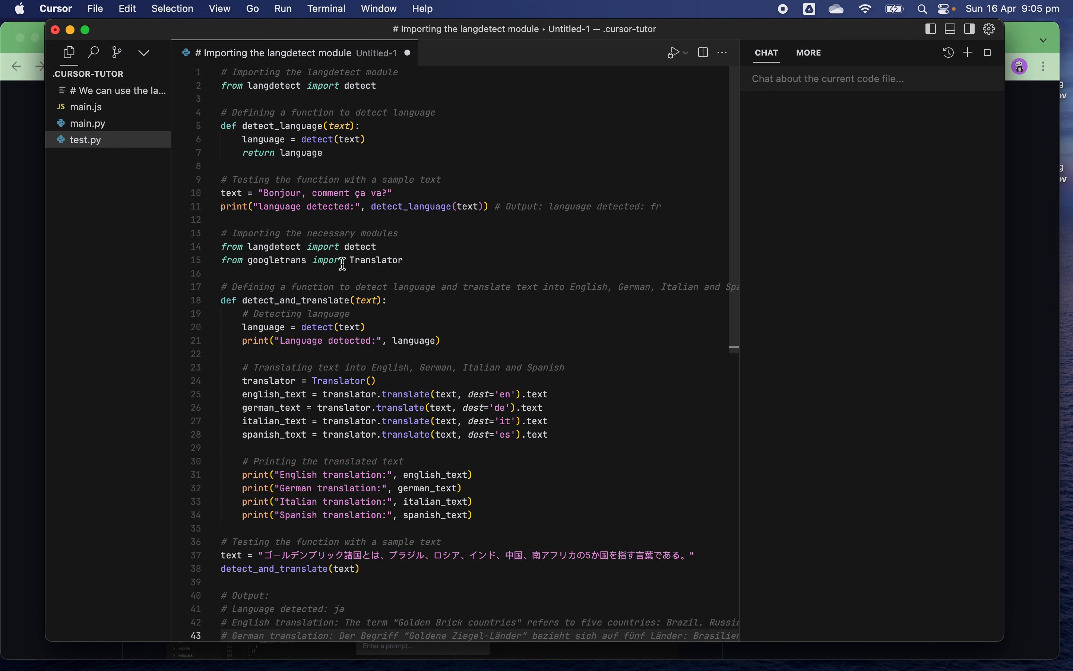
pyautogui.moveTo(385, 340)
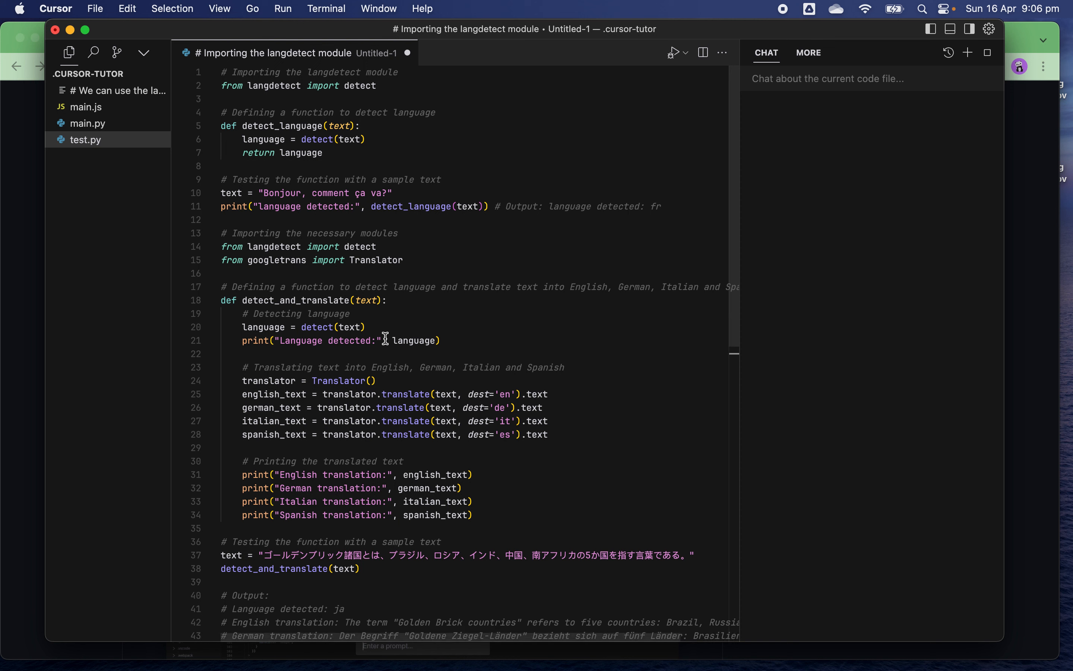
pyautogui.moveTo(337, 470)
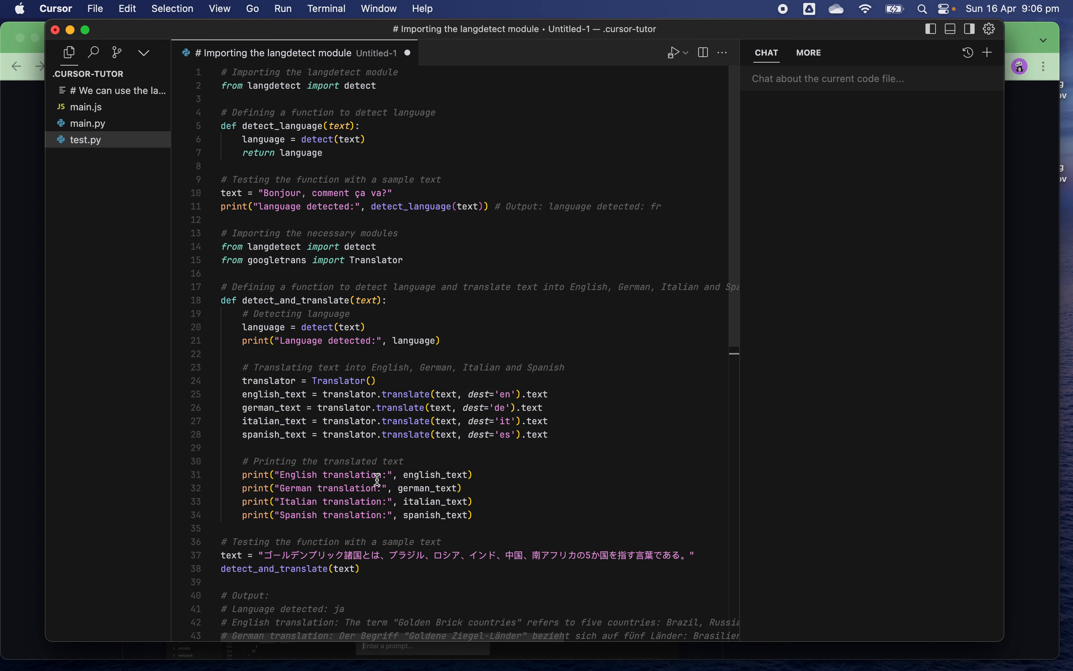
pyautogui.moveTo(513, 453)
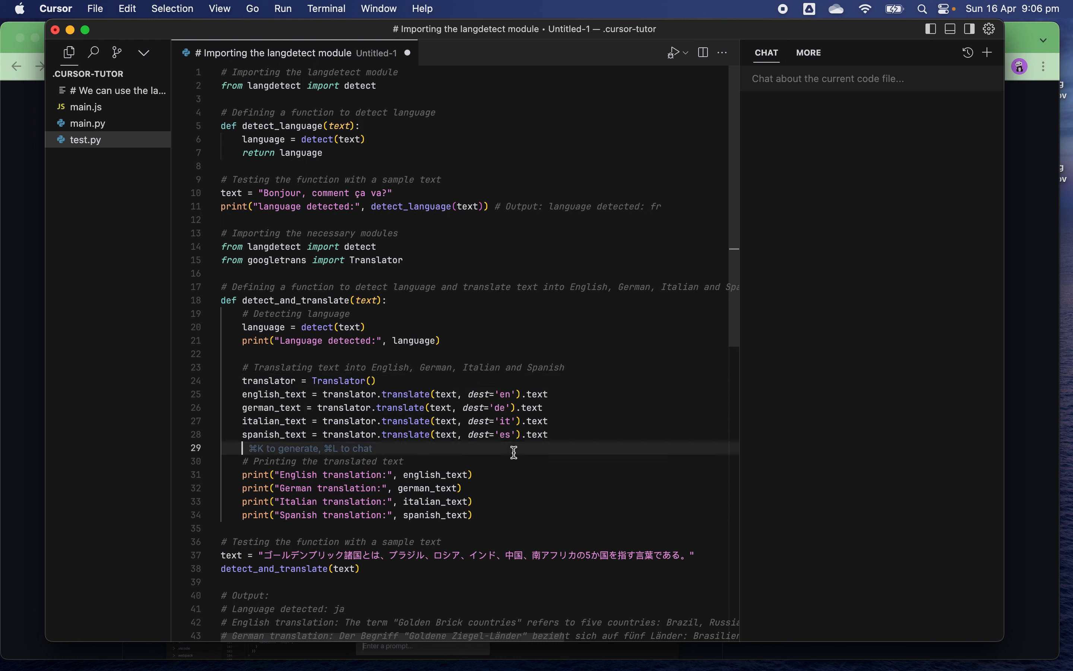
pyautogui.moveTo(329, 474)
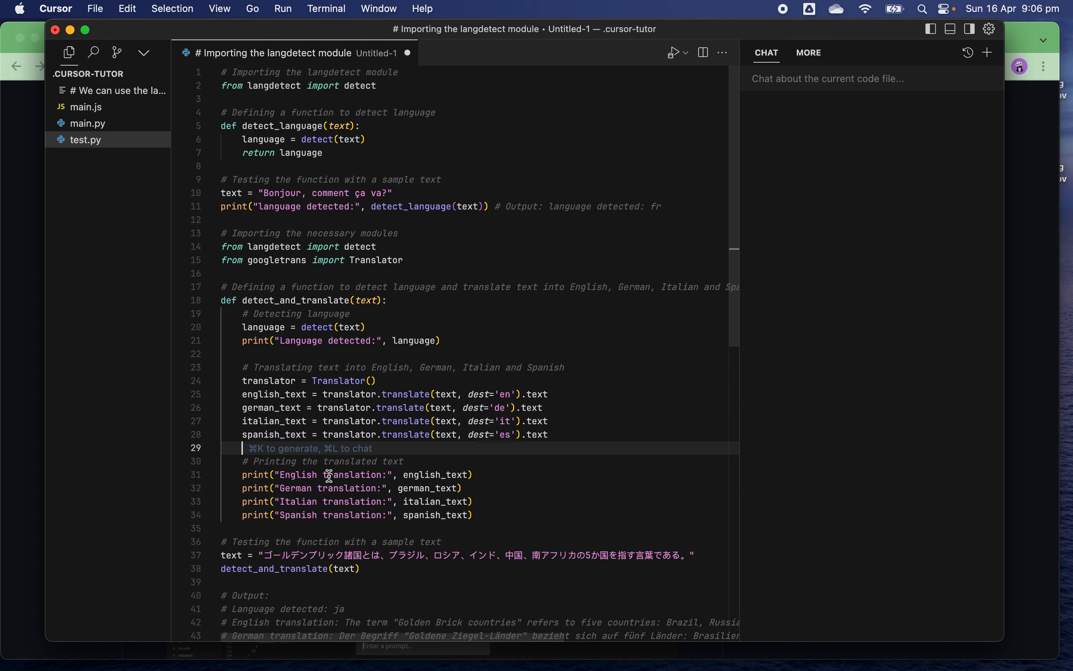
pyautogui.moveTo(306, 485)
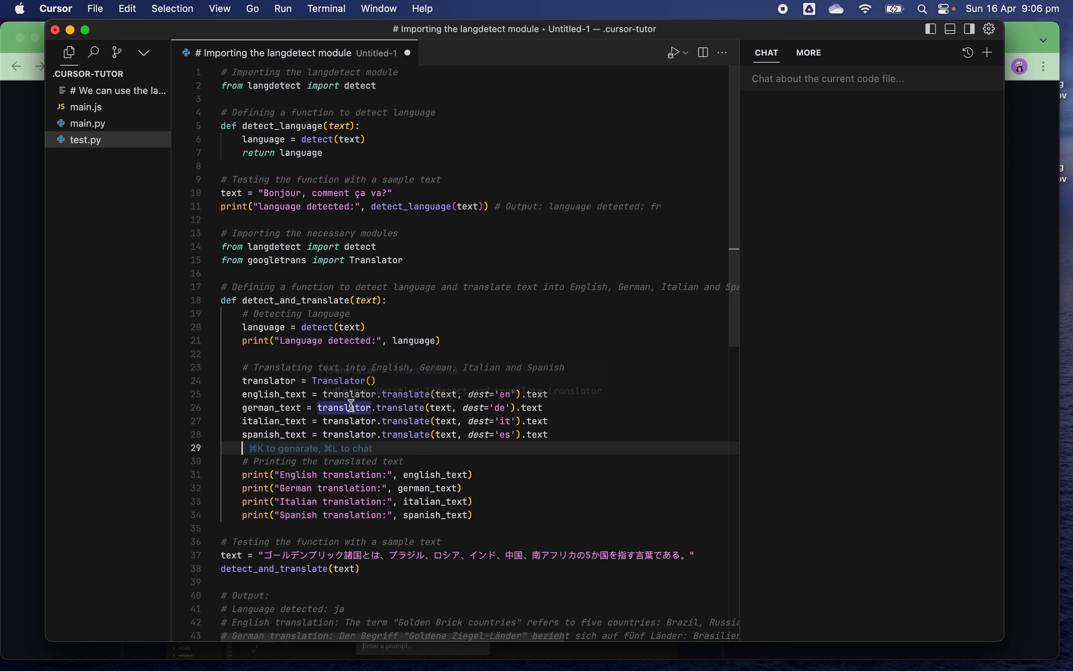
pyautogui.moveTo(739, 303)
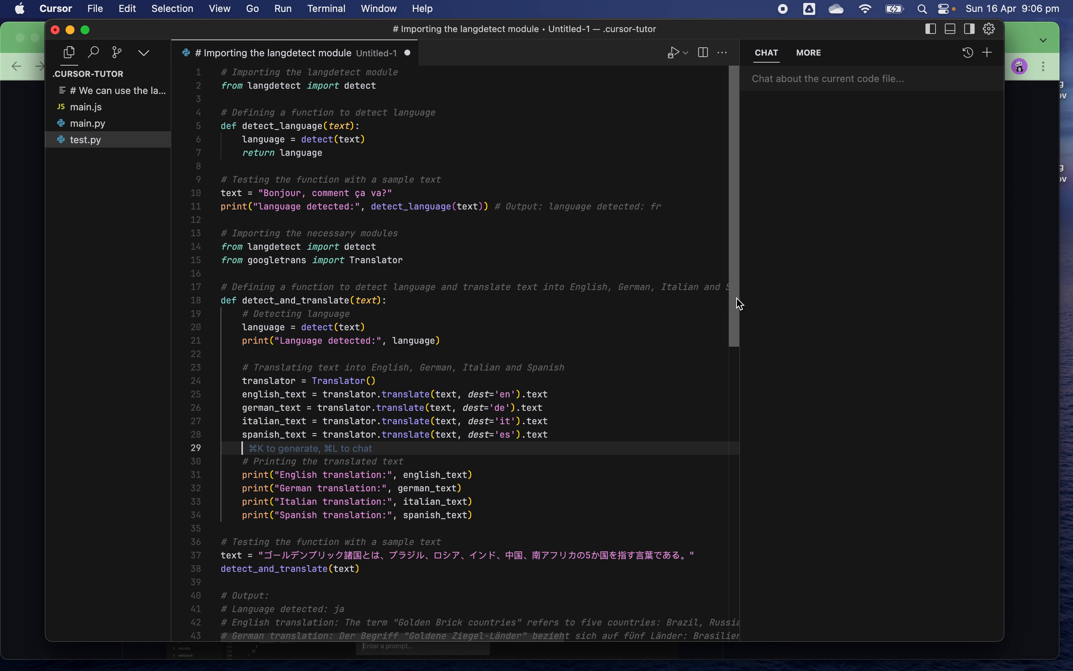
pyautogui.scroll(-3)
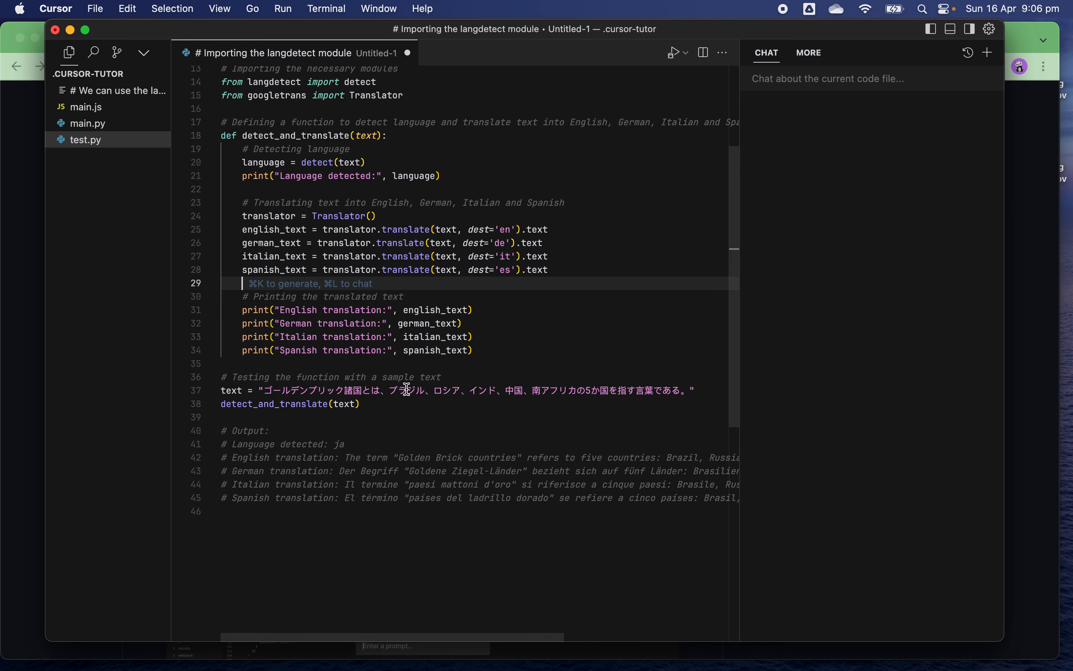
pyautogui.moveTo(351, 457)
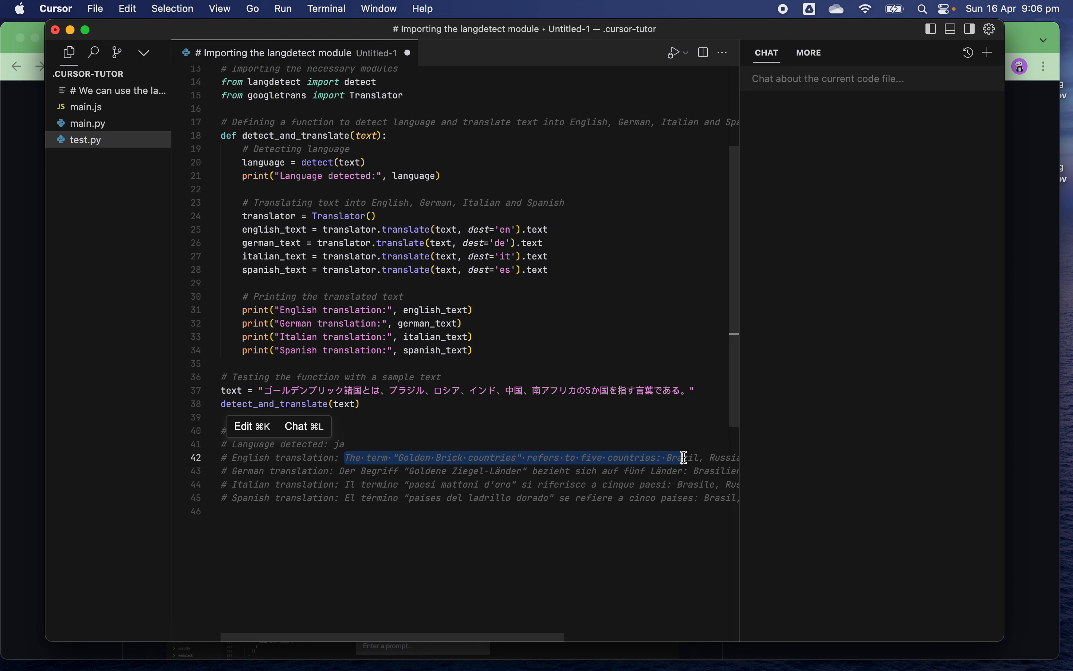
pyautogui.hscroll(3)
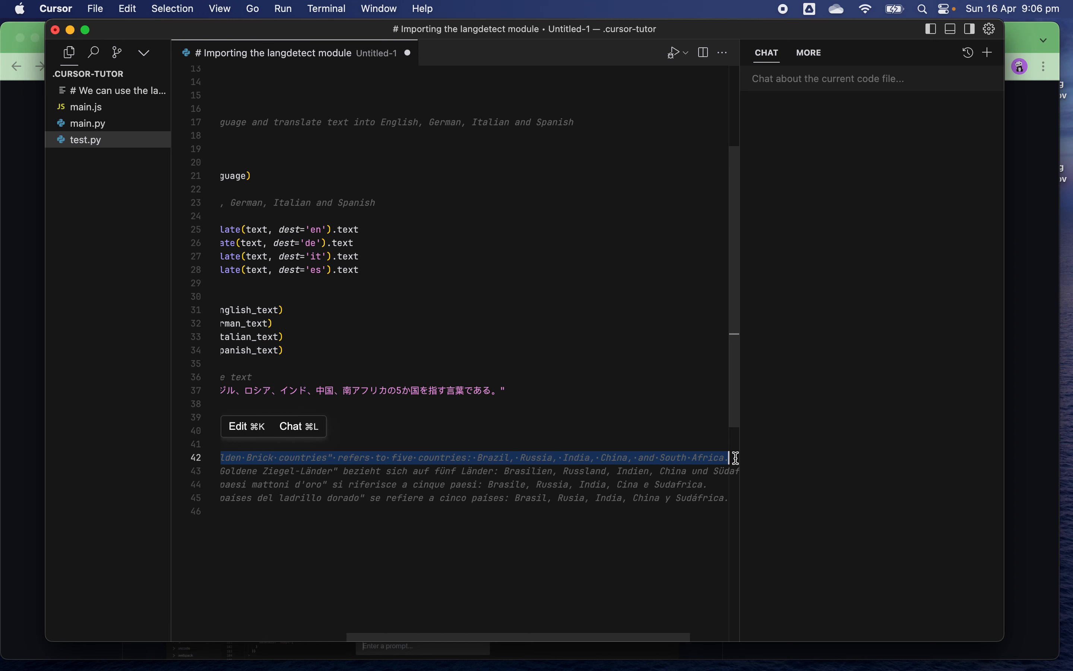
pyautogui.moveTo(643, 435)
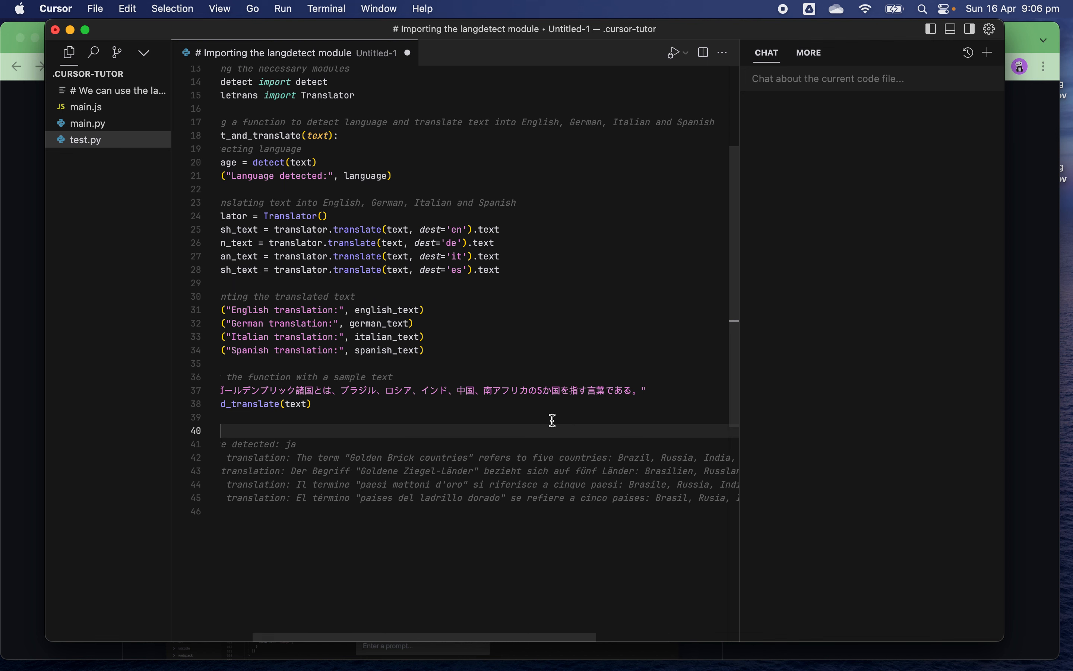
pyautogui.moveTo(566, 403)
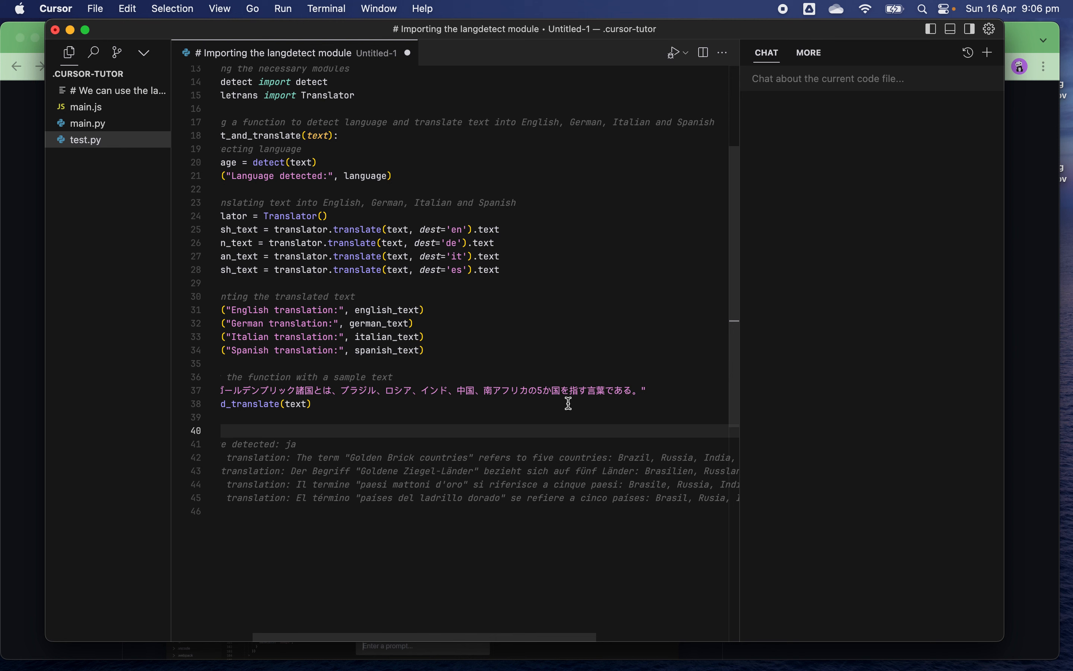
# Step: Ask the chat how many languages the langdetect package supports
pyautogui.write('how many langauges this')
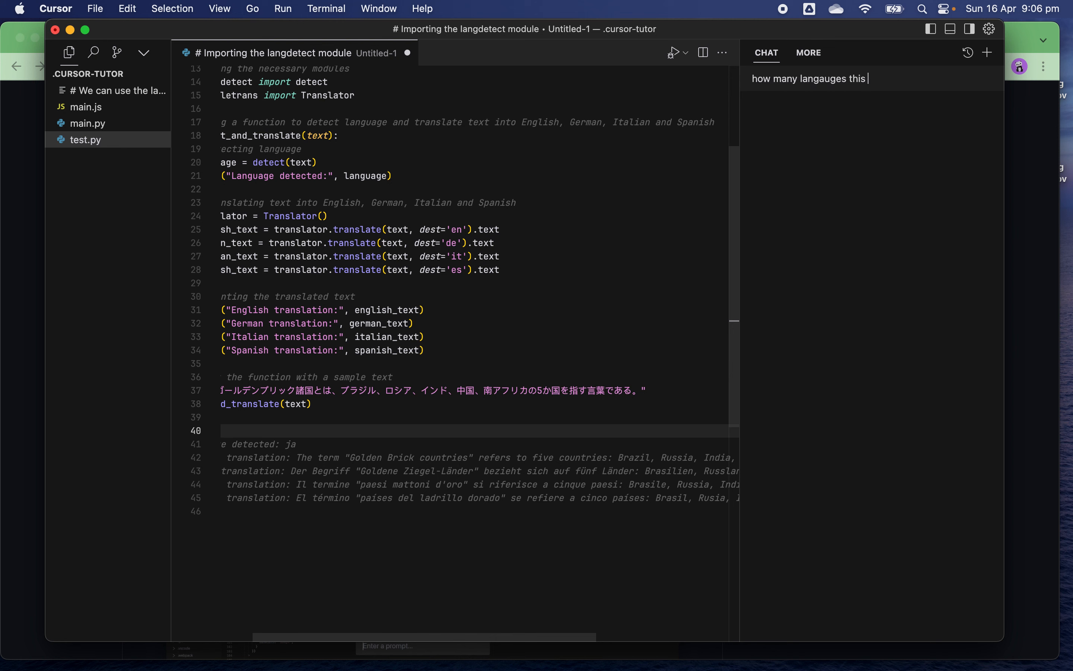
pyautogui.write('langdetect')
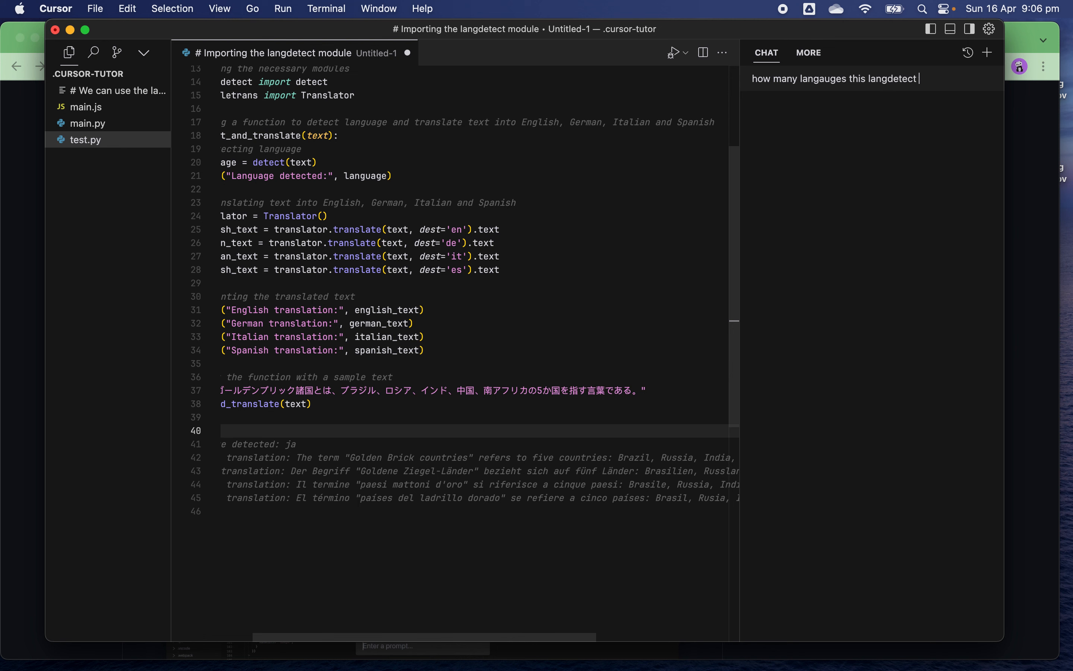
pyautogui.write('packege support?')
pyautogui.write('how many ')
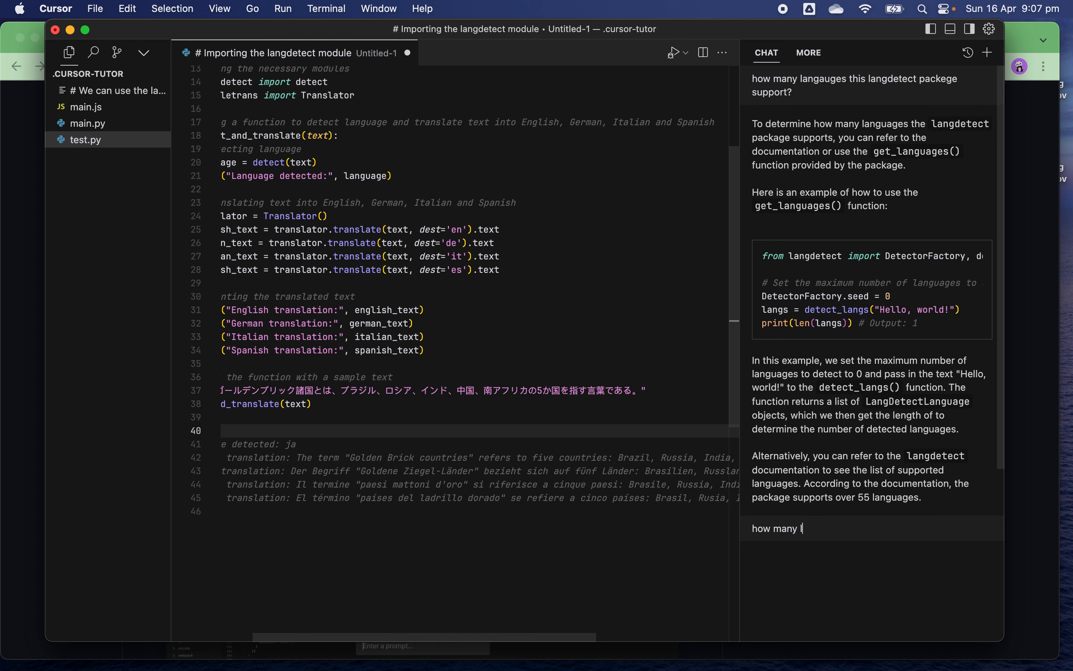
# Step: Ask how many languages the Google translation library supports so far and read the over-100 answer
pyautogui.write('lanagauges')
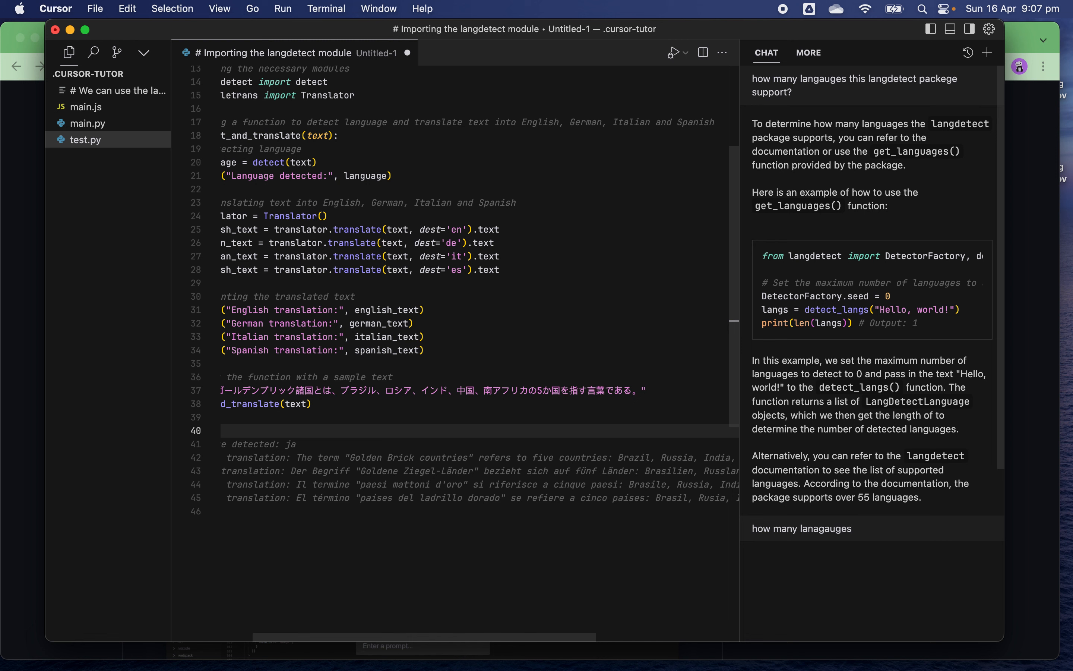
pyautogui.write('the google tra')
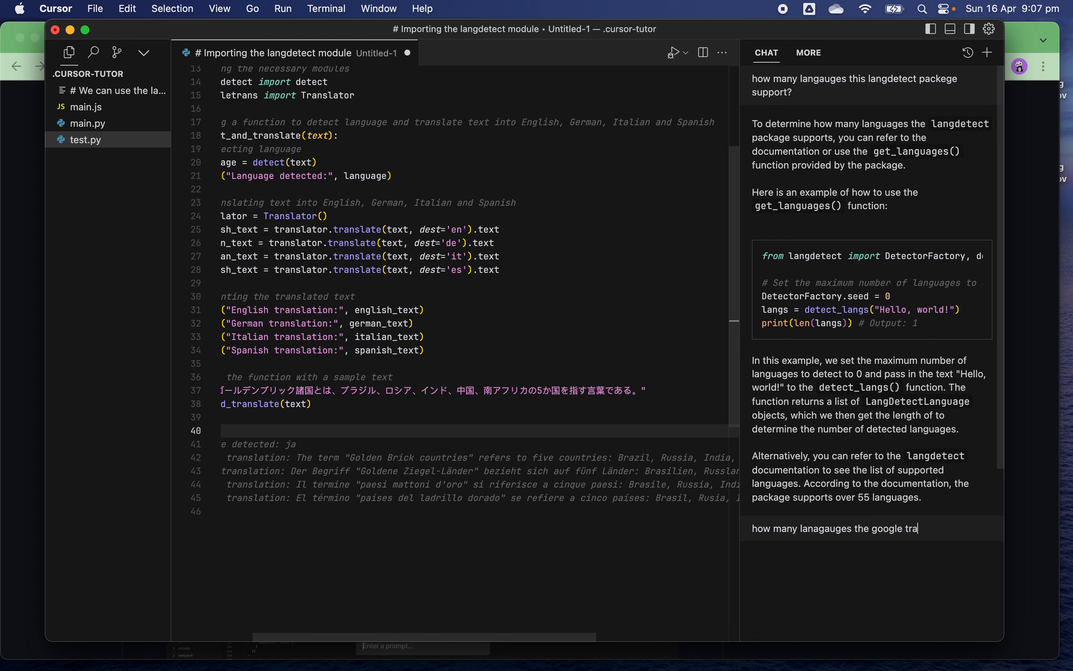
pyautogui.write('nslation')
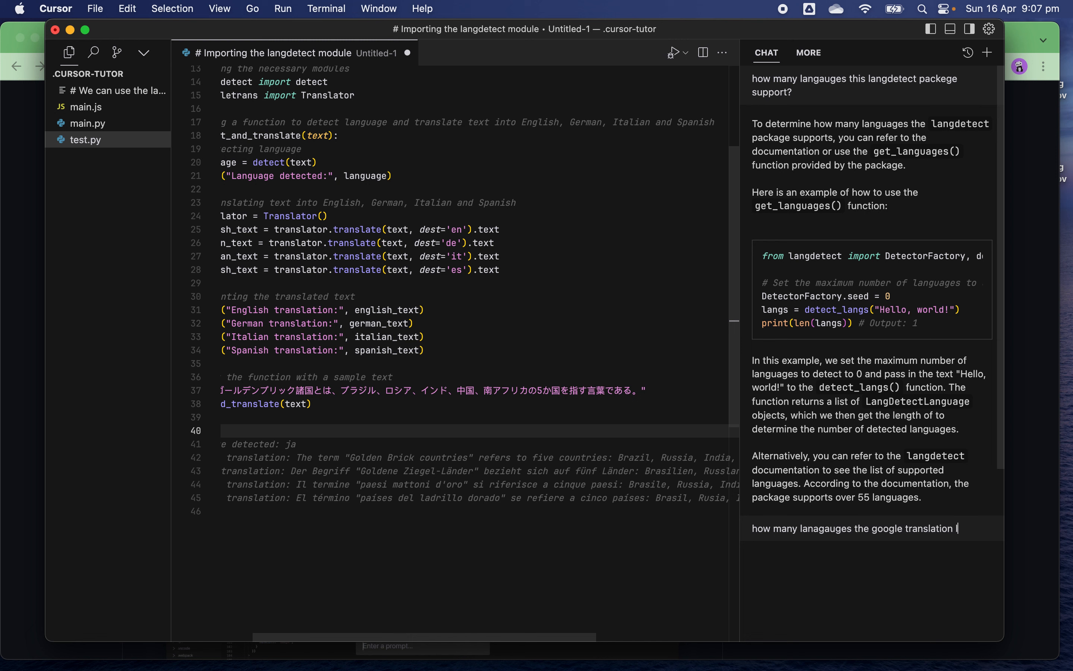
pyautogui.write('library su')
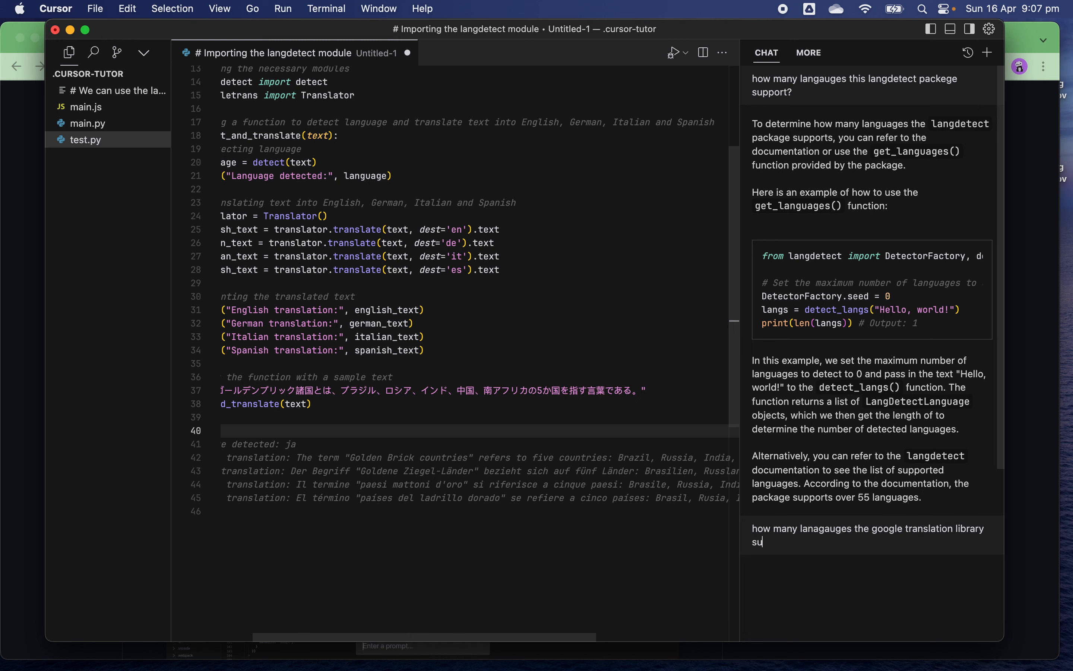
pyautogui.write('pport so')
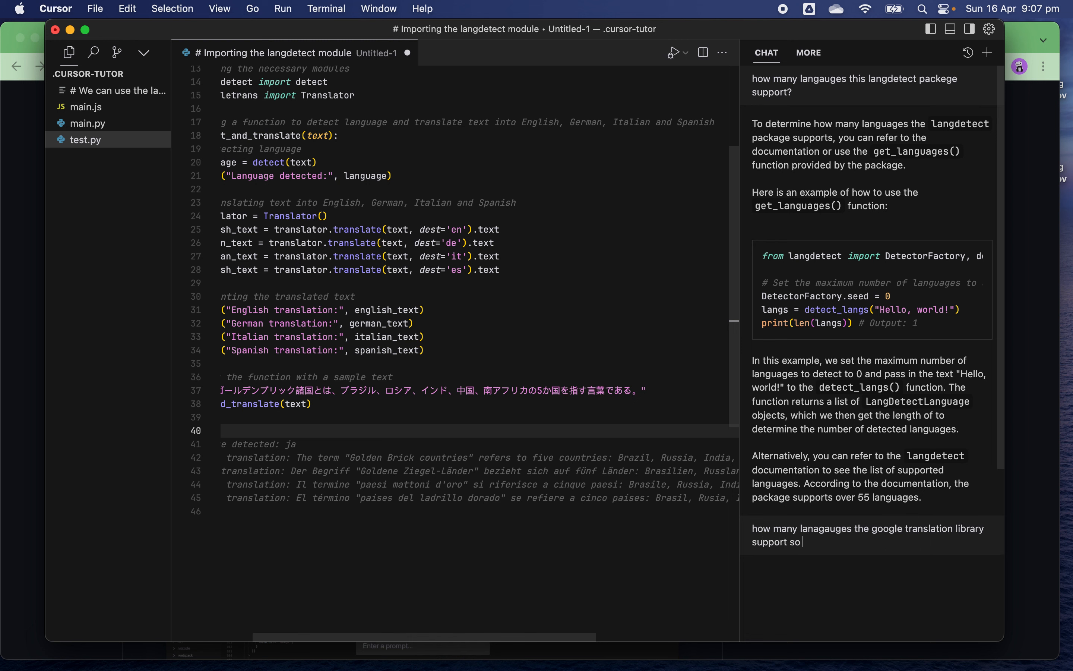
pyautogui.write('far?')
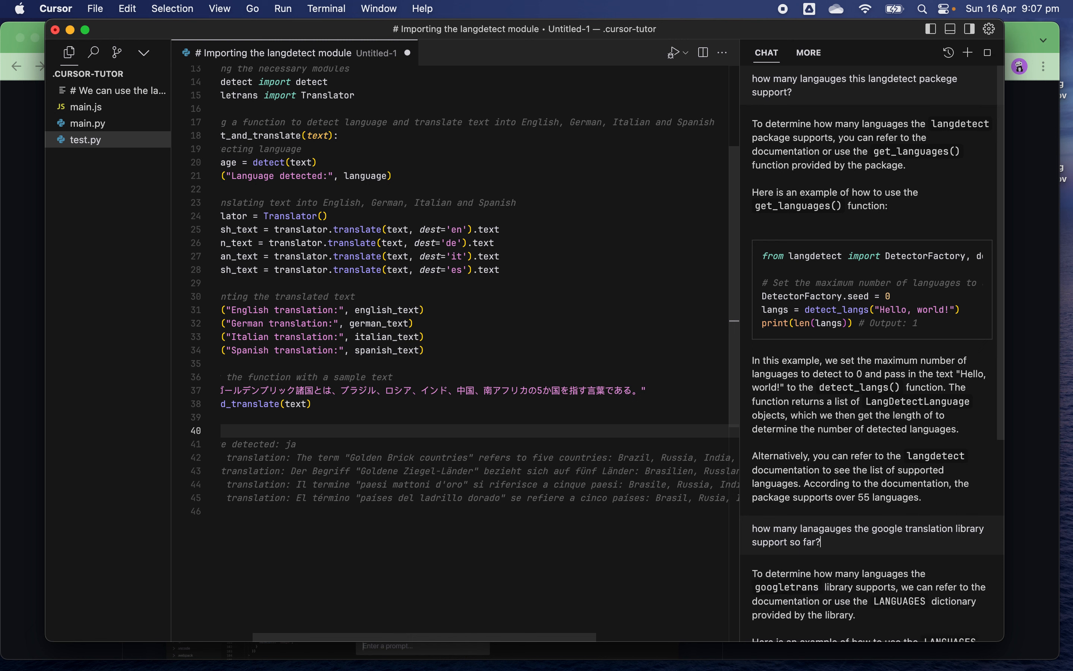
pyautogui.moveTo(1012, 402)
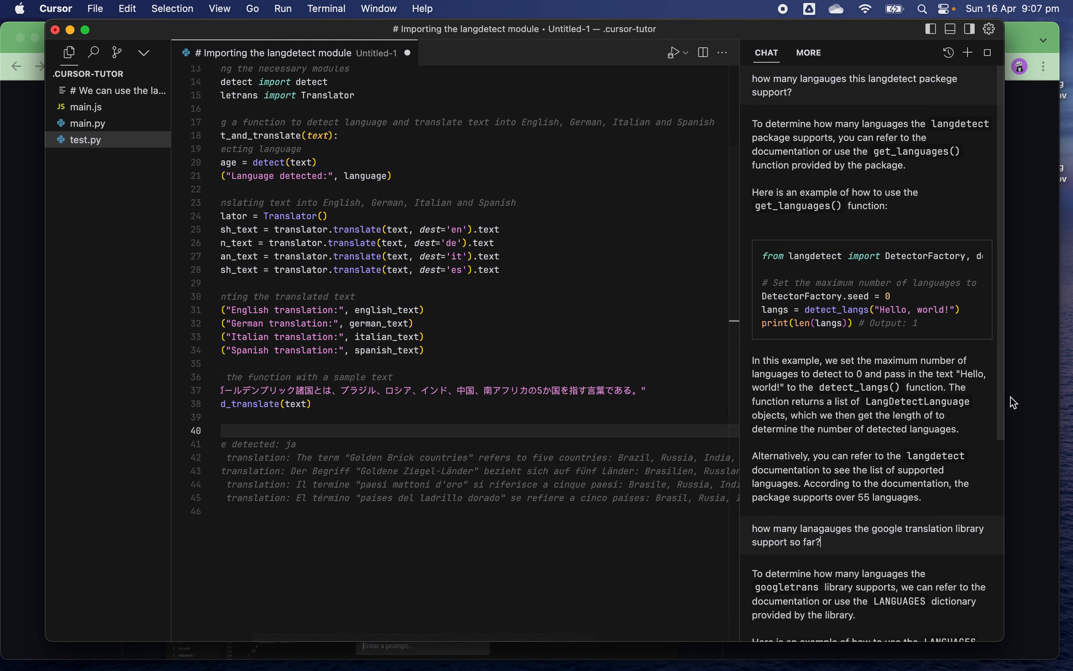
pyautogui.scroll(-3)
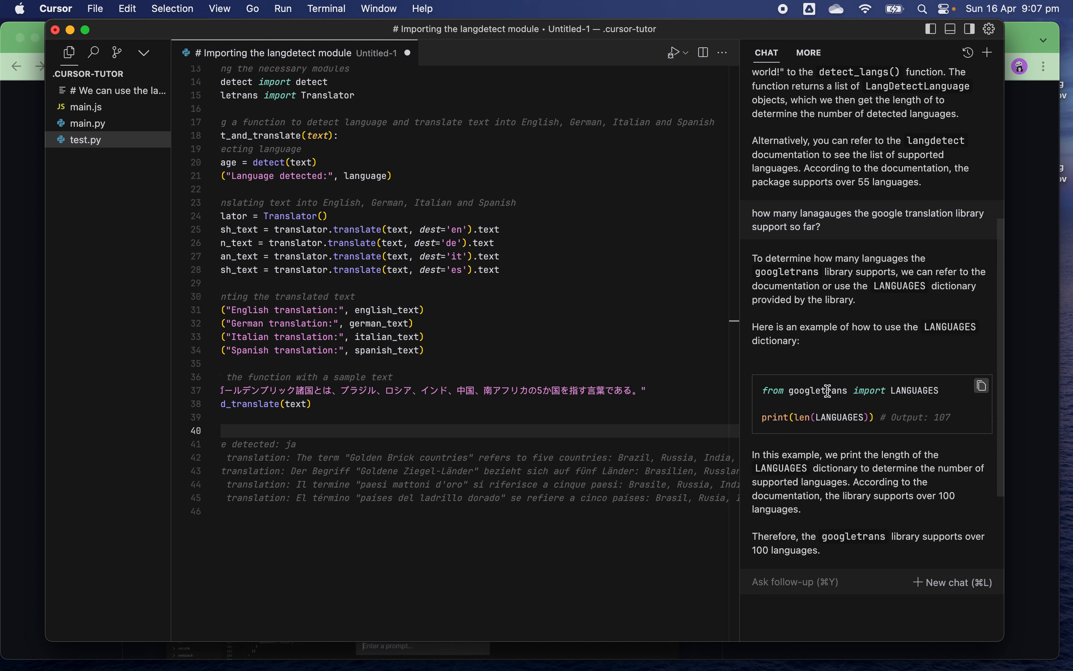
pyautogui.moveTo(930, 416)
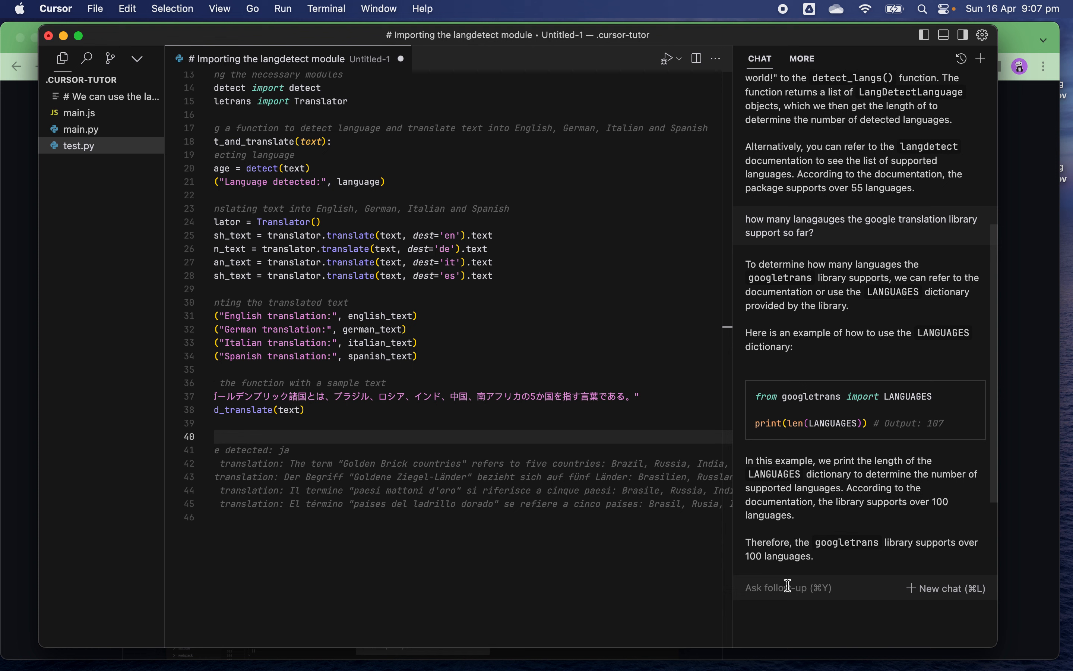
# Step: Ask whether any other open-source tools or APIs are available for language detection
pyautogui.write('is there')
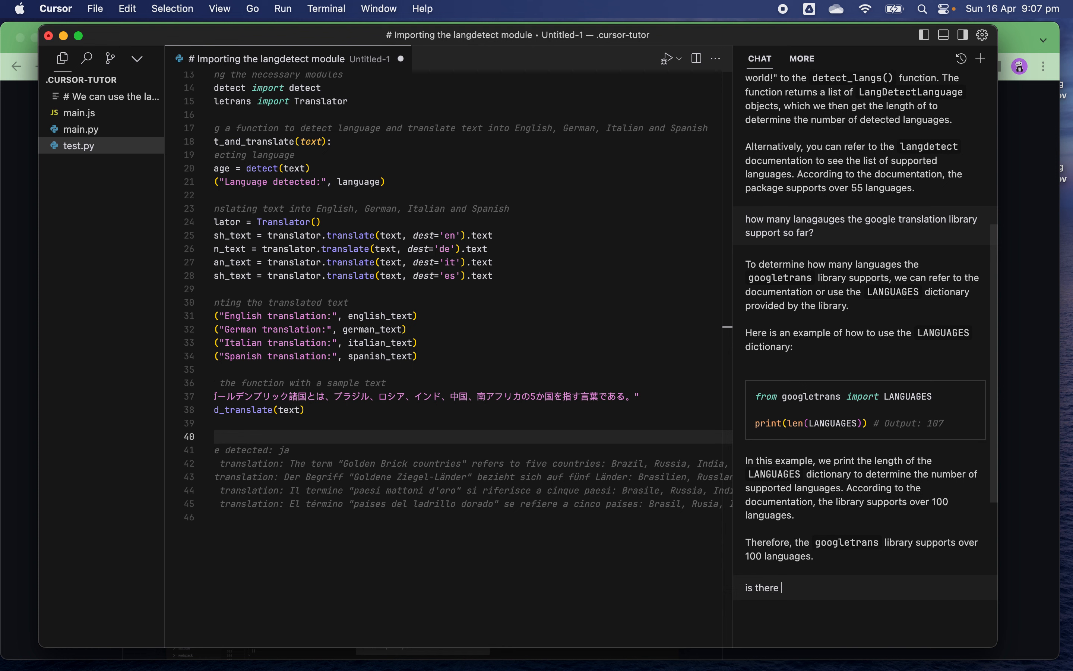
pyautogui.write('any other o')
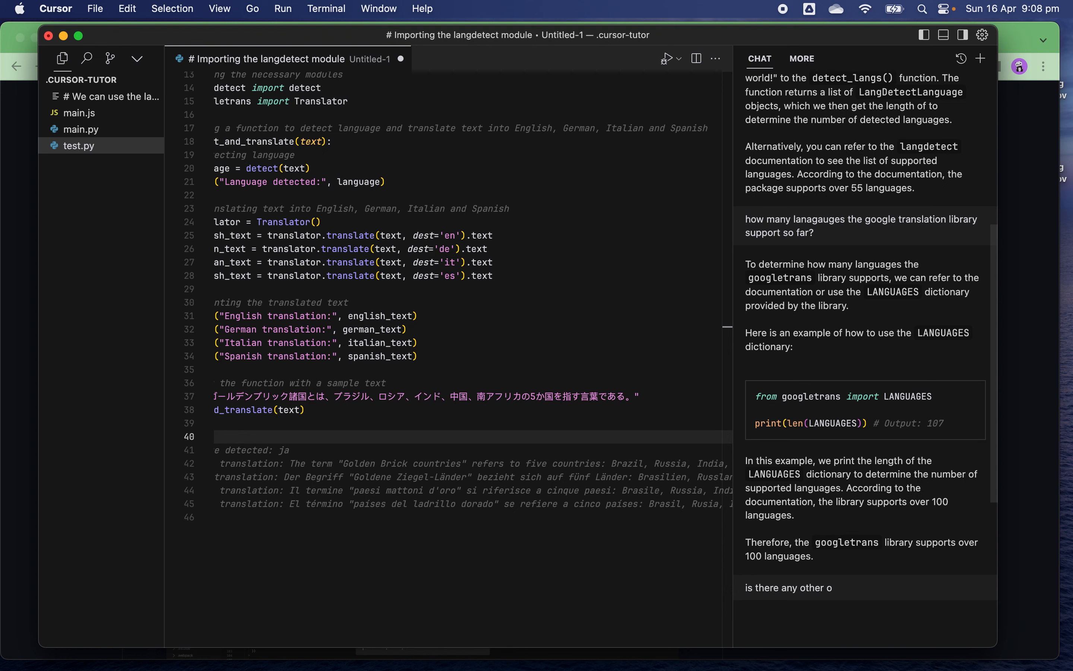
pyautogui.write('pen source or')
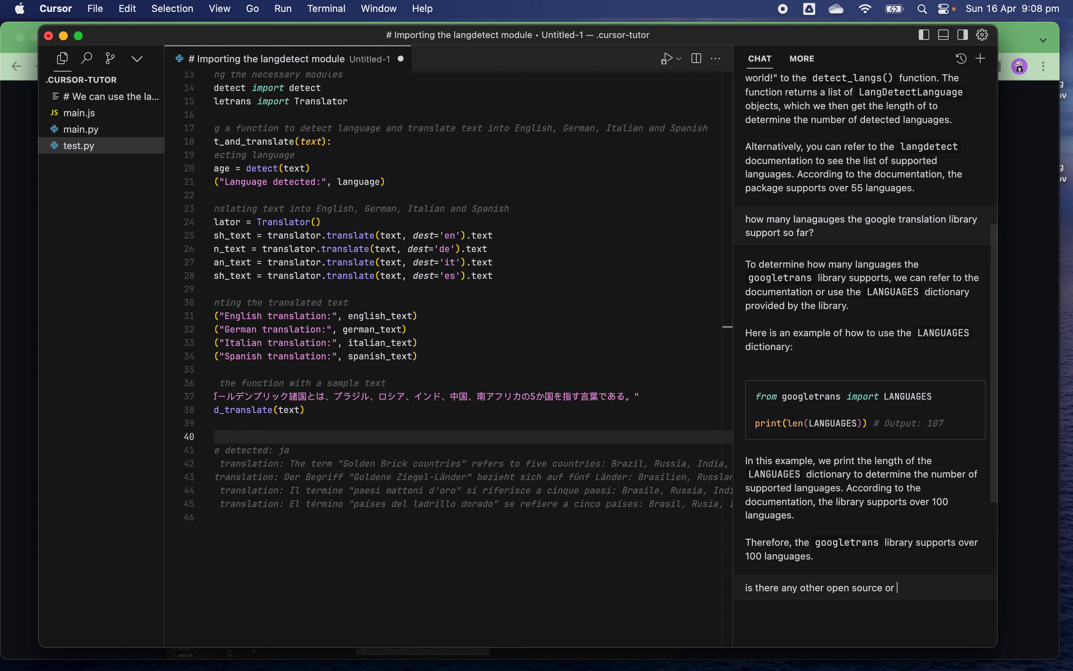
pyautogui.write('apis avail')
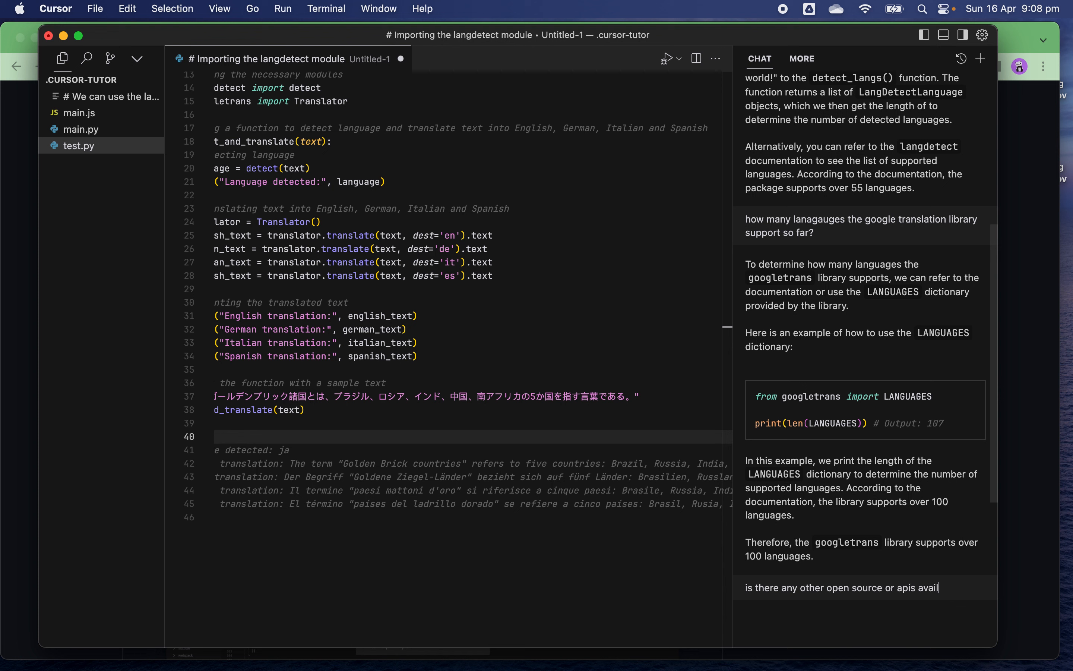
pyautogui.write('able for langauge detec')
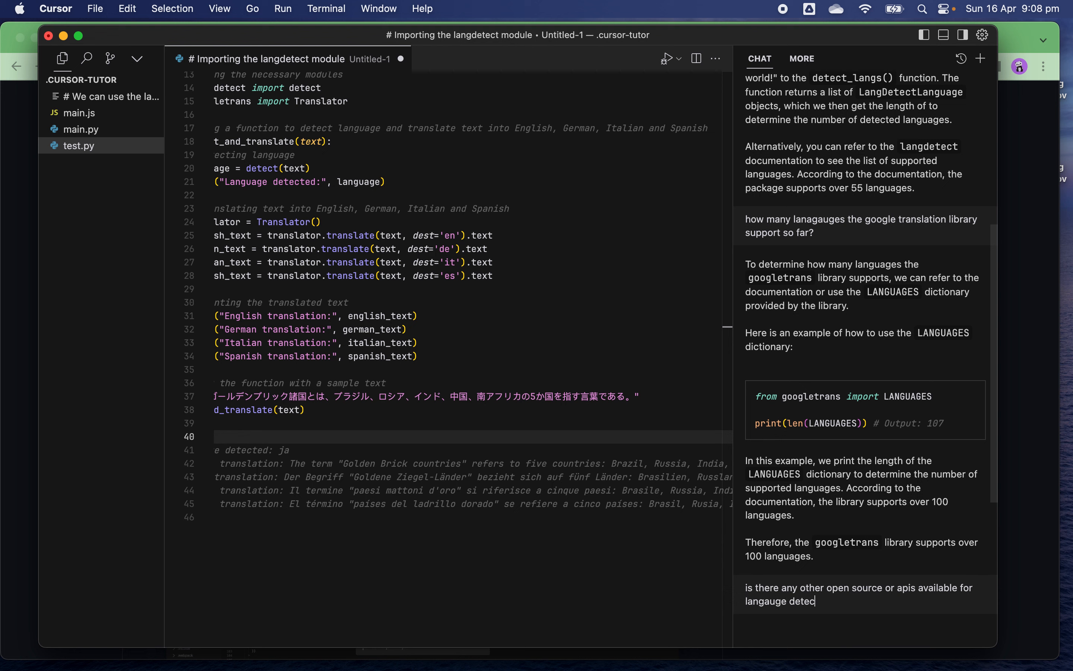
pyautogui.write('tion?')
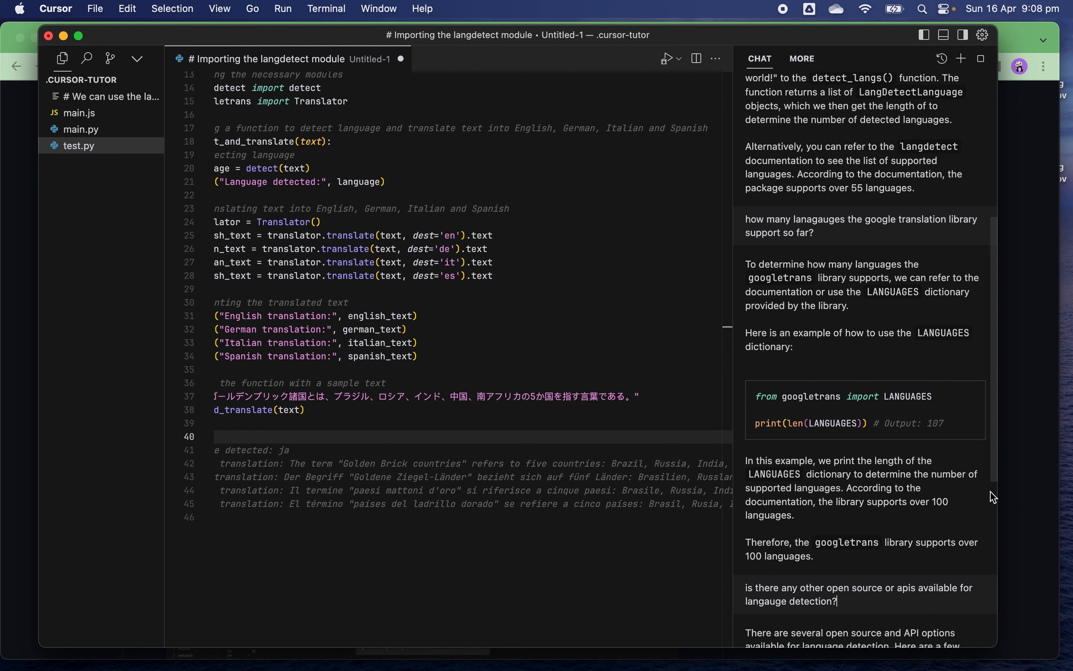
# Step: Scroll through the reply covering TextBlob, FastText and IBM Watson Language Translator examples
pyautogui.scroll(-3)
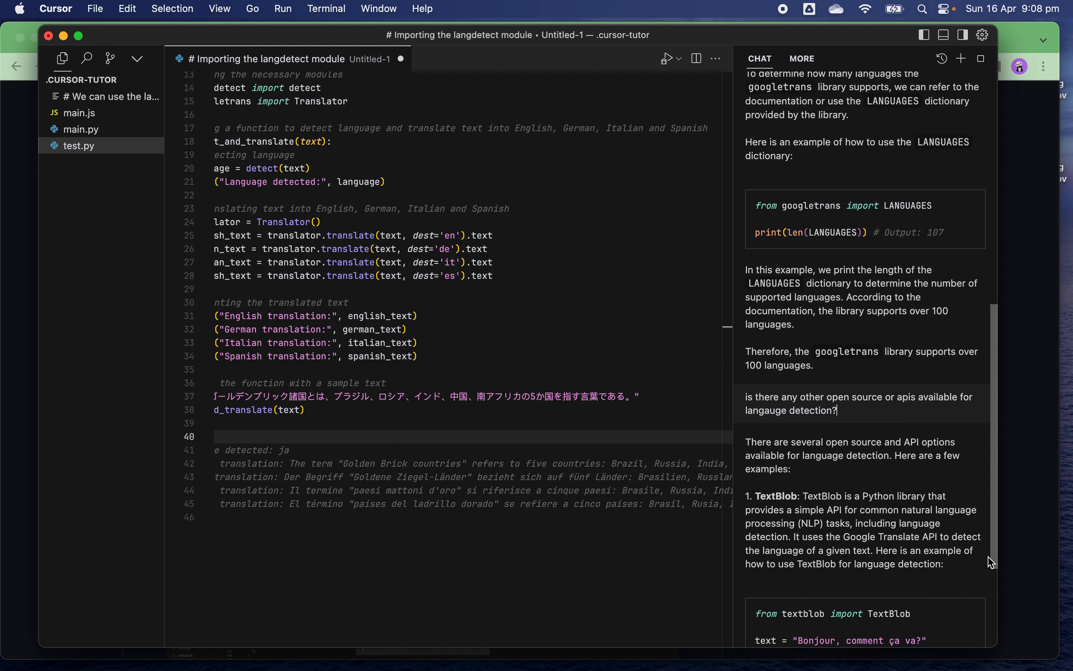
pyautogui.scroll(-3)
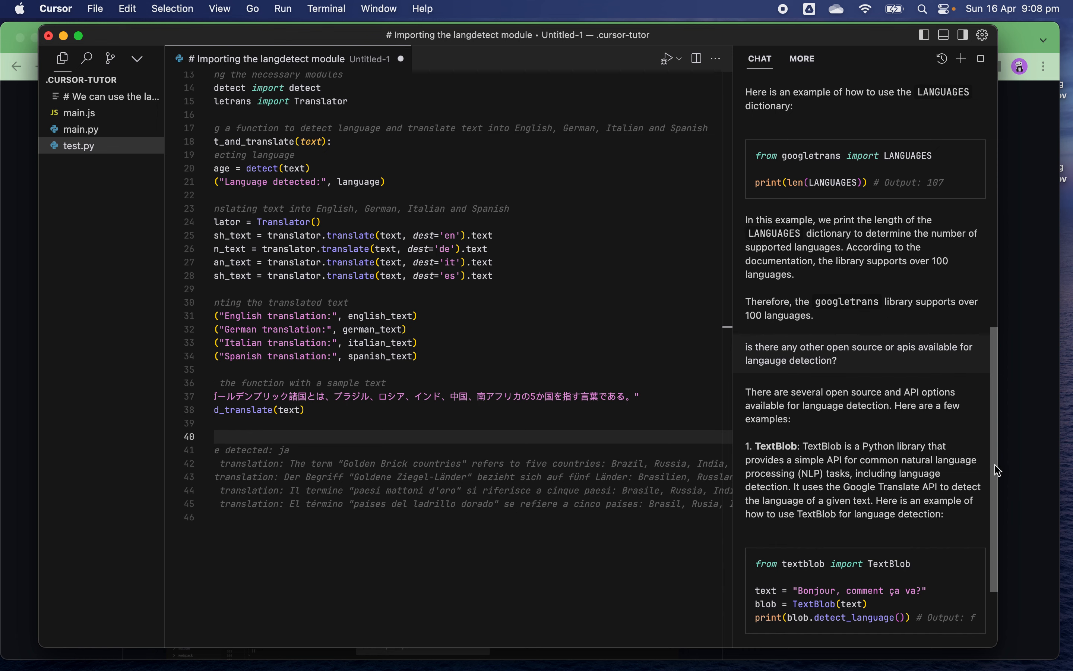
pyautogui.scroll(-3)
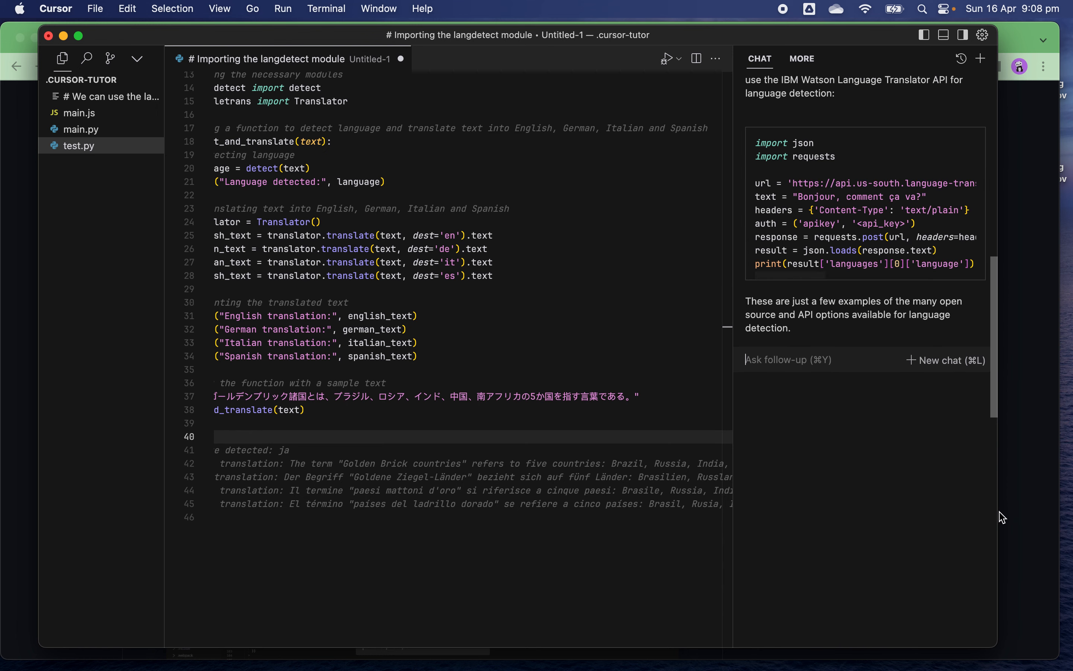
pyautogui.scroll(-3)
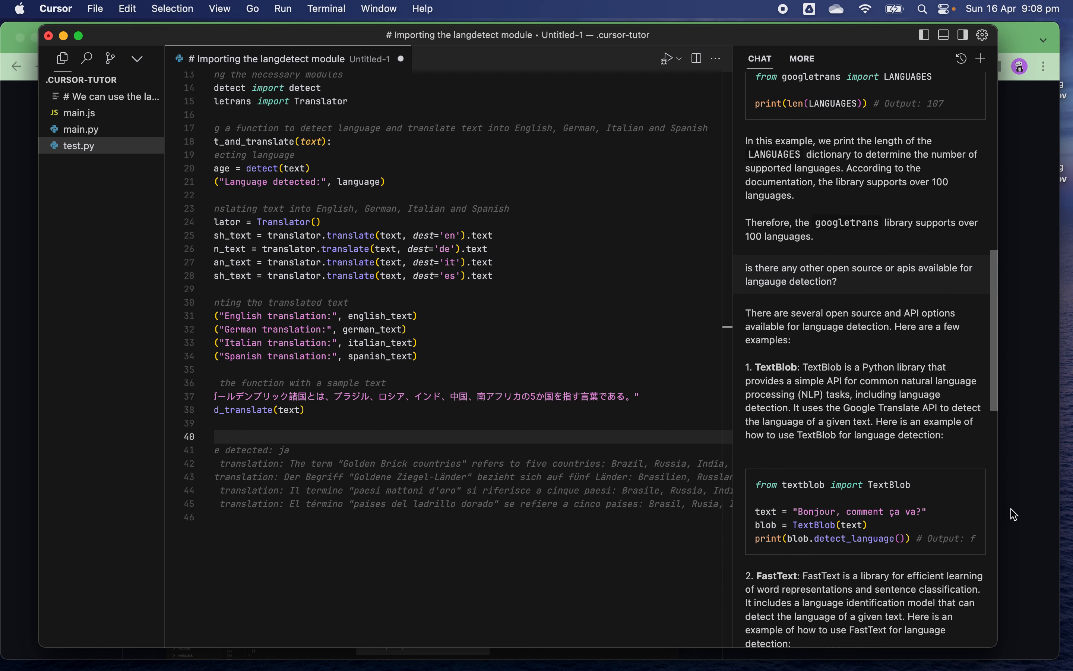
pyautogui.scroll(-3)
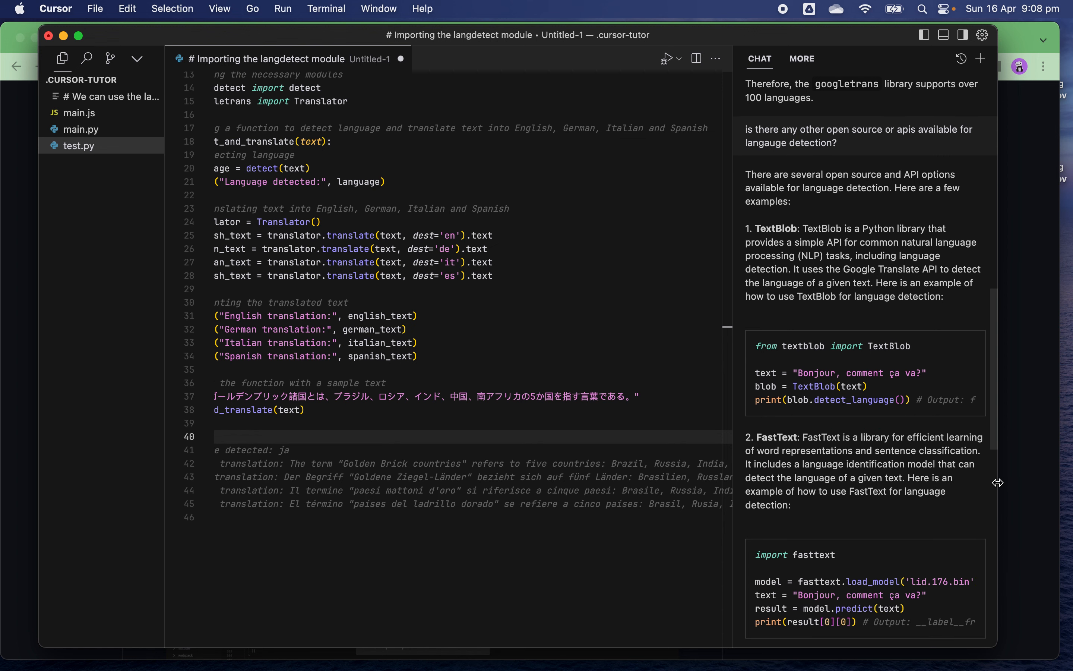
pyautogui.scroll(-3)
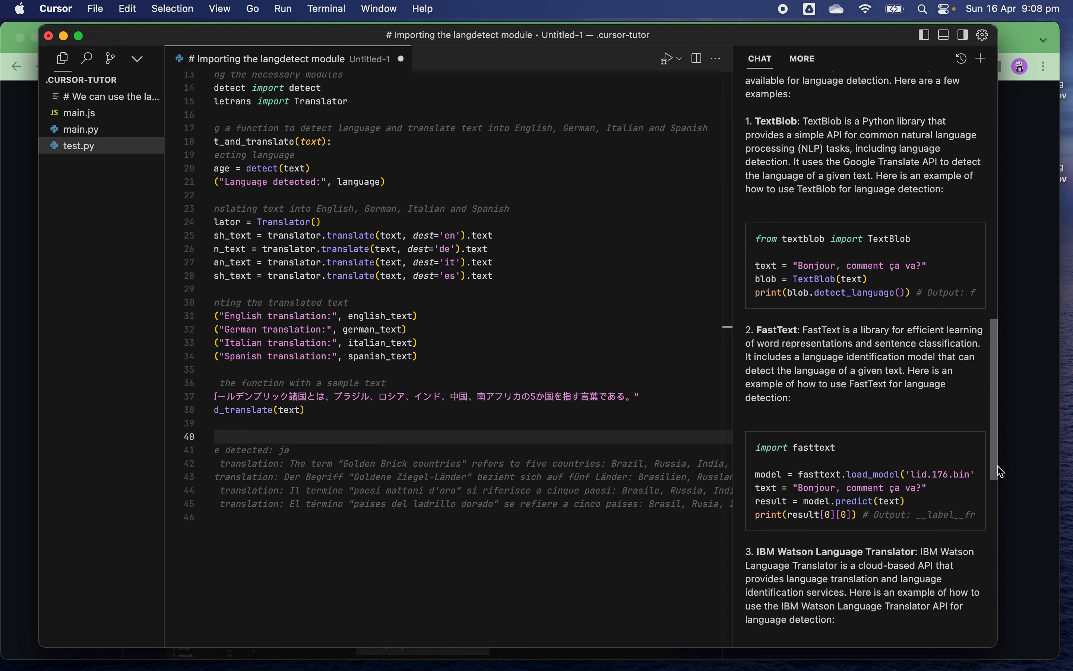
pyautogui.scroll(3)
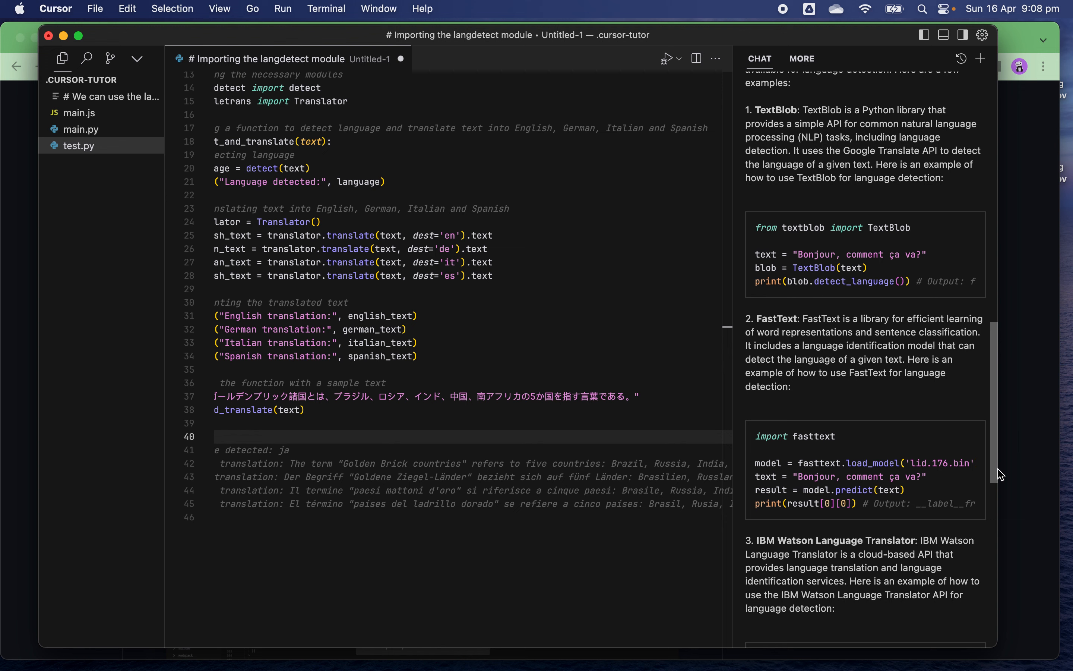
pyautogui.scroll(-3)
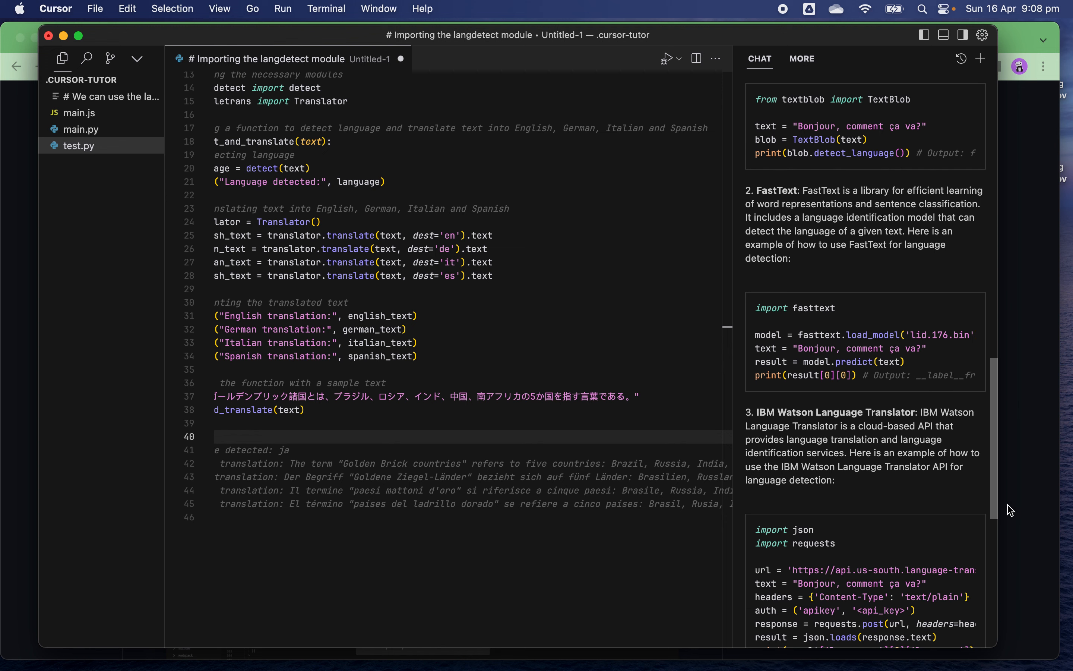
pyautogui.scroll(-3)
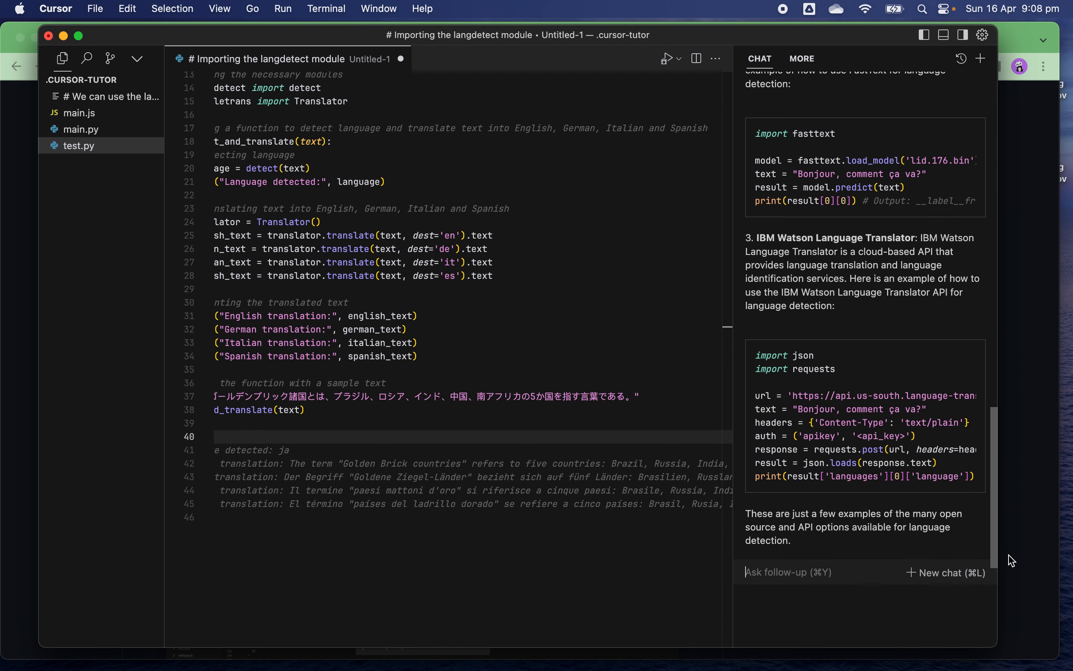